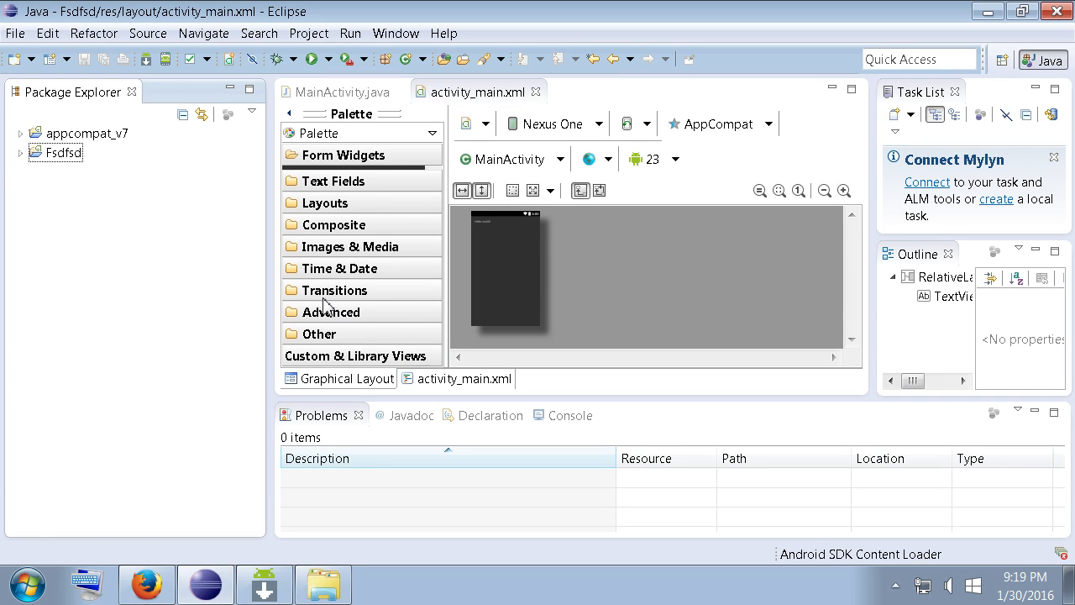
{"action": "mouse_move", "coordinate": [428, 303]}
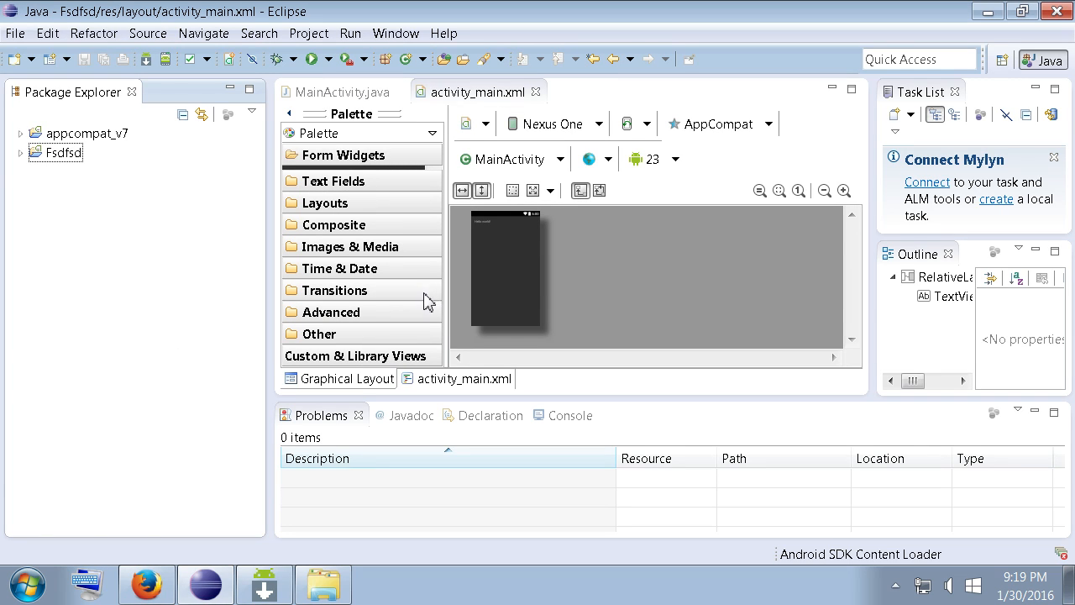
{"action": "mouse_move", "coordinate": [399, 183]}
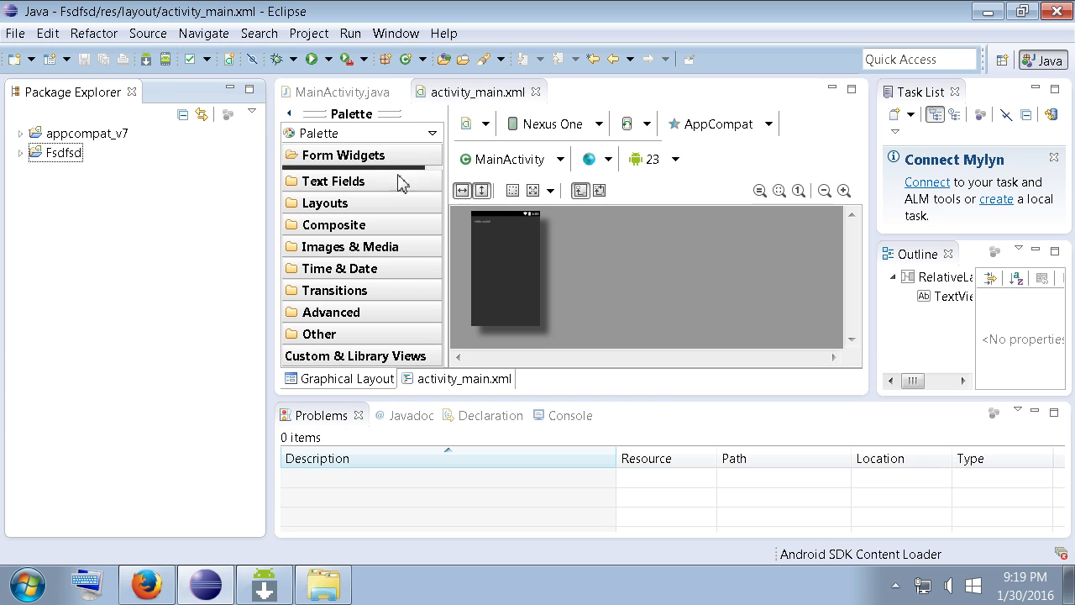
{"action": "mouse_move", "coordinate": [340, 159]}
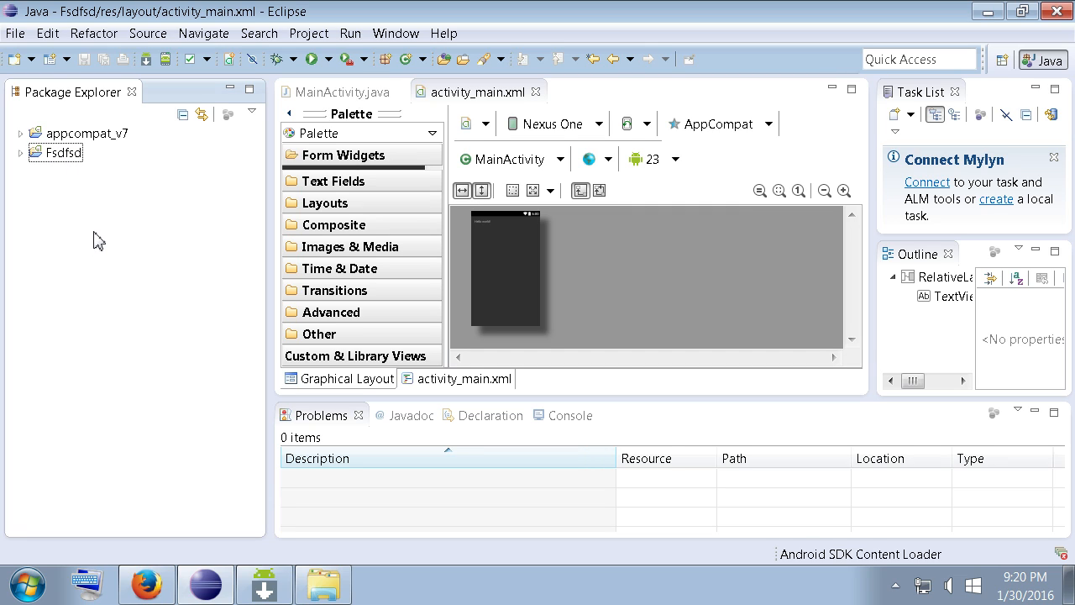
{"action": "mouse_move", "coordinate": [328, 234]}
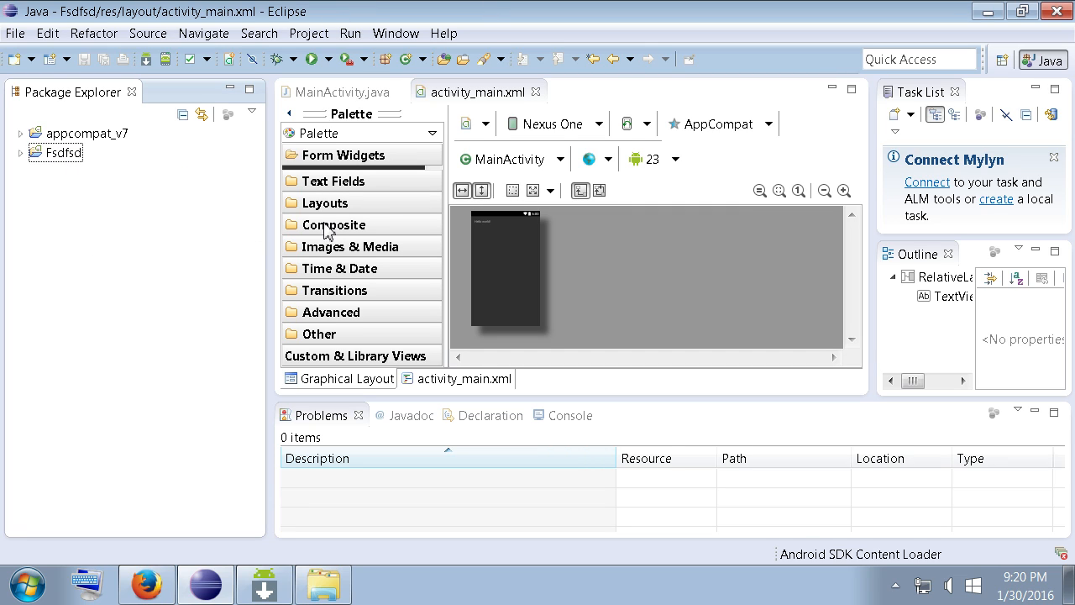
{"action": "mouse_move", "coordinate": [294, 294]}
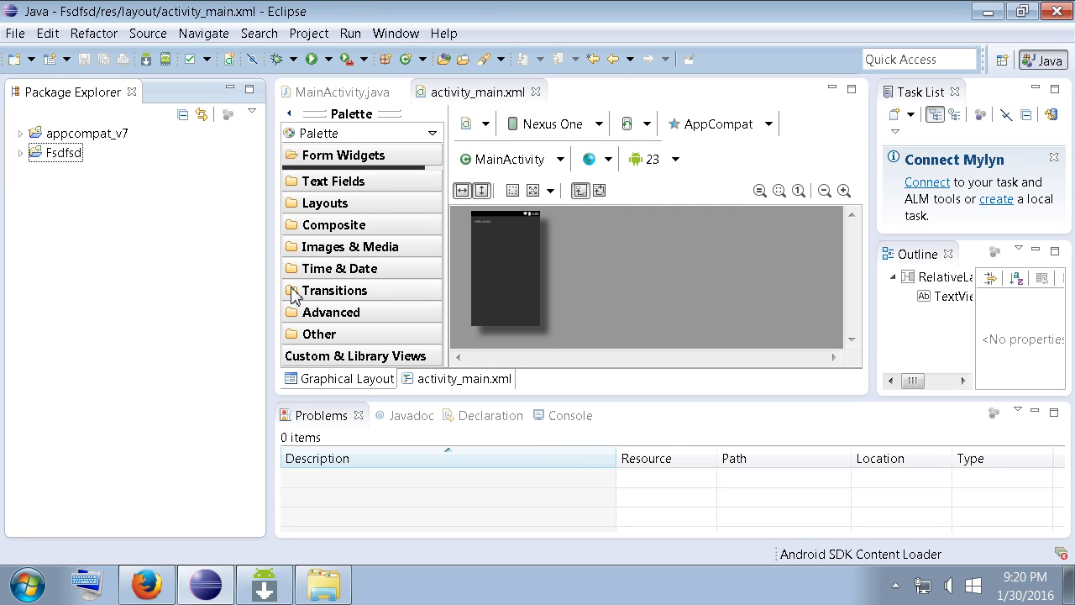
{"action": "mouse_move", "coordinate": [281, 253]}
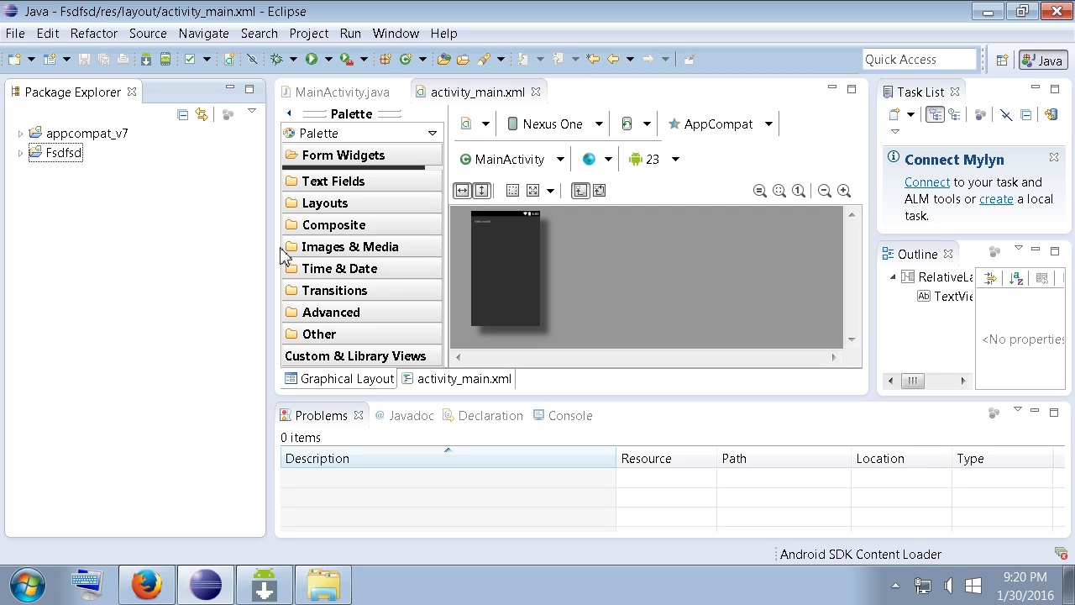
{"action": "mouse_move", "coordinate": [294, 134]}
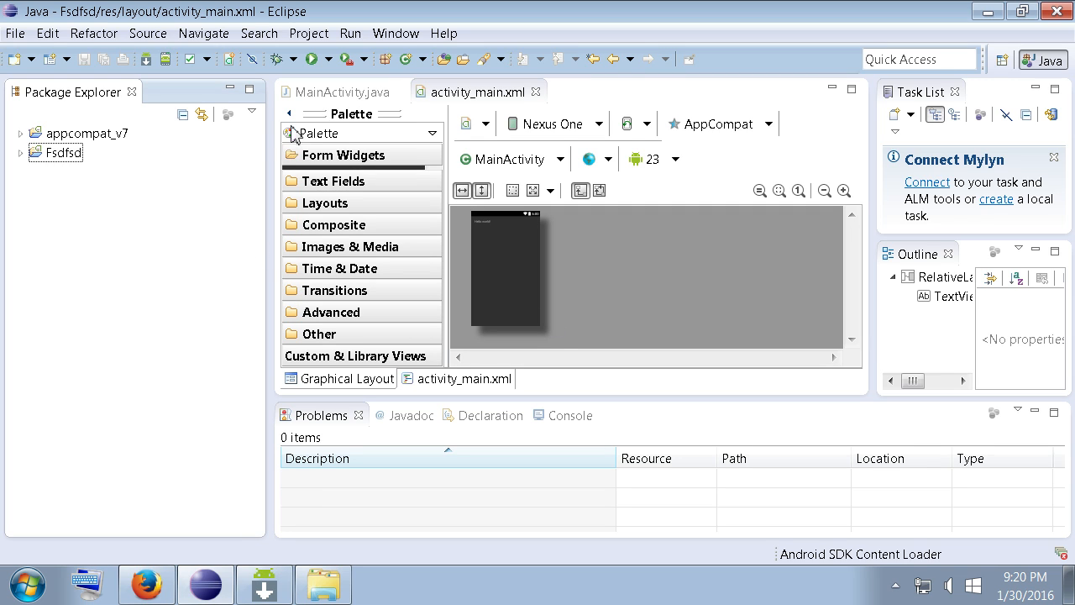
{"action": "mouse_move", "coordinate": [141, 176]}
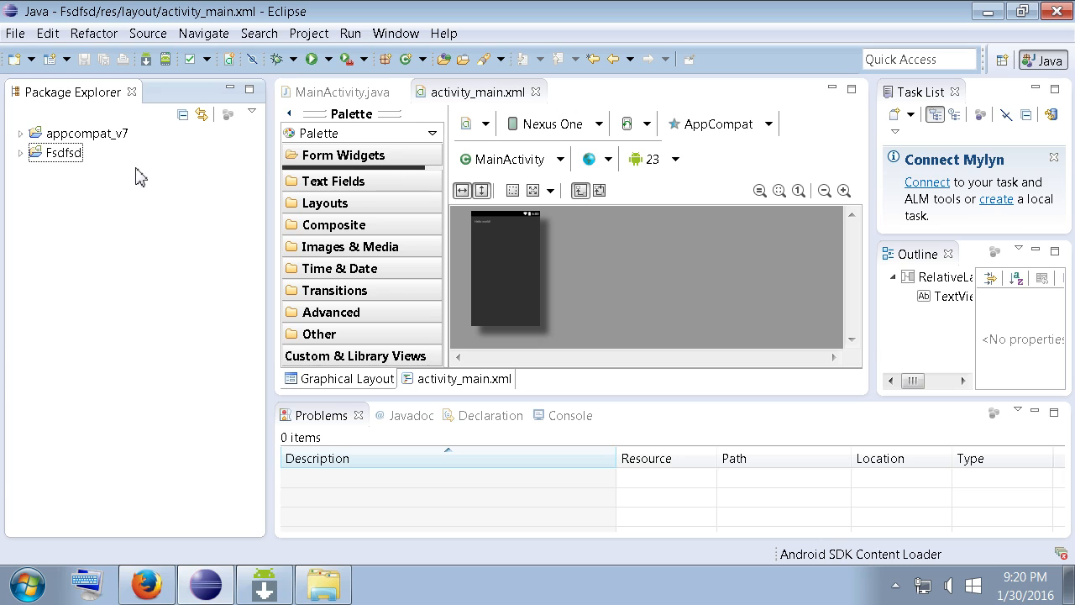
{"action": "mouse_move", "coordinate": [75, 132]}
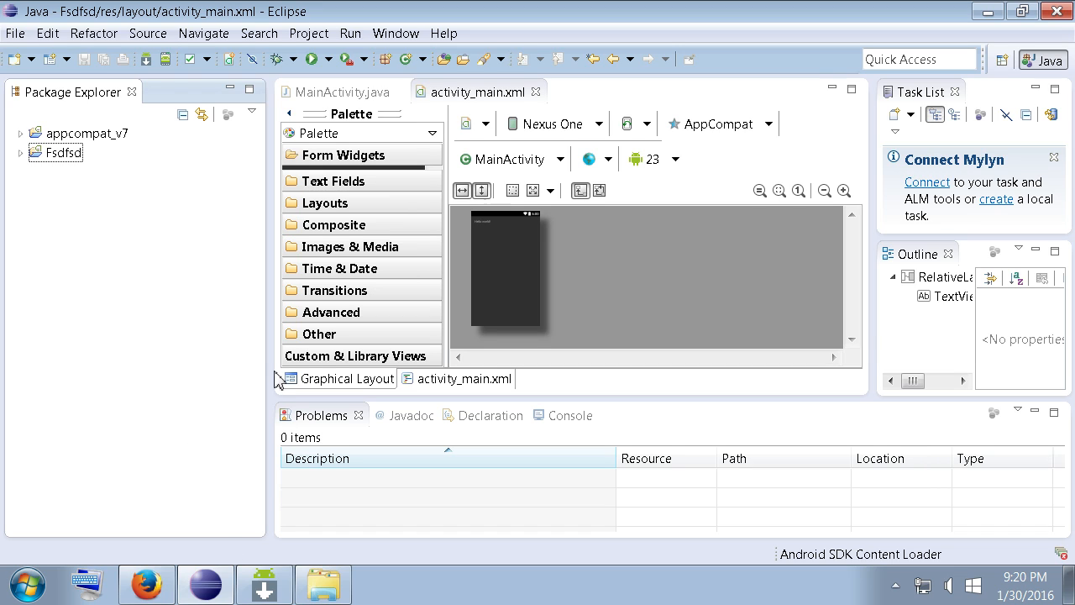
{"action": "mouse_move", "coordinate": [323, 565]}
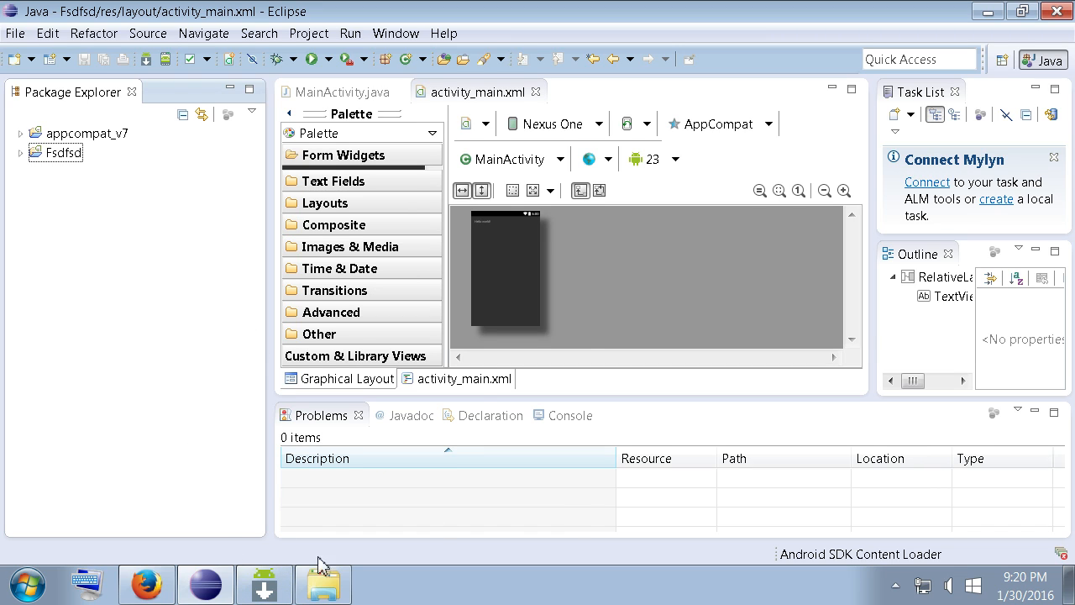
{"action": "mouse_move", "coordinate": [284, 523]}
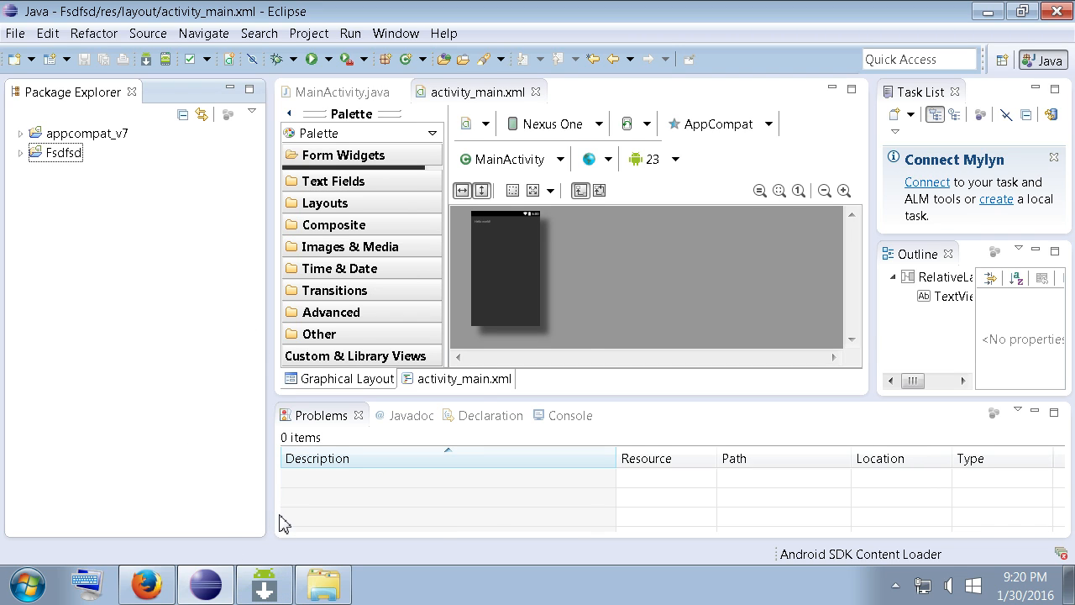
{"action": "mouse_move", "coordinate": [463, 304]}
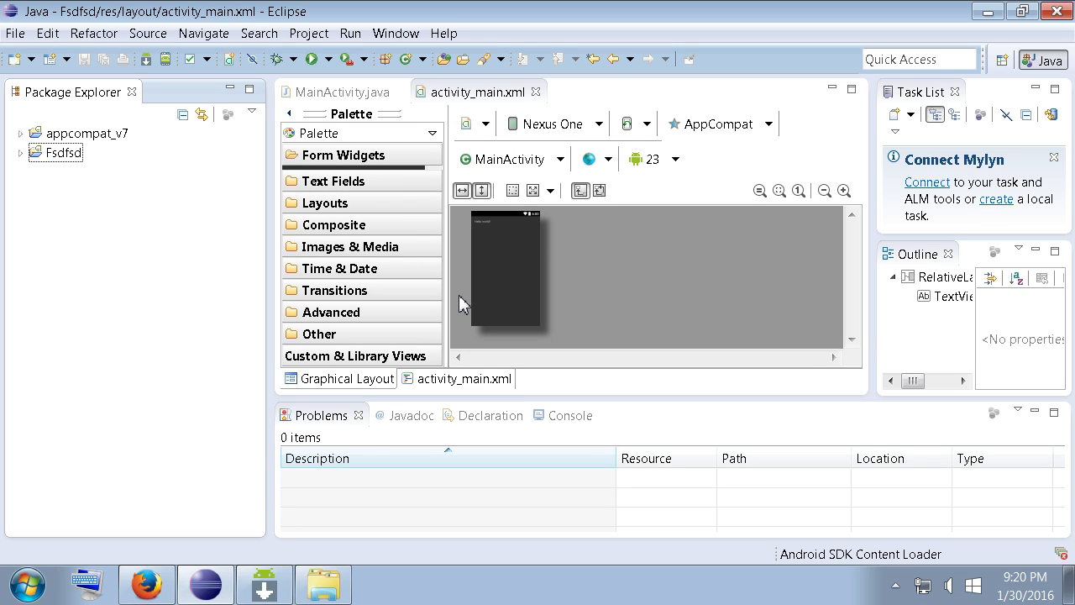
{"action": "mouse_move", "coordinate": [444, 170]}
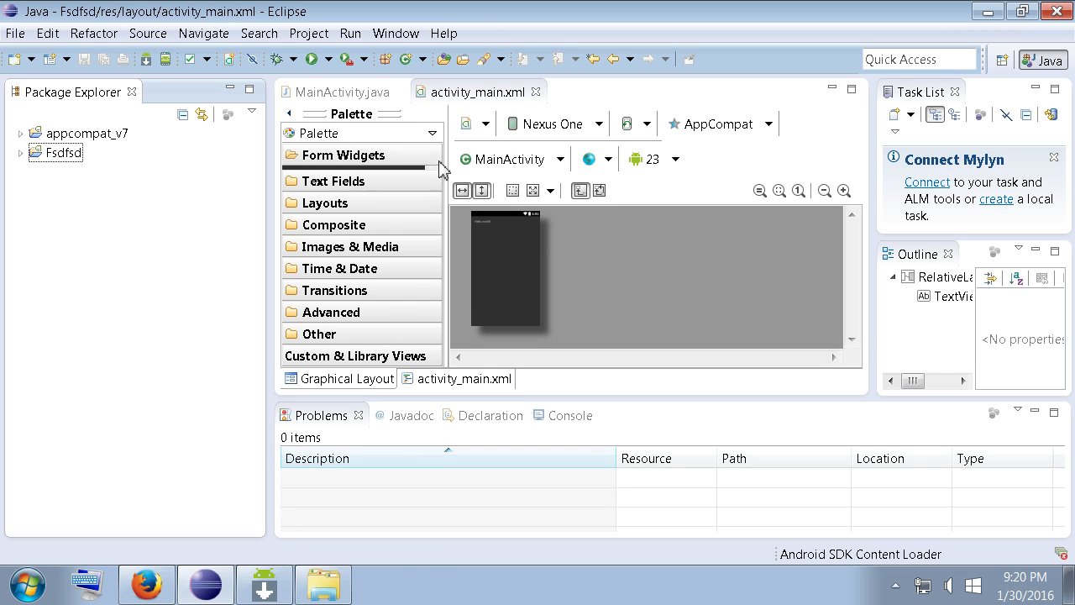
Bring Firefox forward and read through the ADT Plugin Release Notes page
{"action": "left_click", "coordinate": [147, 584]}
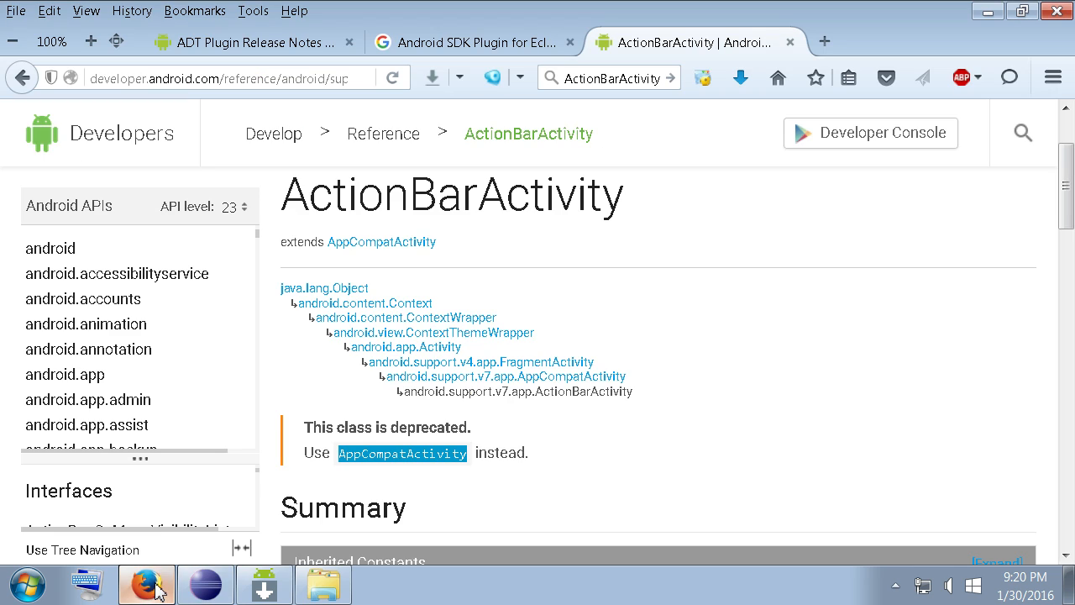
{"action": "left_click", "coordinate": [244, 42]}
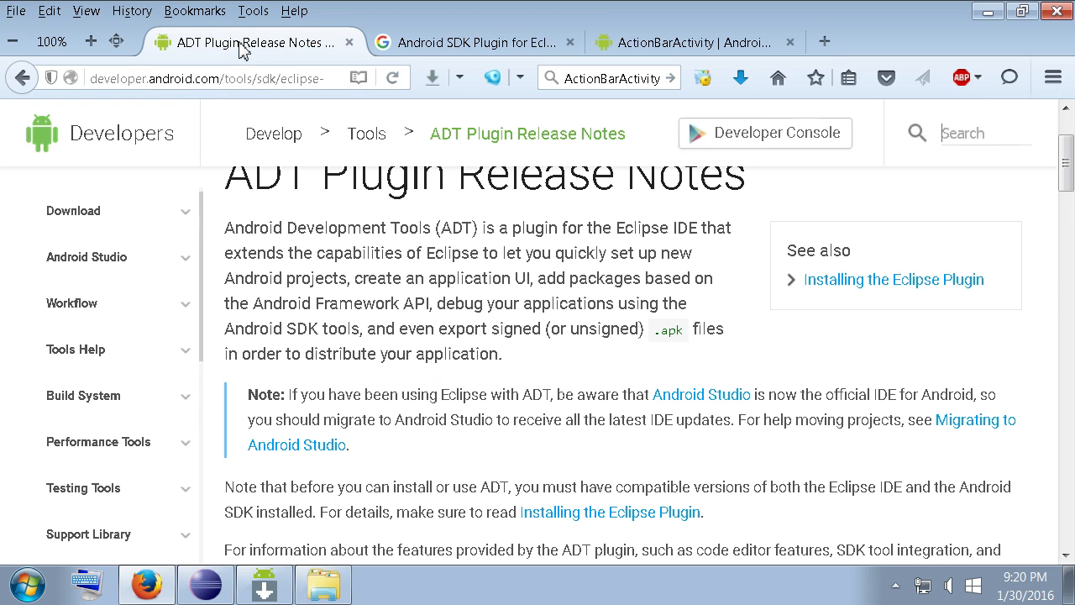
{"action": "scroll", "scroll_direction": "up", "scroll_amount": 3}
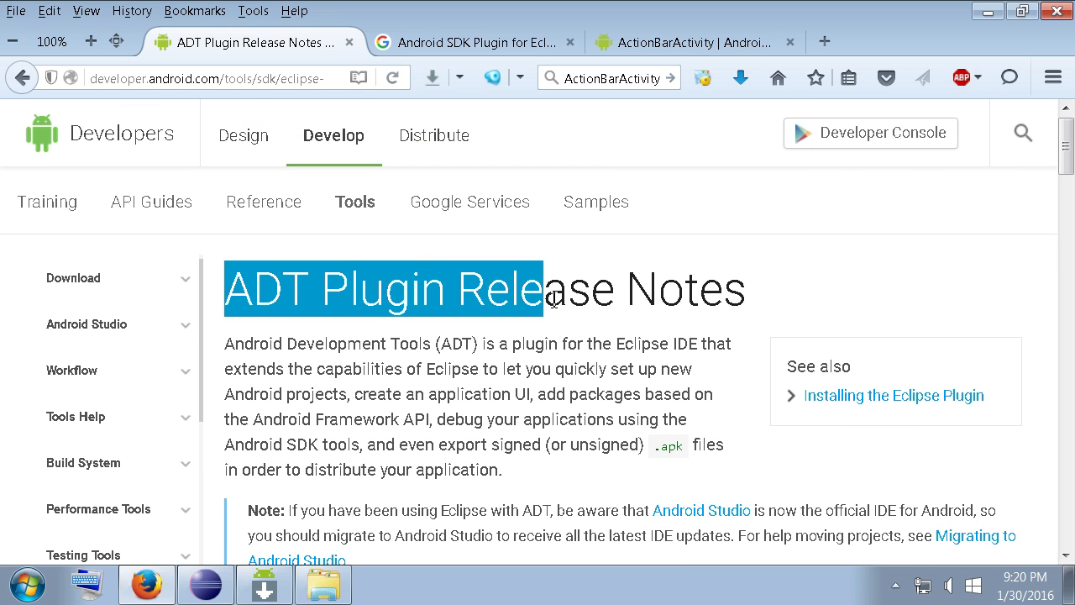
{"action": "scroll", "scroll_direction": "down", "scroll_amount": 3}
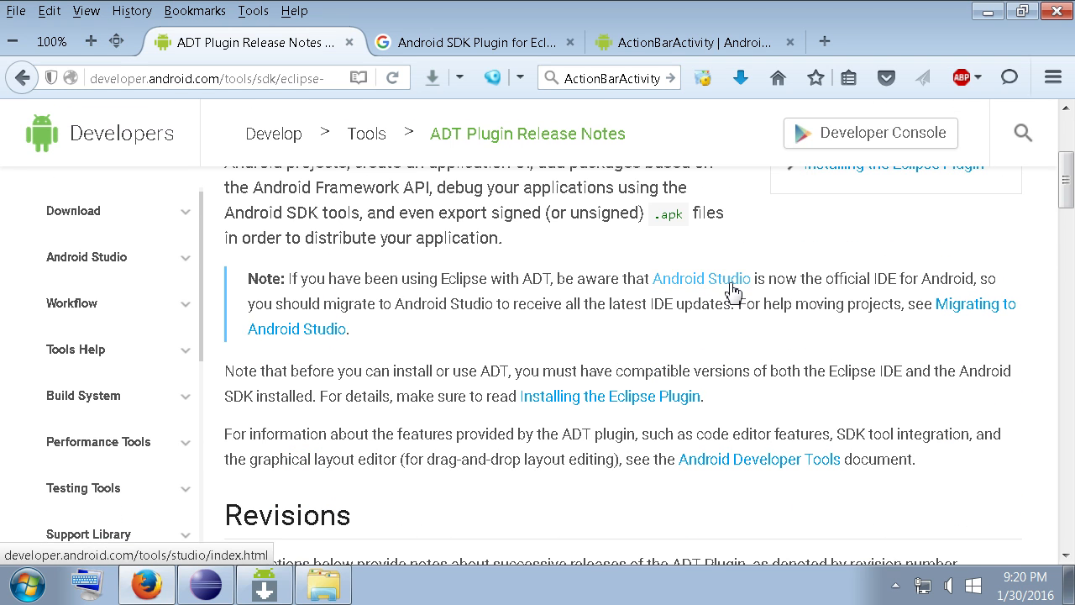
{"action": "mouse_move", "coordinate": [731, 290]}
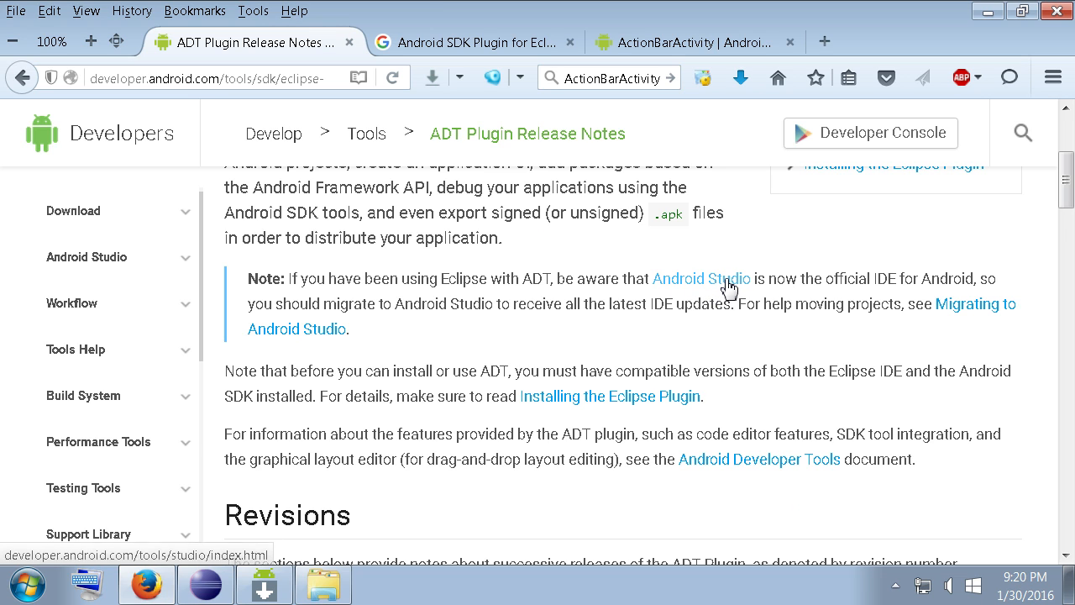
{"action": "scroll", "scroll_direction": "up", "scroll_amount": 3}
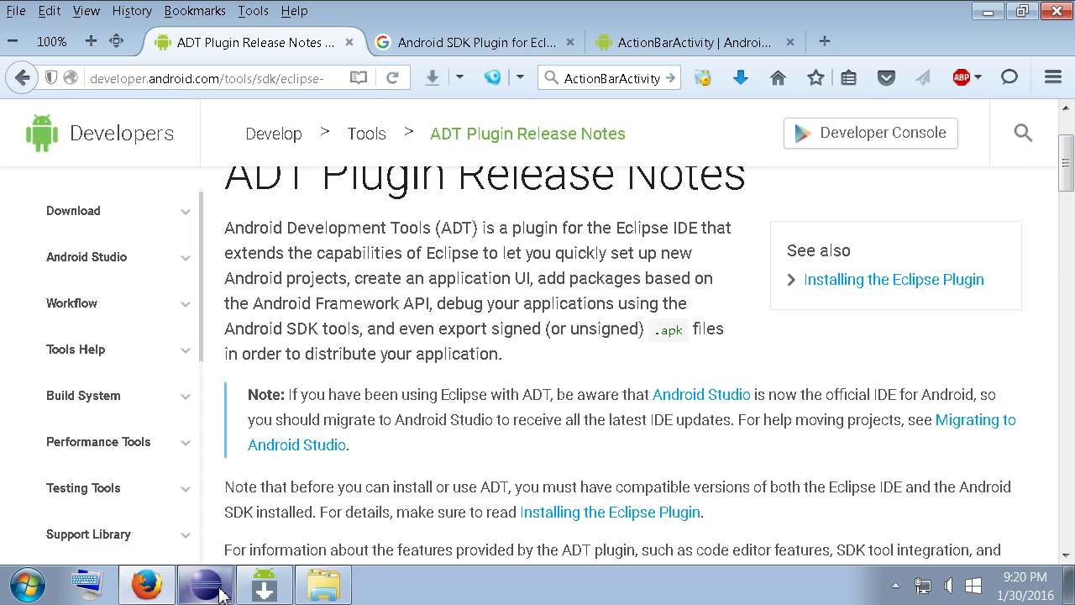
Highlight release-notes text, then show the Android SDK Plugin for Eclipse page
{"action": "left_click", "coordinate": [206, 583]}
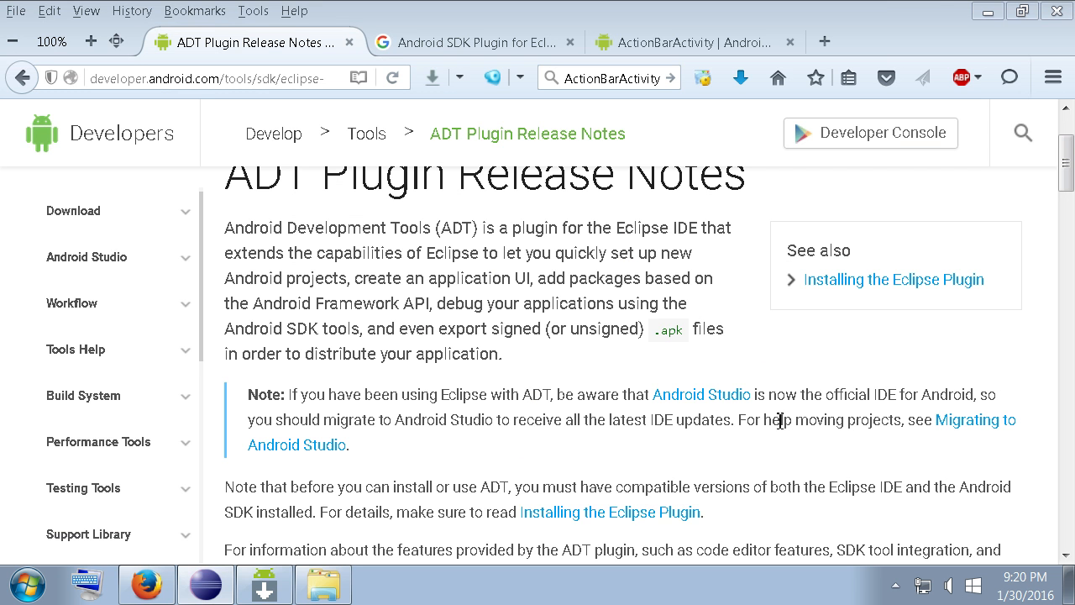
{"action": "left_click_drag", "start_coordinate": [248, 394], "coordinate": [620, 394]}
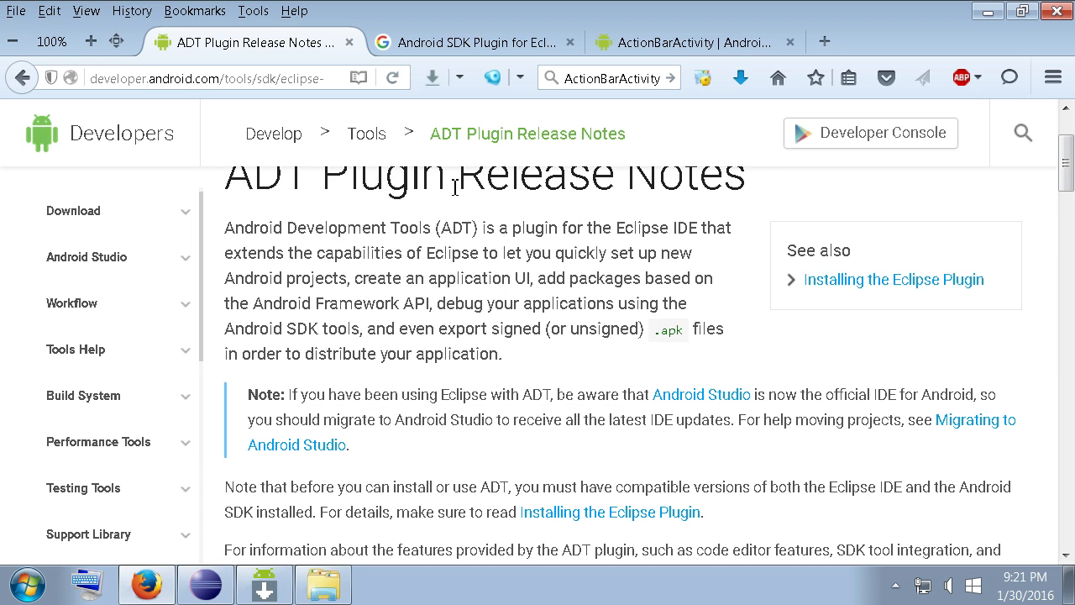
{"action": "double_click", "coordinate": [344, 177]}
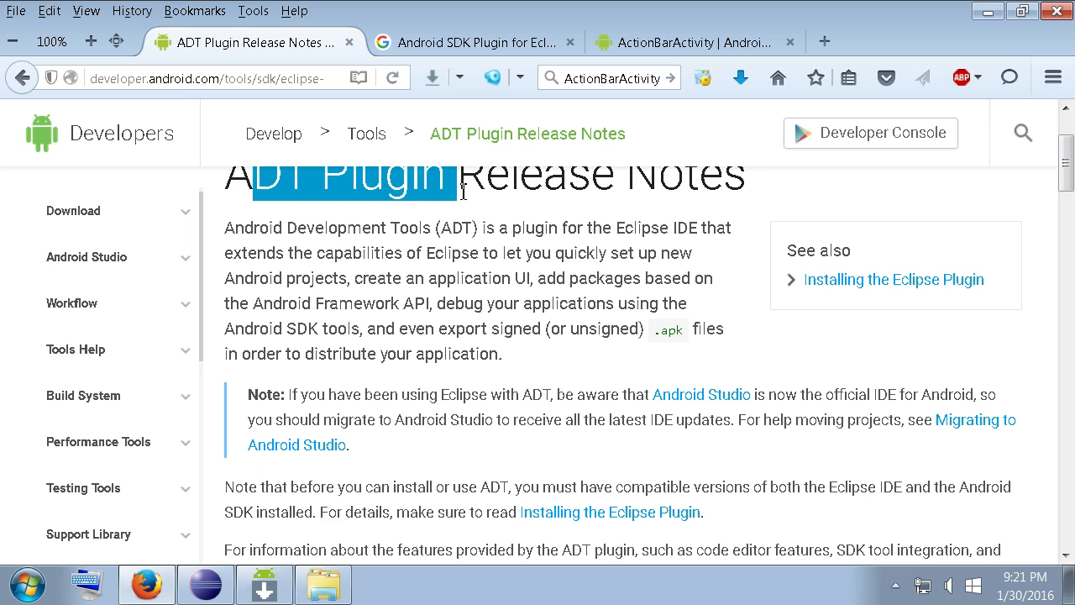
{"action": "mouse_move", "coordinate": [610, 257]}
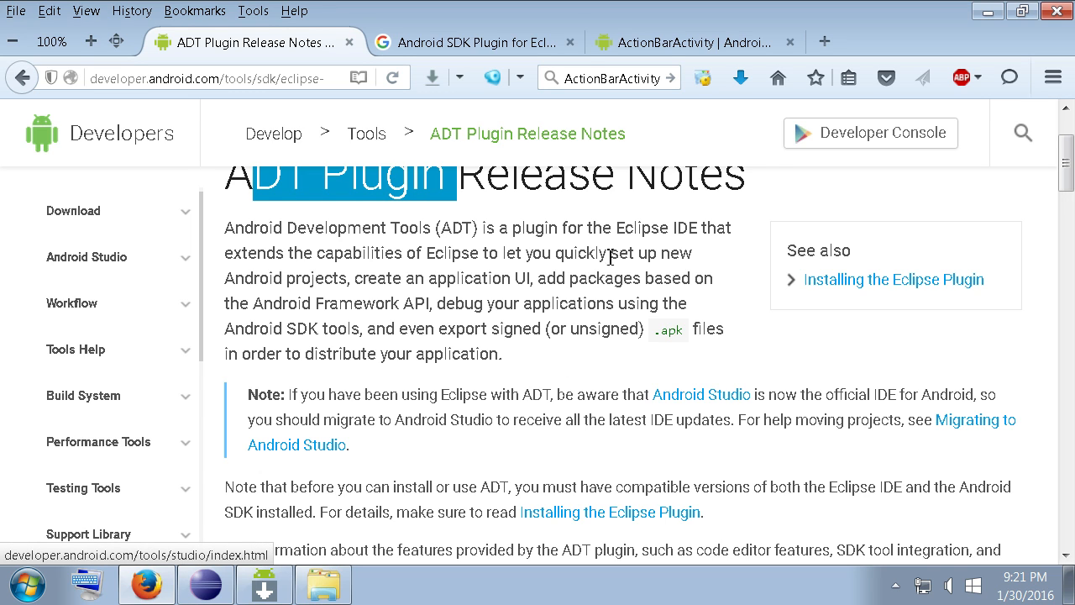
{"action": "left_click", "coordinate": [471, 42]}
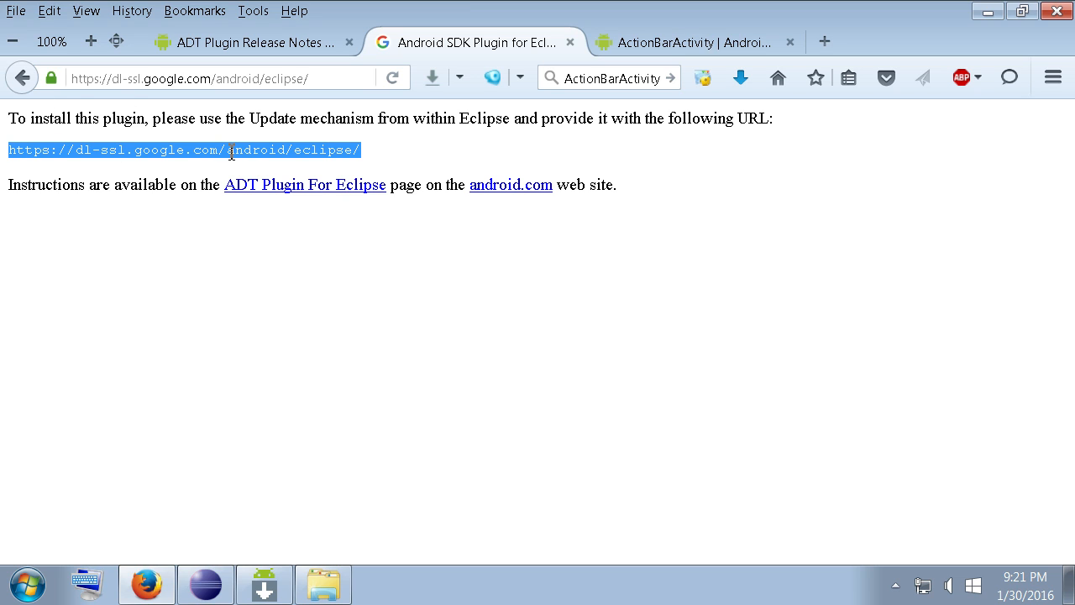
{"action": "mouse_move", "coordinate": [264, 583]}
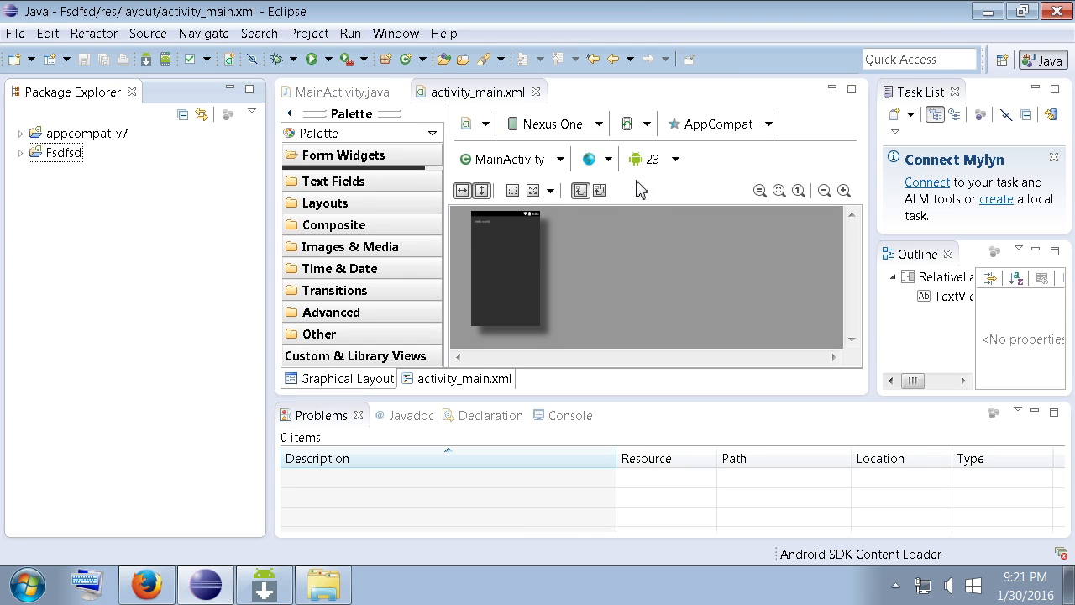
{"action": "mouse_move", "coordinate": [444, 32]}
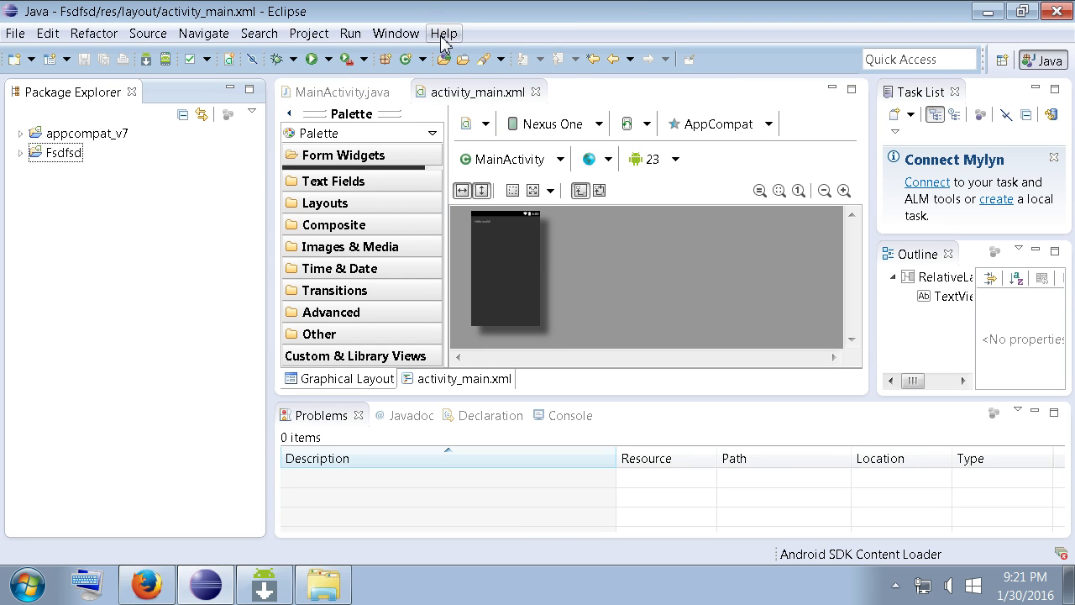
{"action": "mouse_move", "coordinate": [203, 33]}
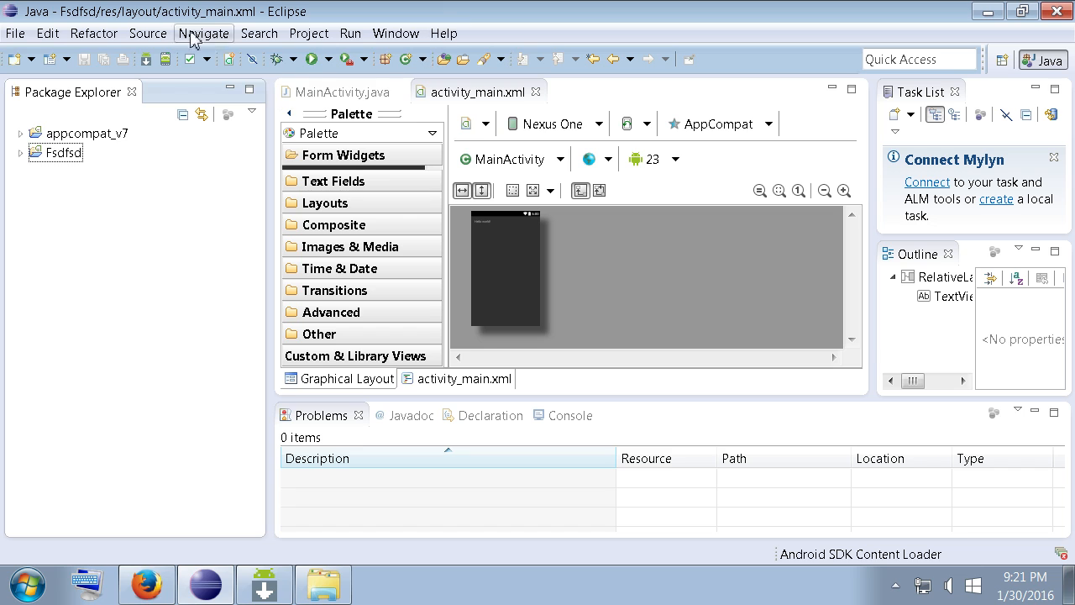
Open Help > Install New Software to show the Available Software page
{"action": "left_click", "coordinate": [443, 32]}
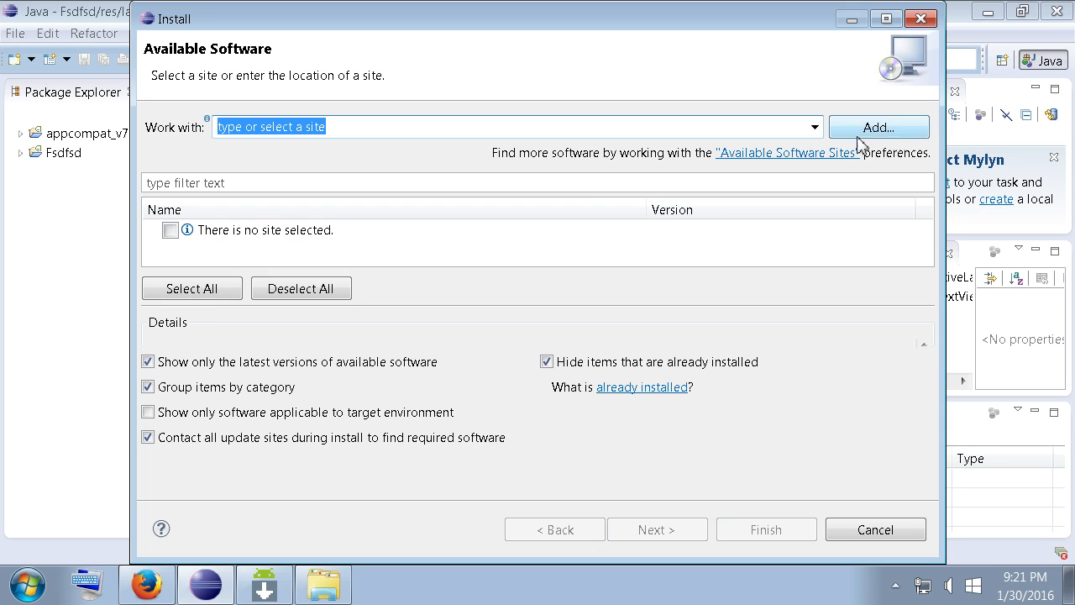
{"action": "left_click", "coordinate": [878, 127]}
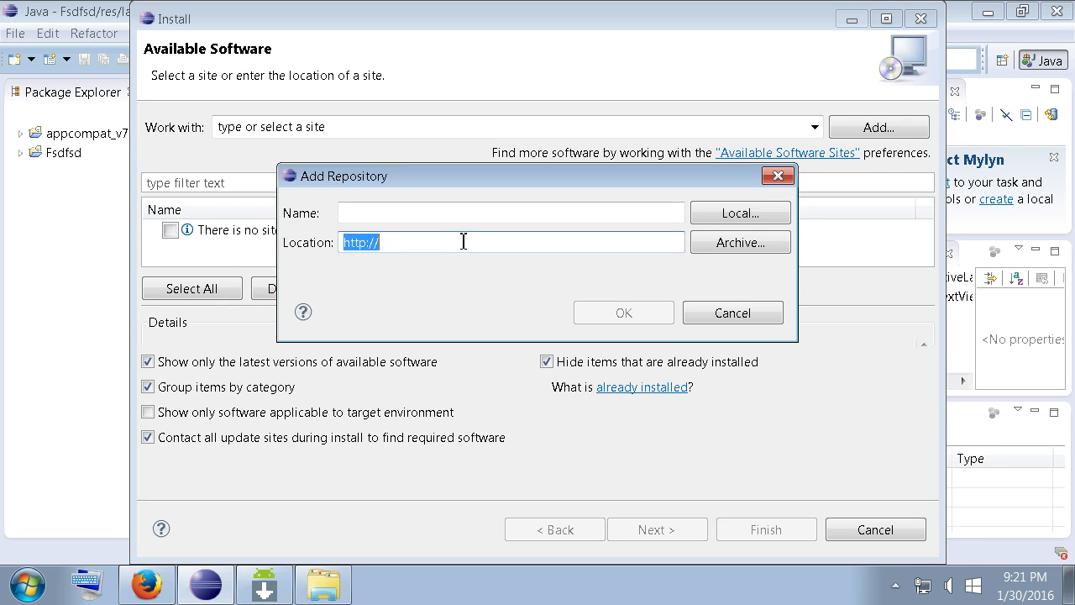
{"action": "type", "text": "https://dl-ssl.google.com/android/eclipse/"}
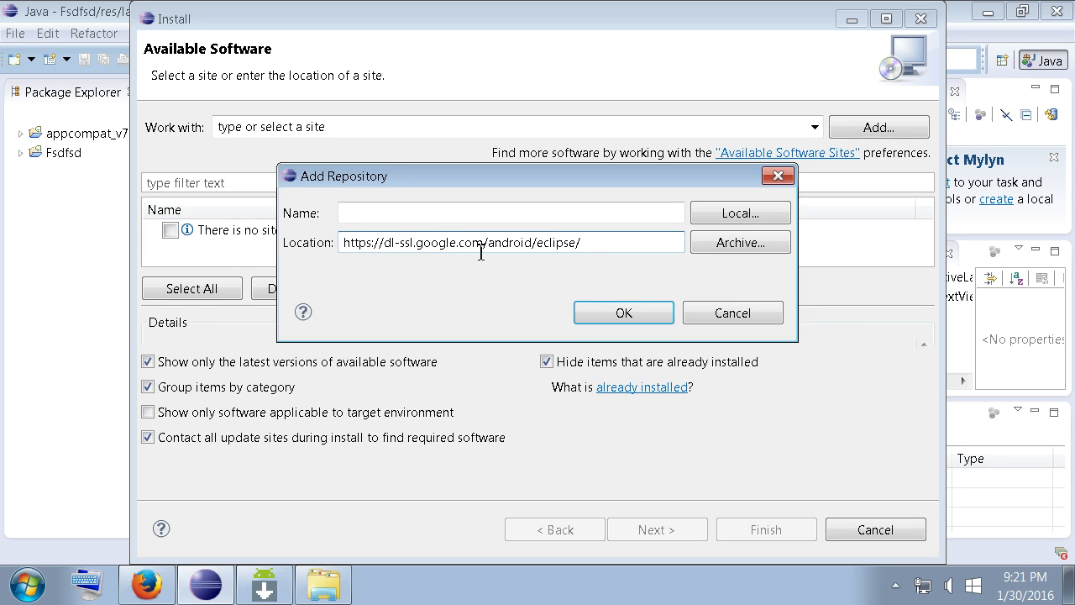
{"action": "mouse_move", "coordinate": [387, 249]}
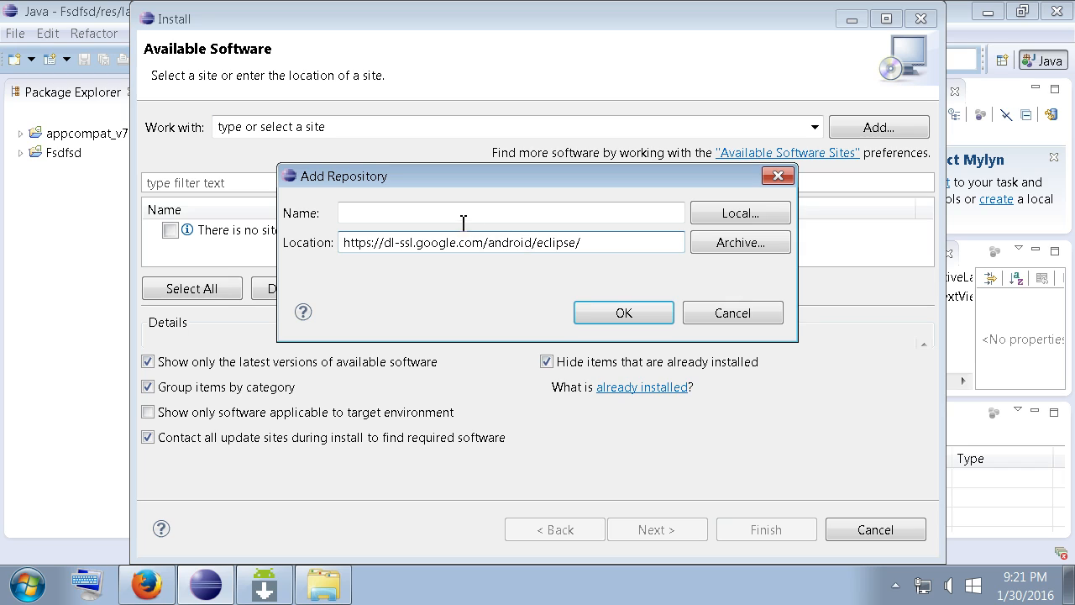
{"action": "left_click", "coordinate": [511, 211]}
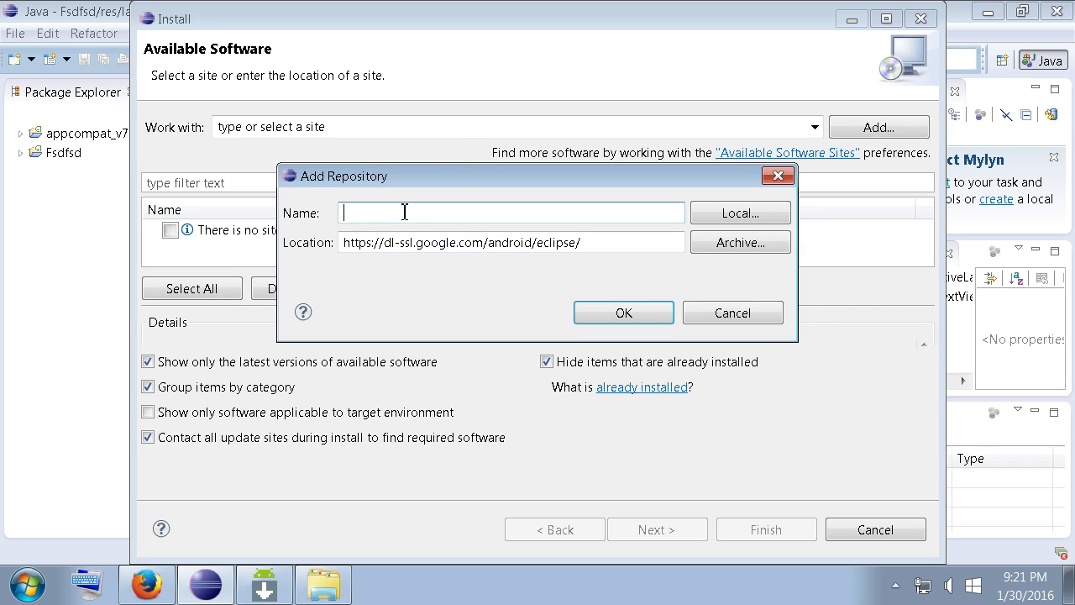
{"action": "type", "text": "A"}
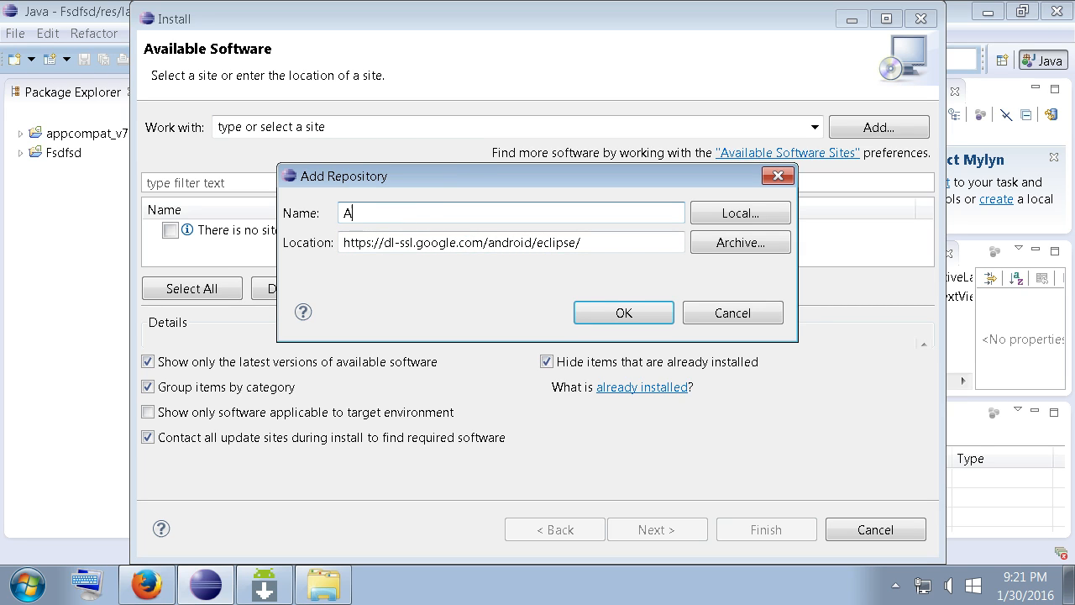
{"action": "type", "text": "DT"}
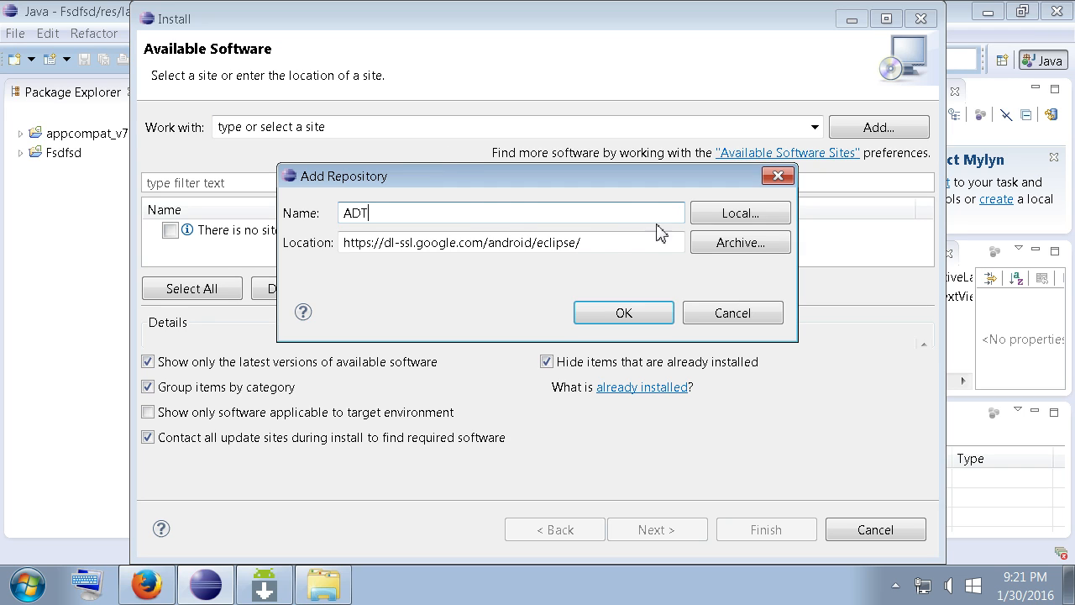
{"action": "left_click", "coordinate": [623, 313]}
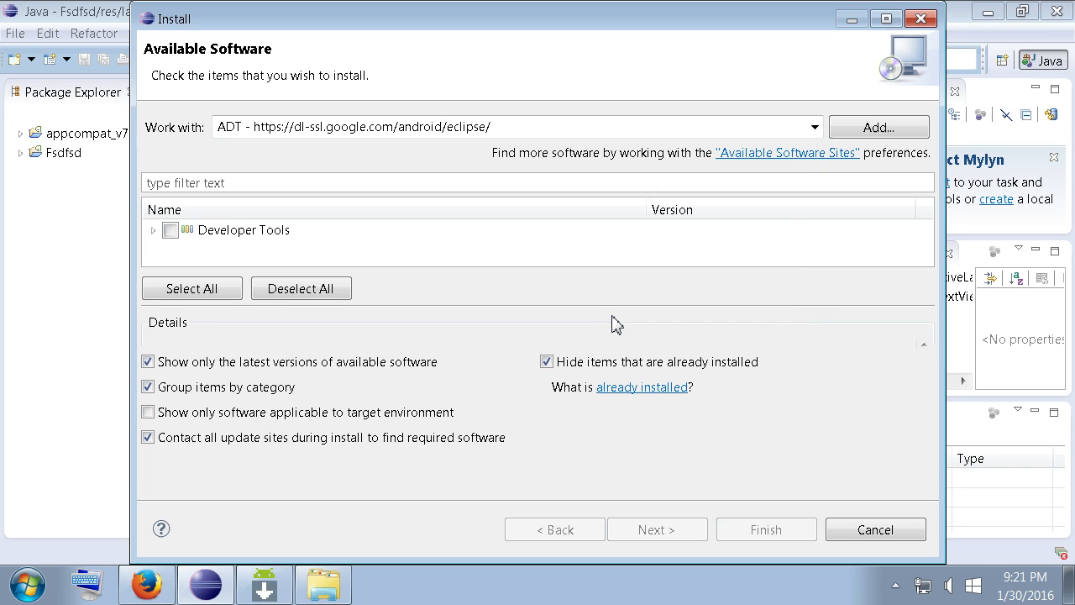
{"action": "left_click", "coordinate": [170, 229]}
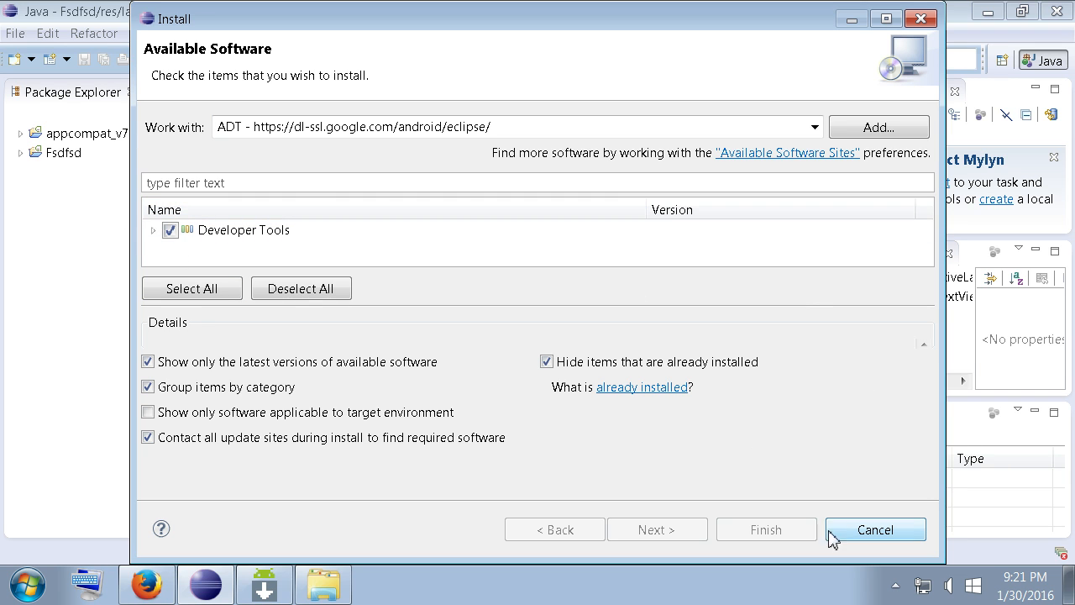
{"action": "mouse_move", "coordinate": [920, 19]}
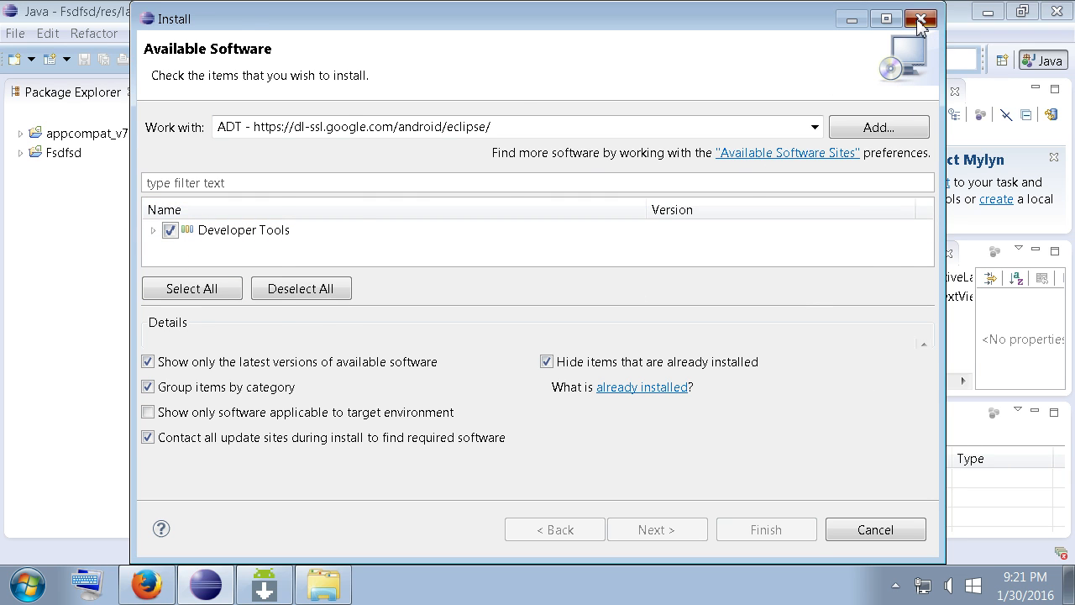
{"action": "left_click", "coordinate": [920, 19]}
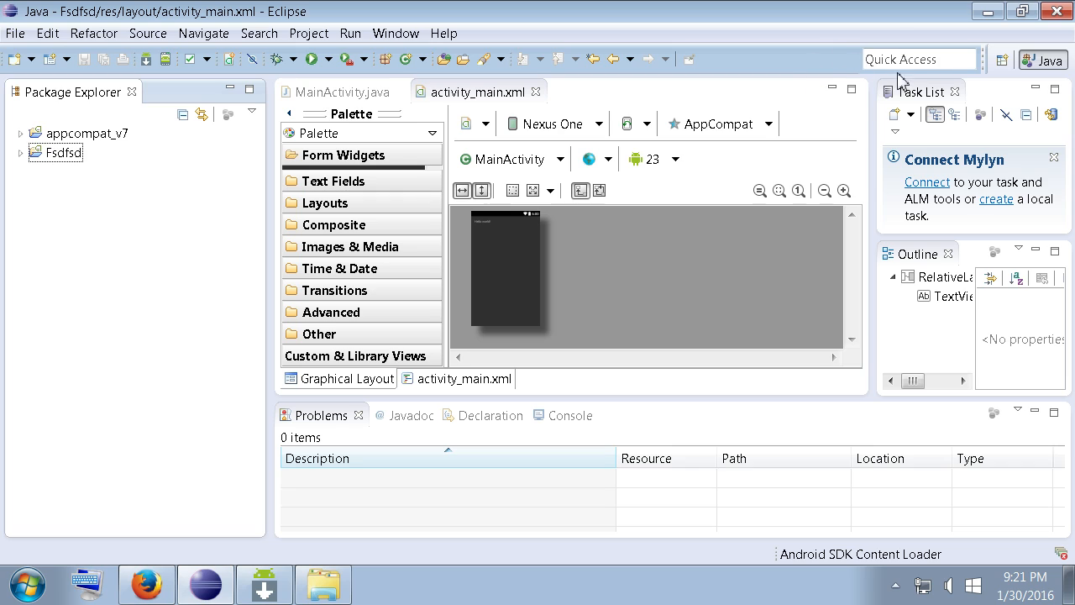
{"action": "mouse_move", "coordinate": [842, 66]}
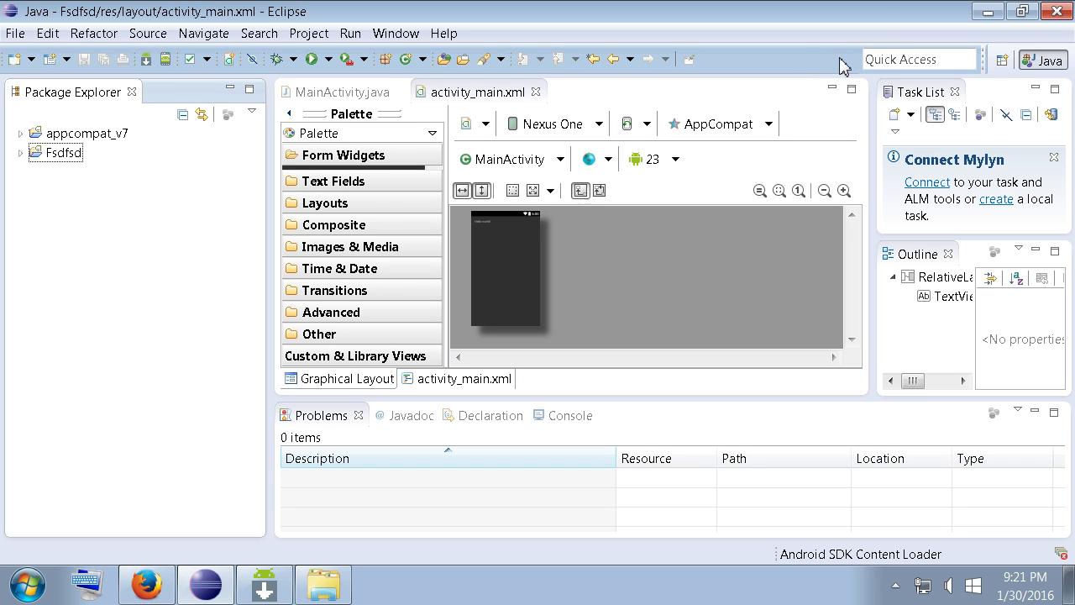
{"action": "mouse_move", "coordinate": [653, 90]}
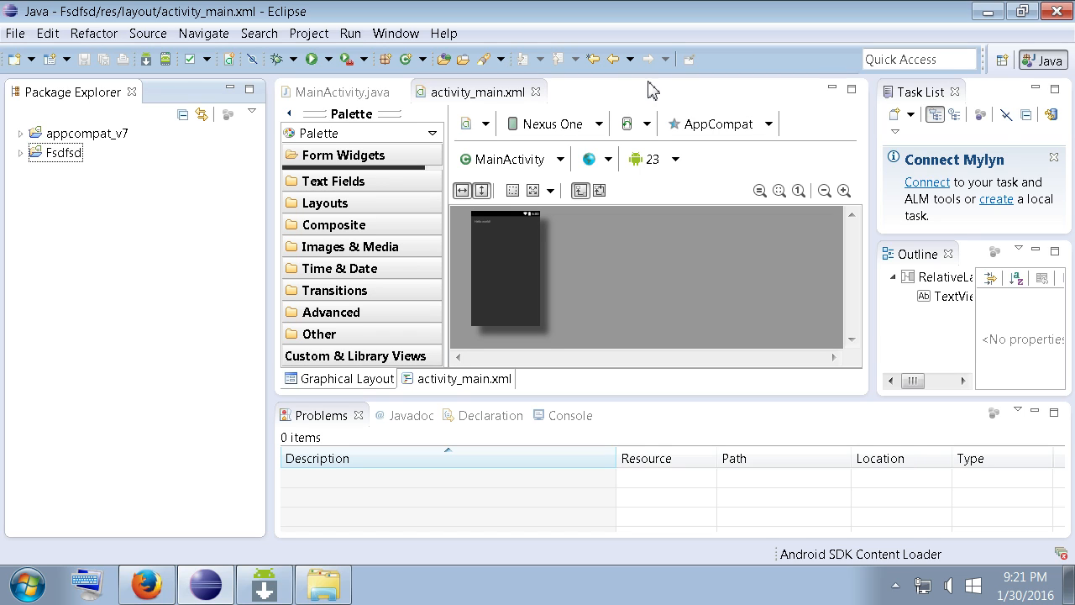
{"action": "mouse_move", "coordinate": [631, 99]}
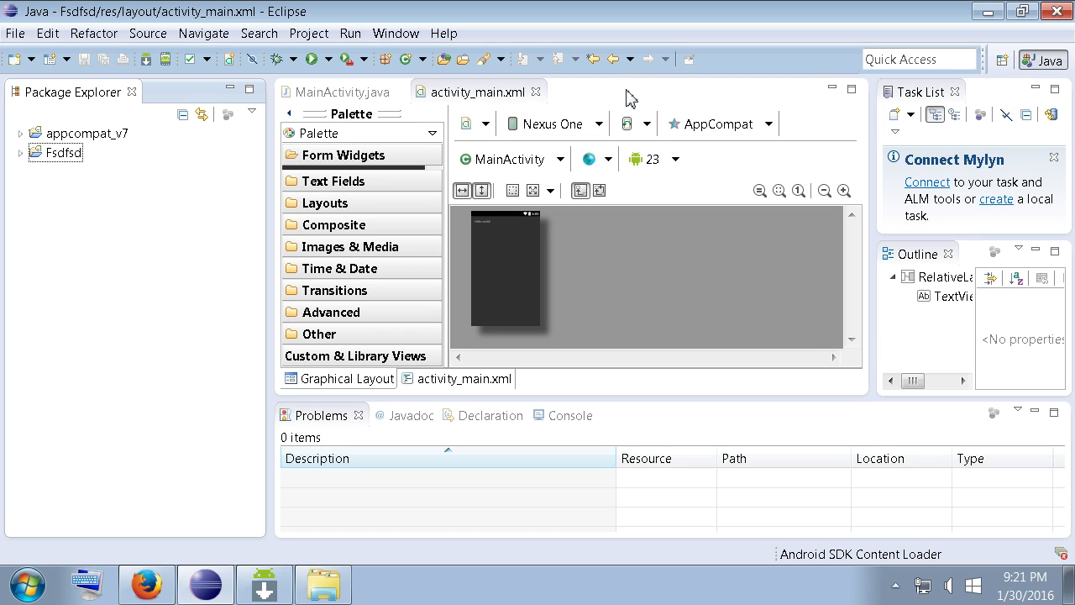
{"action": "mouse_move", "coordinate": [477, 78]}
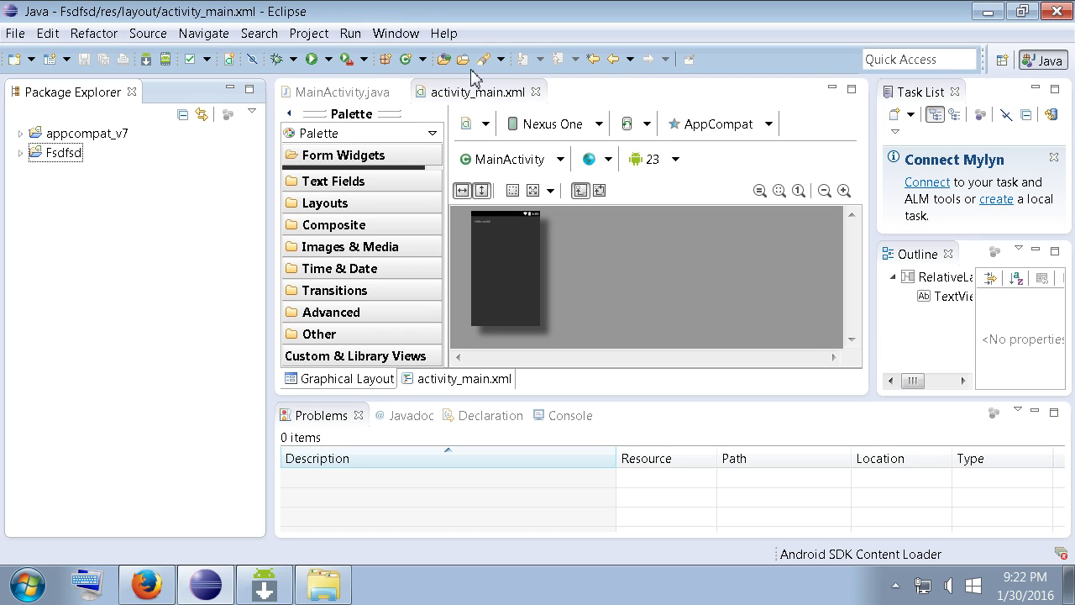
{"action": "mouse_move", "coordinate": [146, 59]}
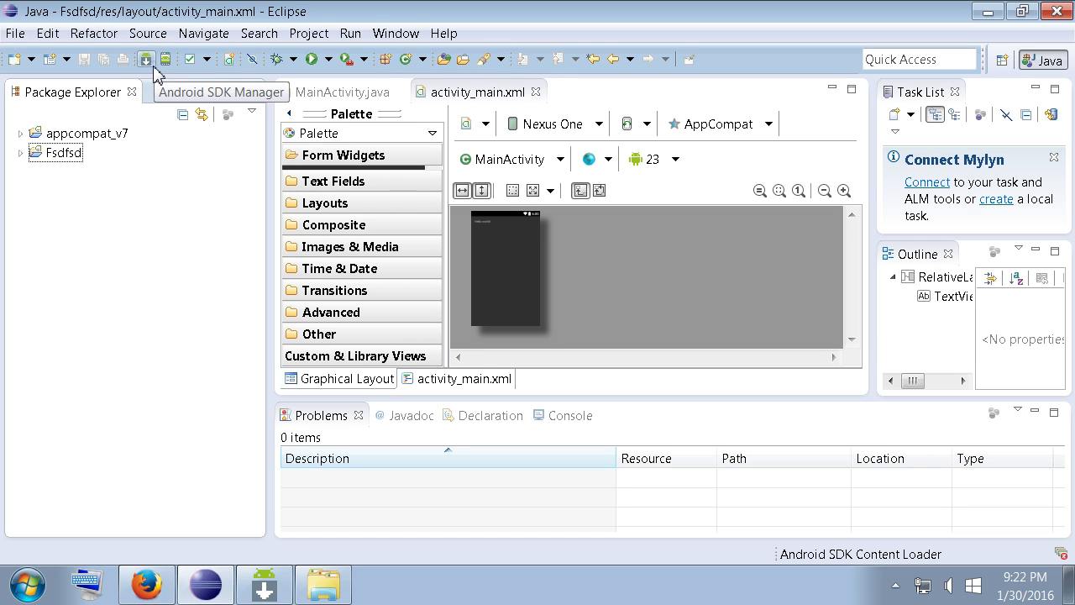
{"action": "mouse_move", "coordinate": [148, 69]}
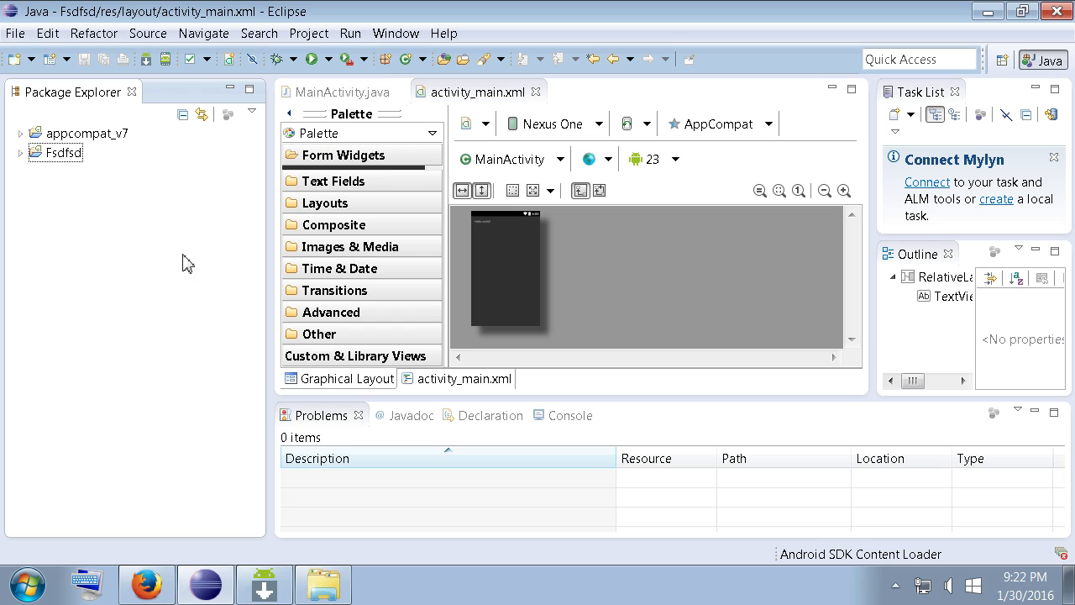
{"action": "mouse_move", "coordinate": [315, 141]}
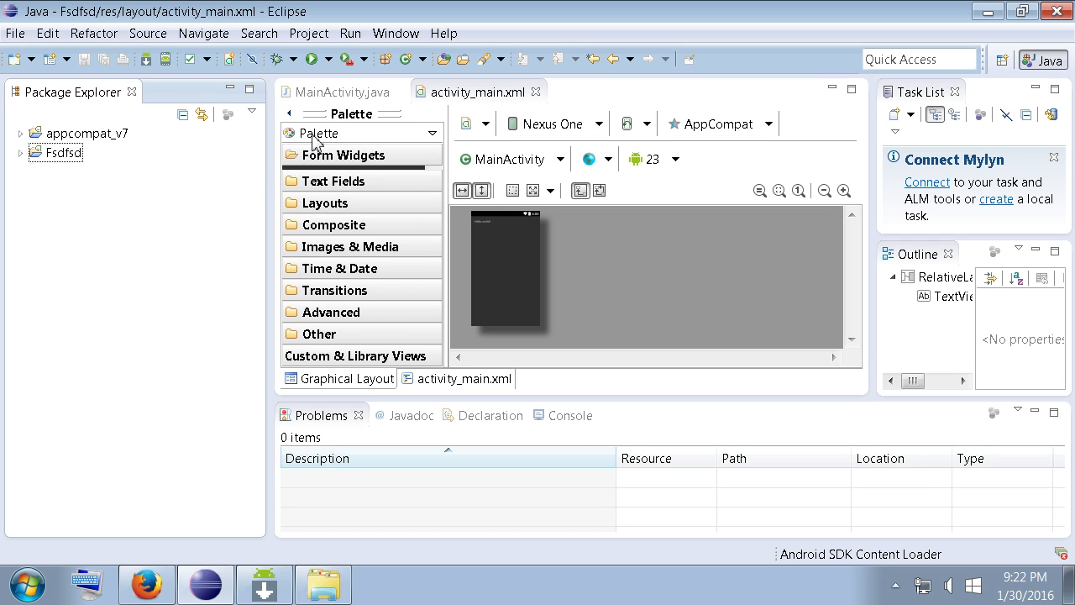
{"action": "mouse_move", "coordinate": [147, 583]}
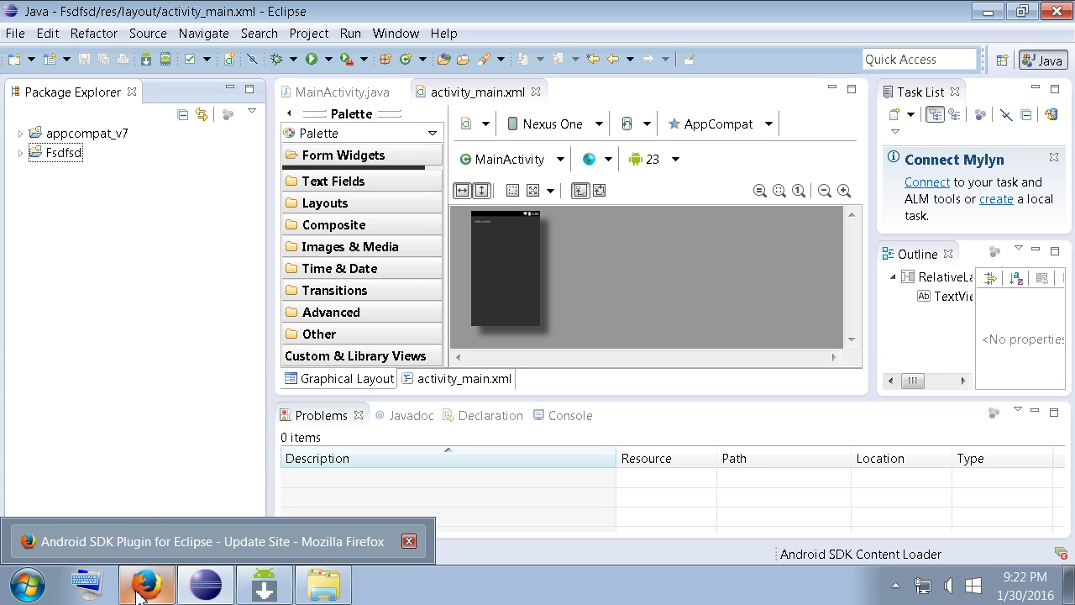
{"action": "left_click", "coordinate": [409, 541]}
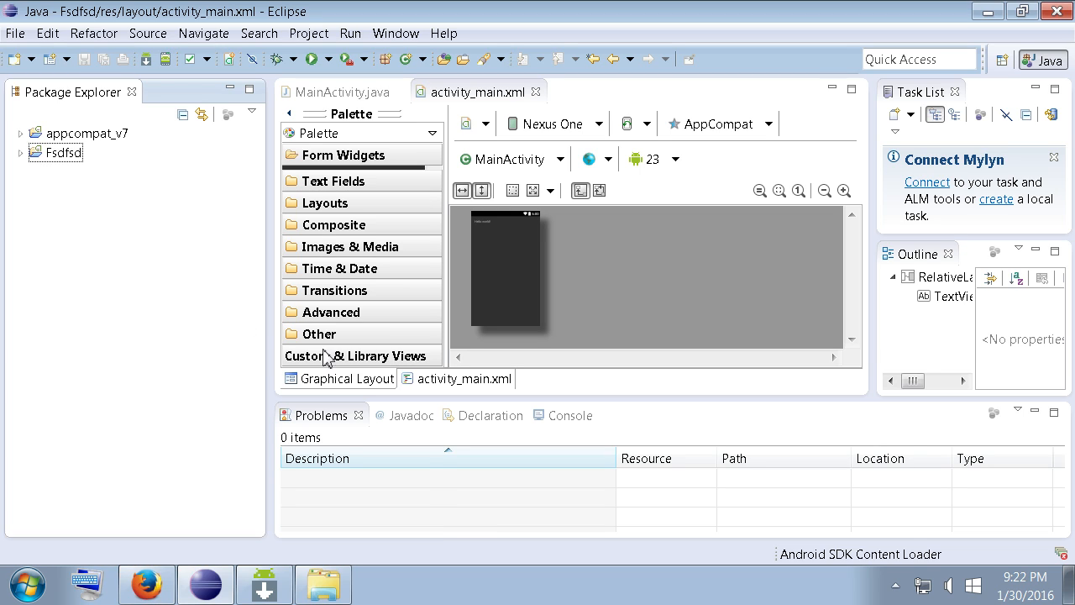
{"action": "mouse_move", "coordinate": [396, 33]}
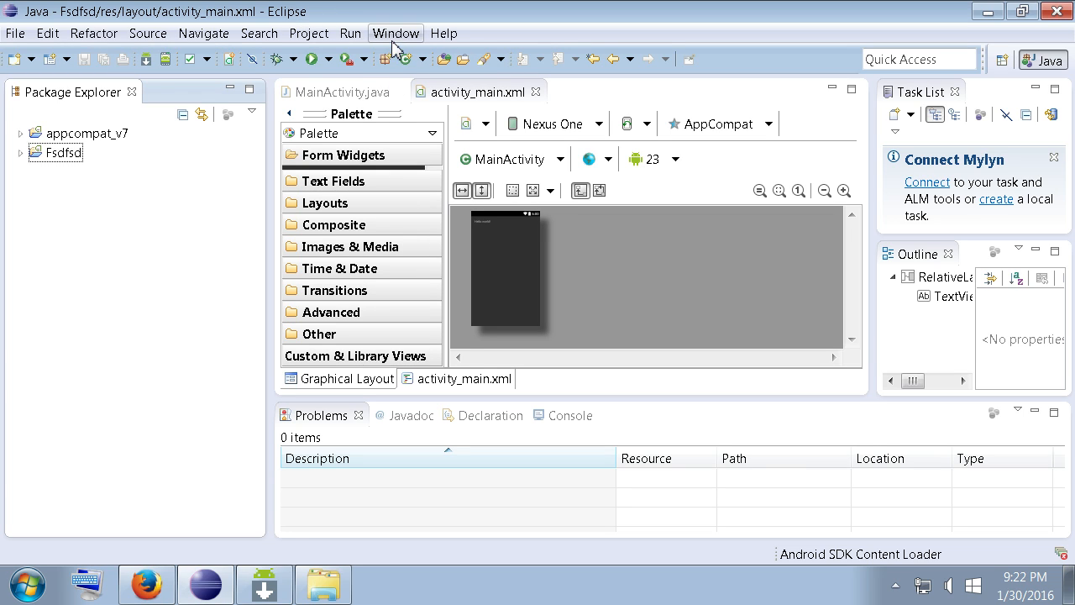
{"action": "mouse_move", "coordinate": [388, 254]}
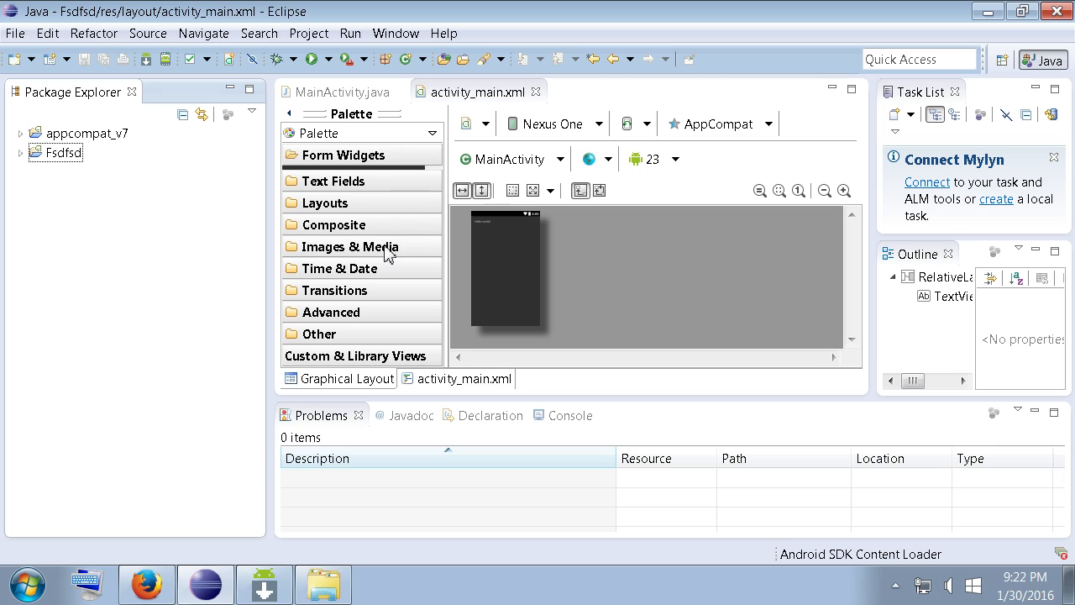
{"action": "mouse_move", "coordinate": [515, 116]}
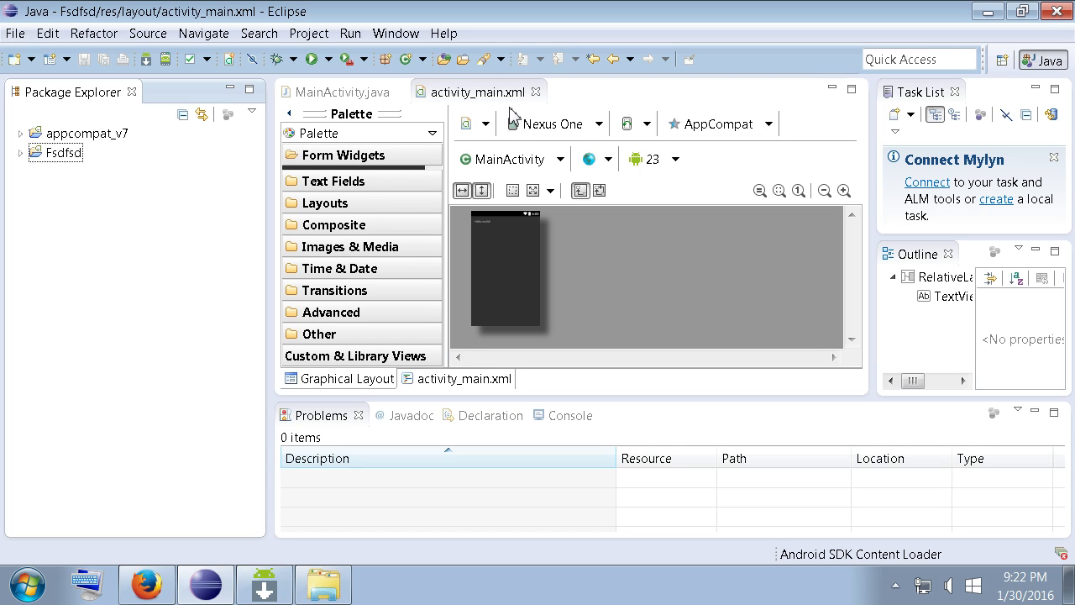
{"action": "mouse_move", "coordinate": [395, 33]}
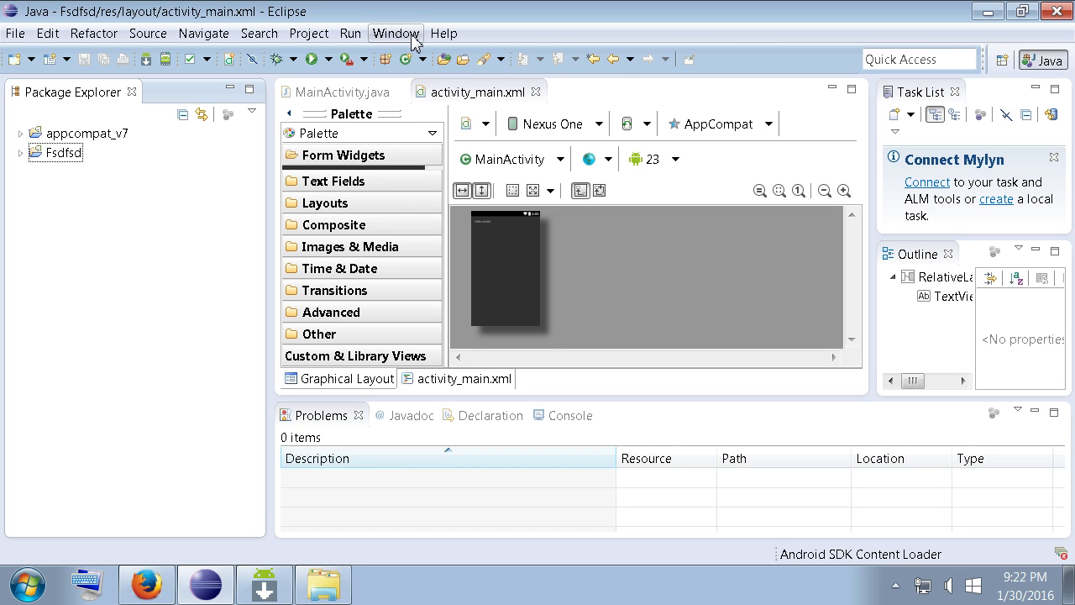
{"action": "mouse_move", "coordinate": [412, 55]}
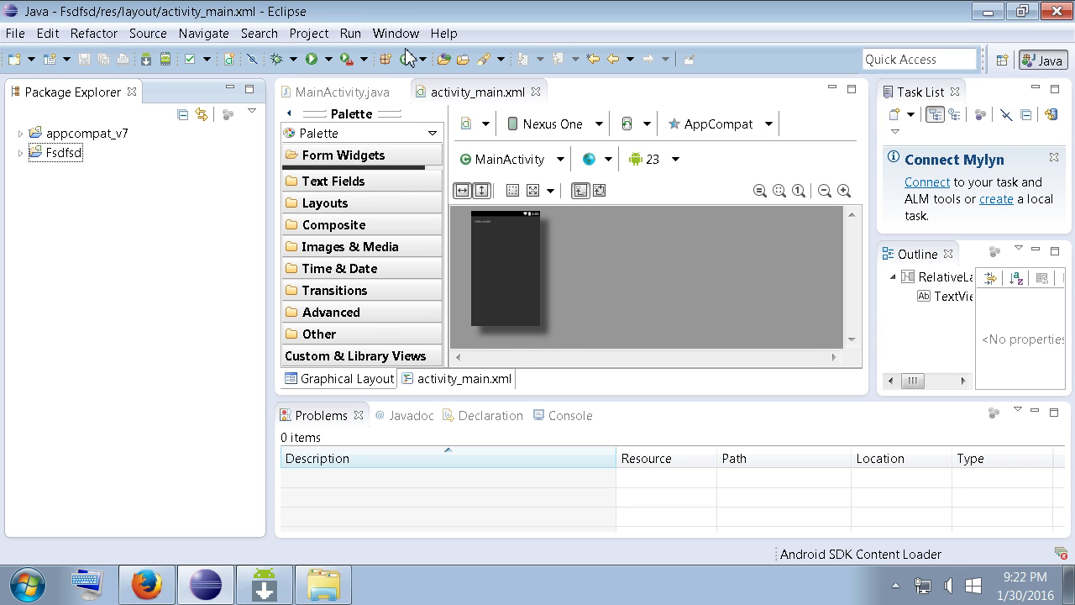
Open Window > Preferences > Android and select the full SDK Location path
{"action": "left_click", "coordinate": [396, 33]}
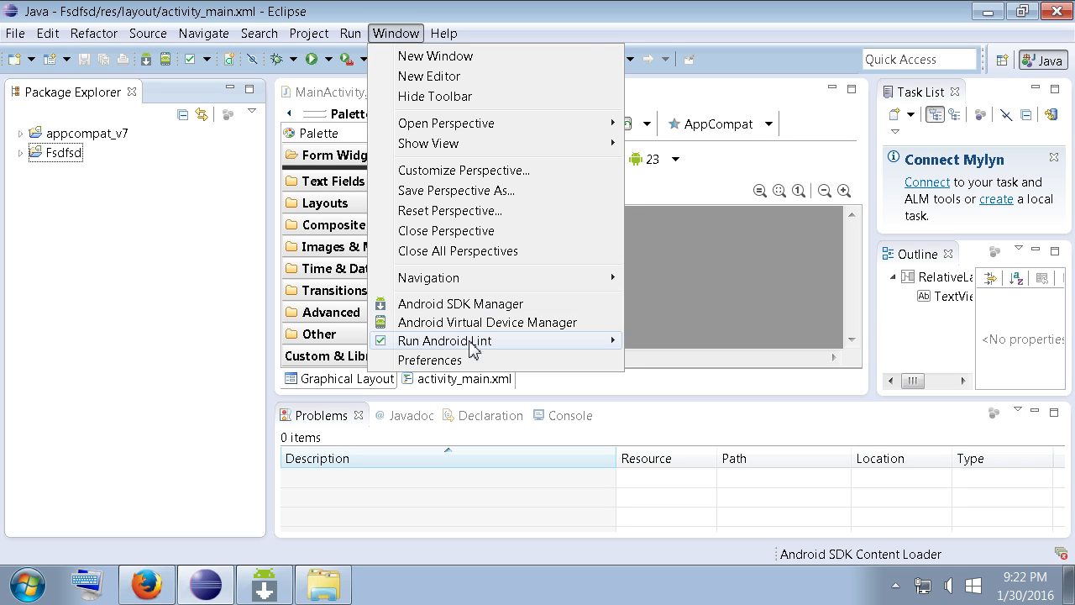
{"action": "left_click", "coordinate": [430, 359]}
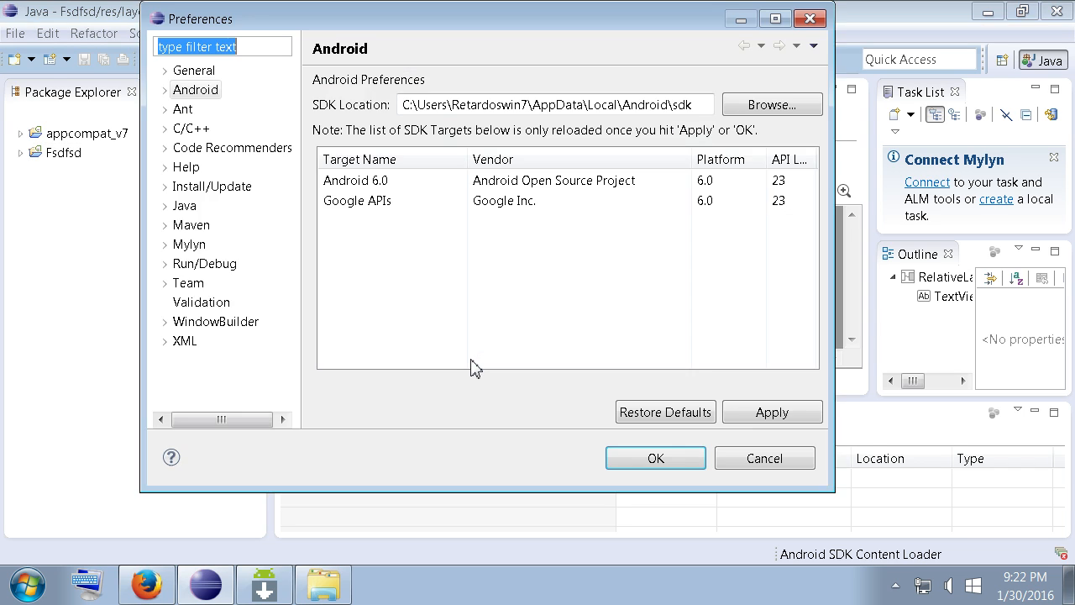
{"action": "left_click", "coordinate": [195, 90]}
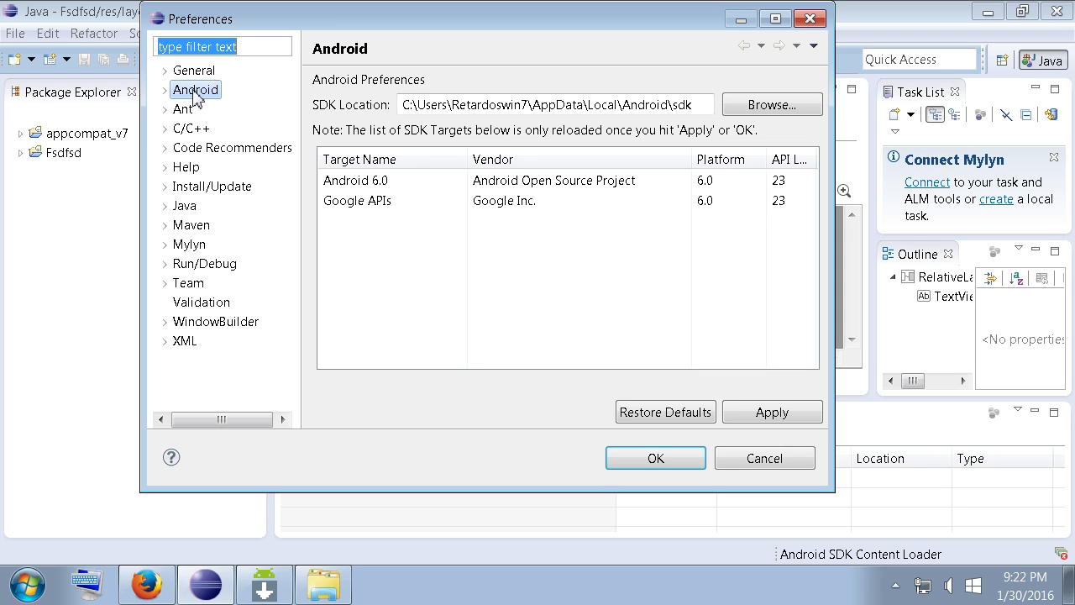
{"action": "mouse_move", "coordinate": [334, 117]}
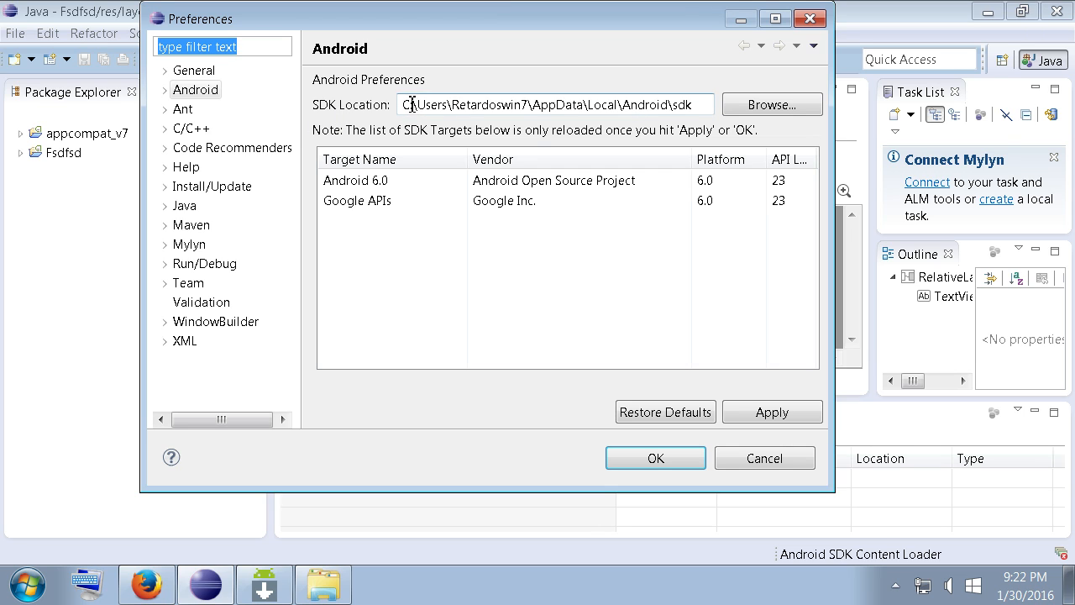
{"action": "mouse_move", "coordinate": [507, 105]}
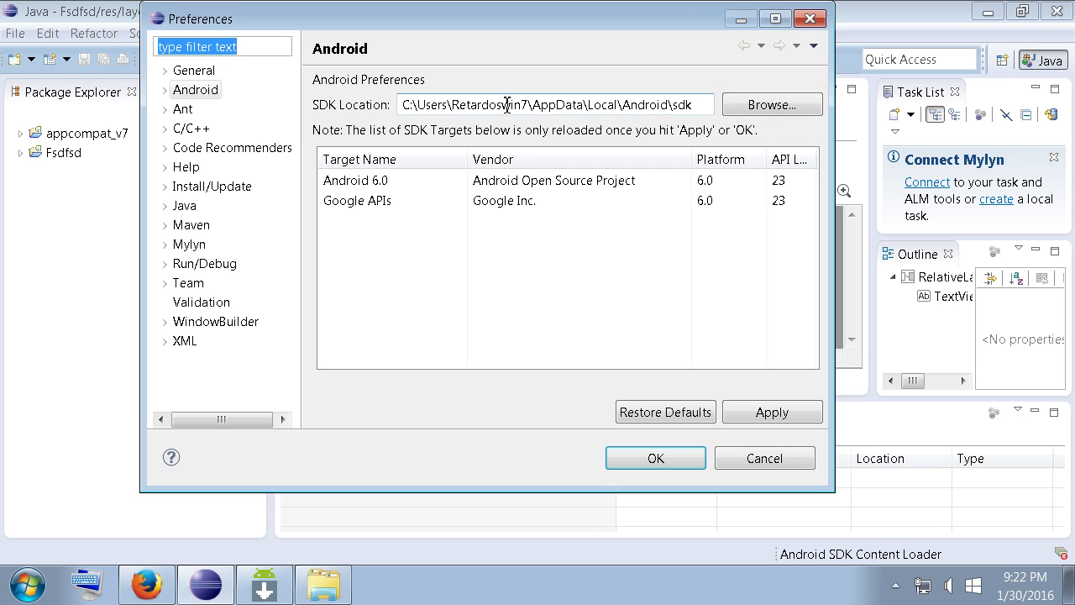
{"action": "mouse_move", "coordinate": [663, 103]}
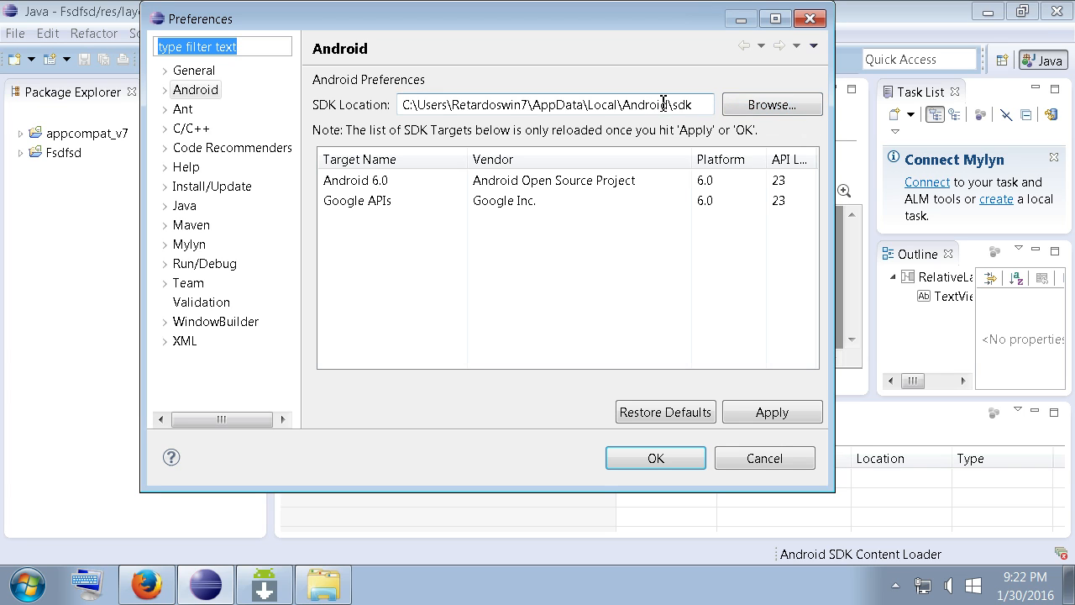
{"action": "triple_click", "coordinate": [550, 104]}
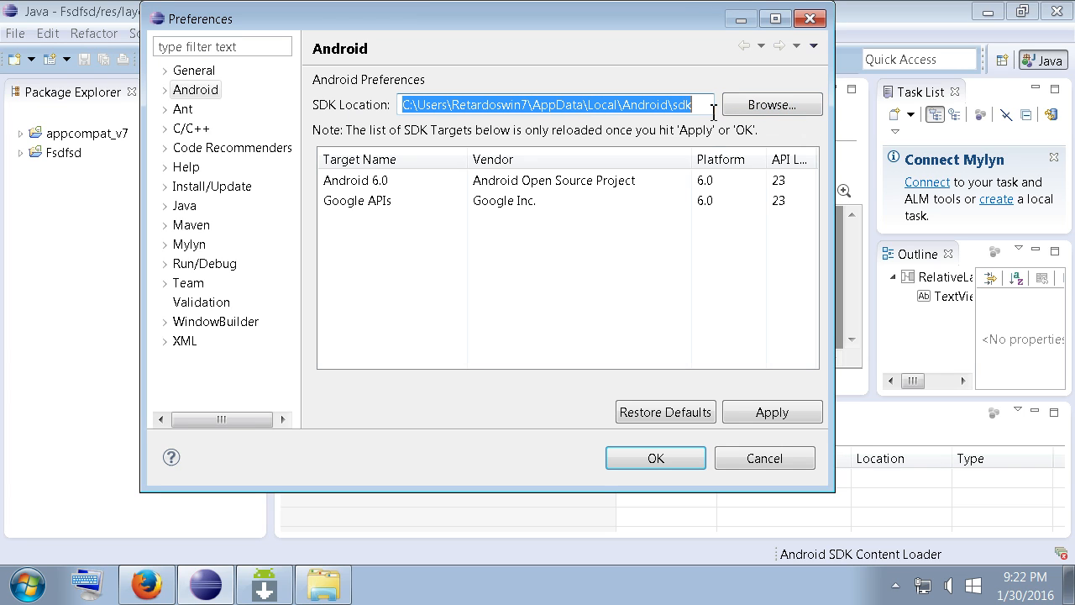
{"action": "mouse_move", "coordinate": [500, 263]}
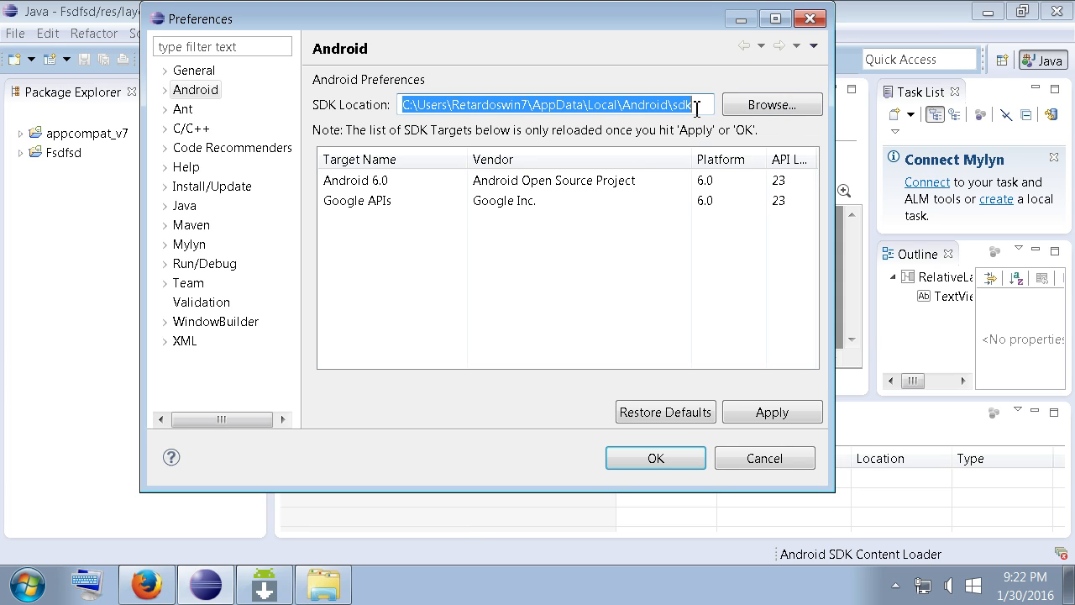
{"action": "mouse_move", "coordinate": [122, 596]}
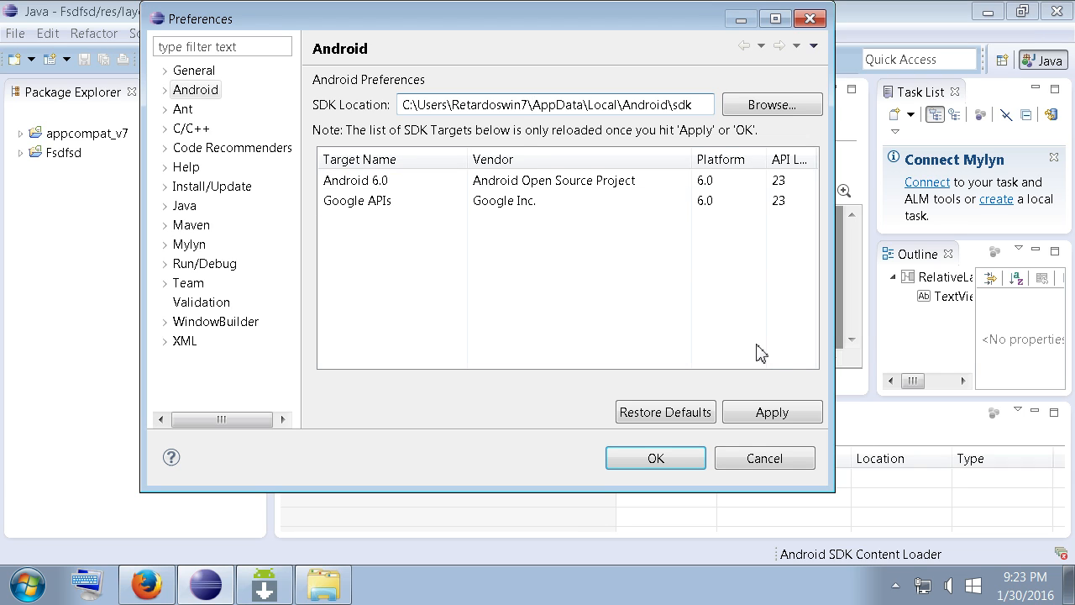
{"action": "mouse_move", "coordinate": [631, 279]}
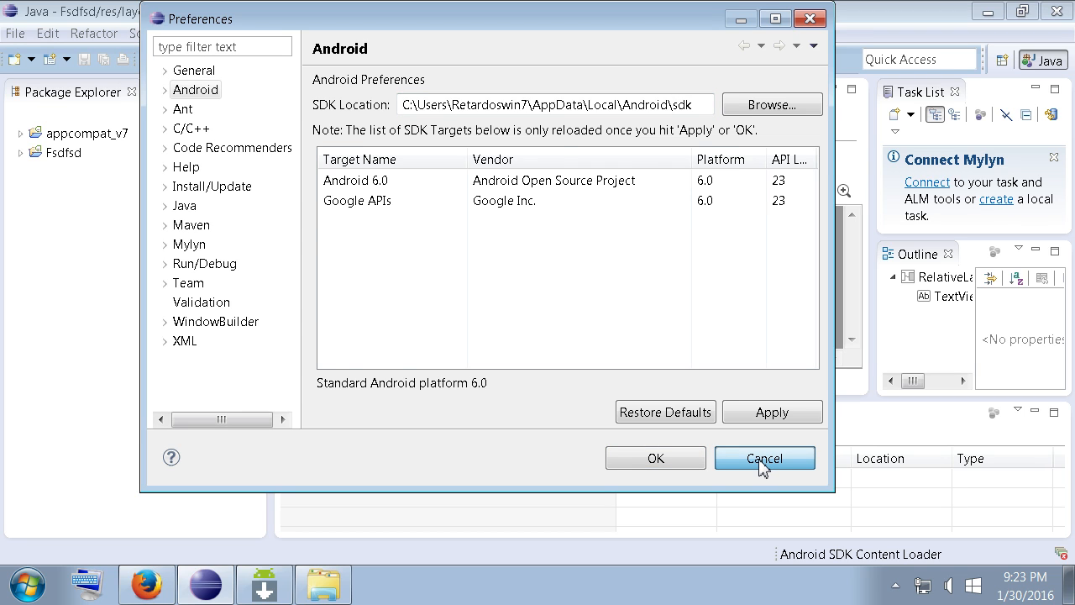
Cancel Preferences, launch the Android SDK Manager, and dismiss its startup progress message
{"action": "left_click", "coordinate": [764, 458]}
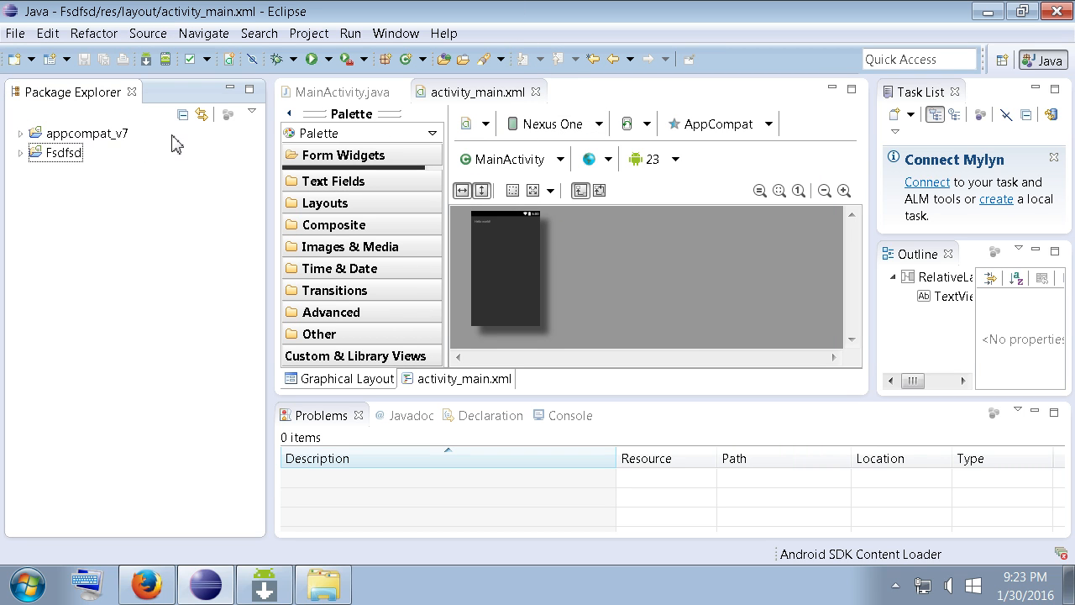
{"action": "mouse_move", "coordinate": [146, 59]}
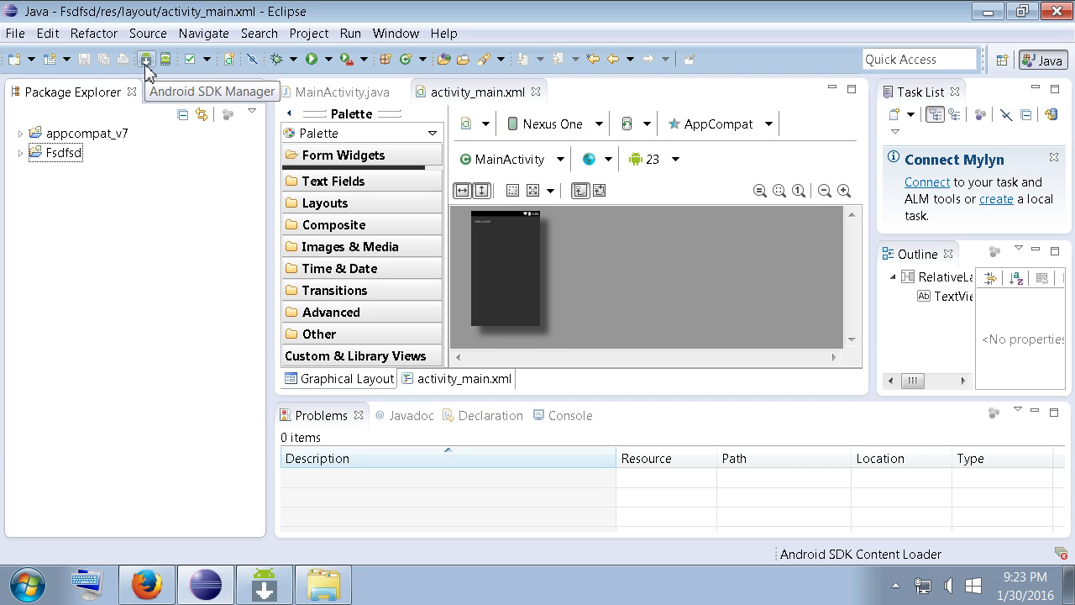
{"action": "left_click", "coordinate": [146, 59]}
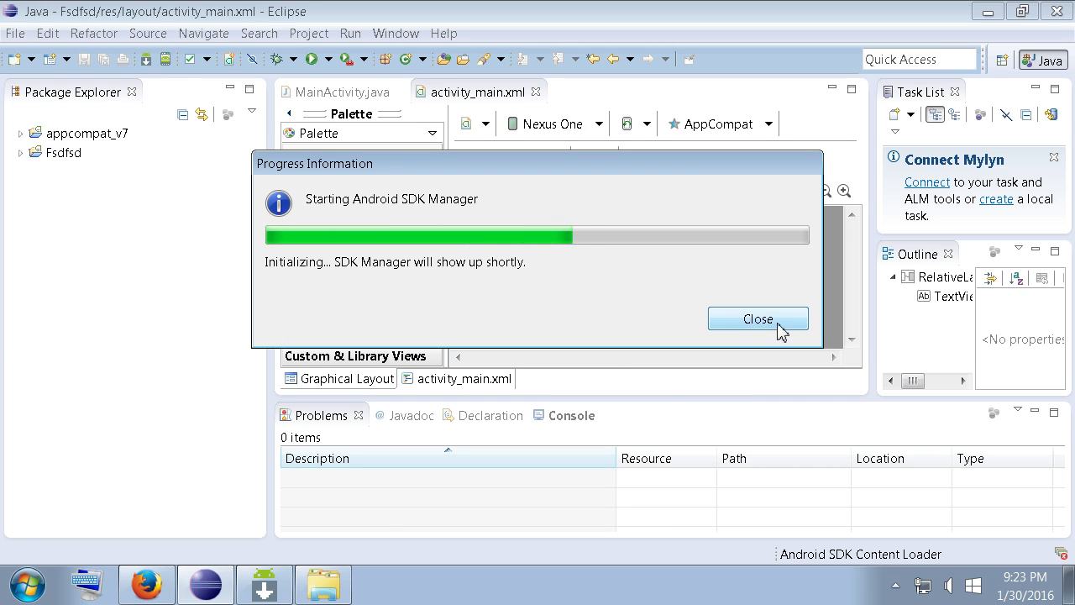
{"action": "left_click", "coordinate": [757, 318]}
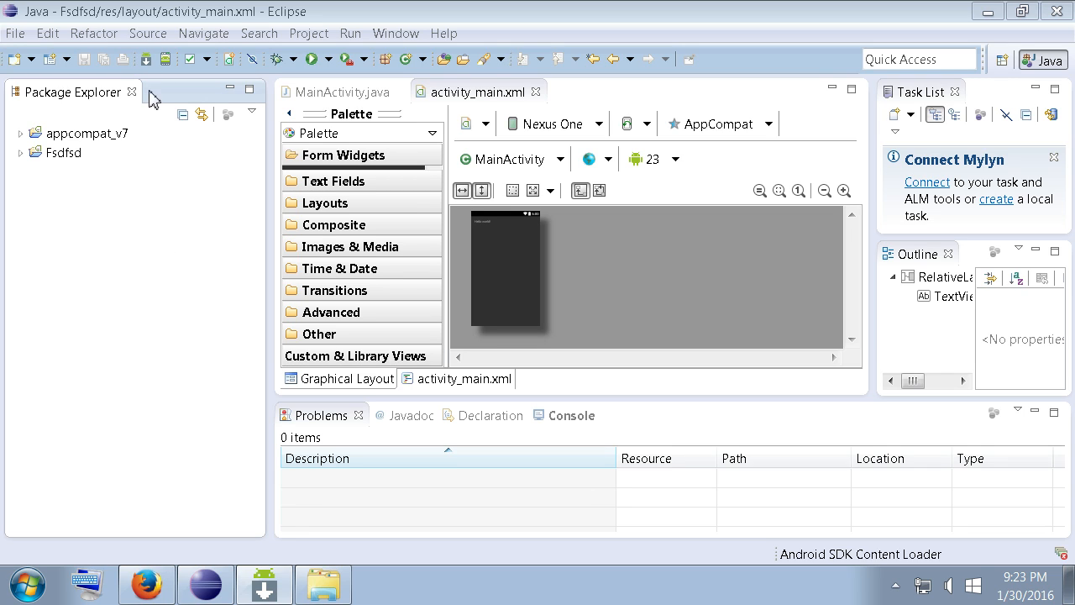
{"action": "mouse_move", "coordinate": [145, 58]}
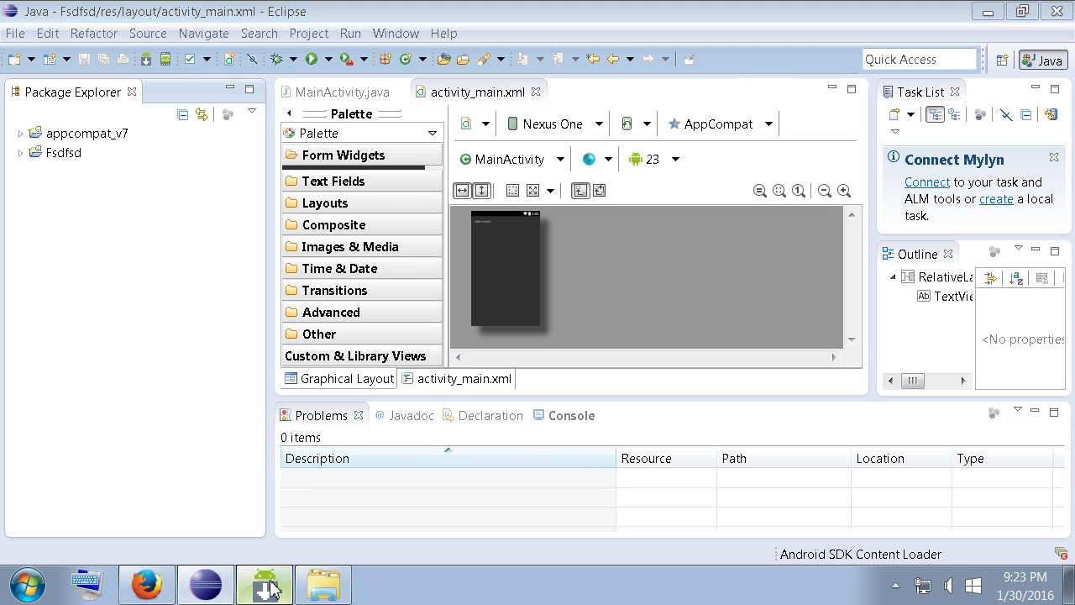
Scroll the SDK Manager list, collapsing API 22, to check Support Library and Repository status
{"action": "left_click", "coordinate": [265, 584]}
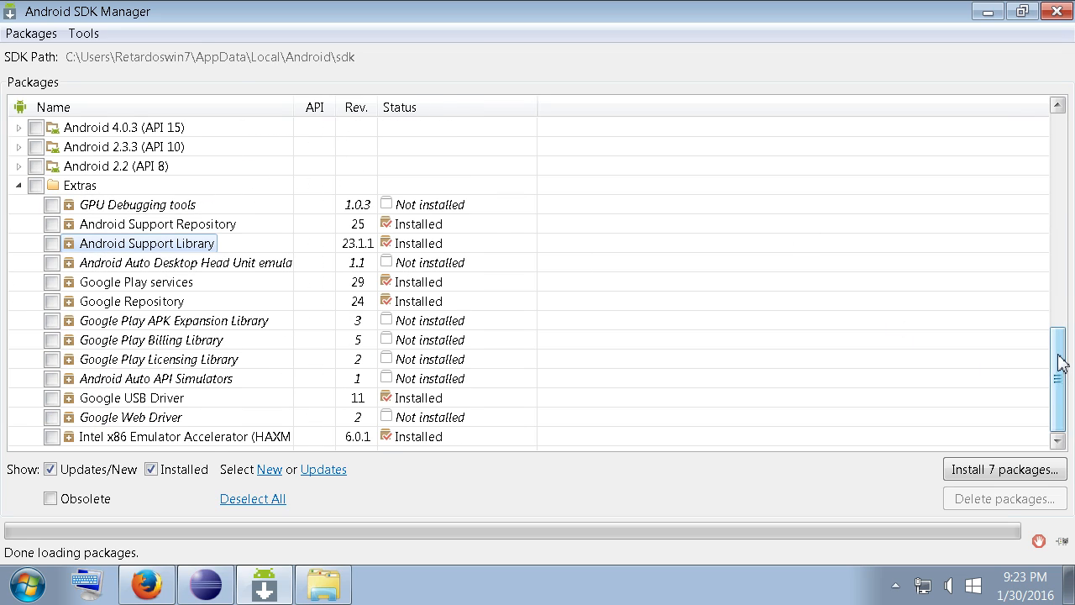
{"action": "scroll", "scroll_direction": "up", "scroll_amount": 3}
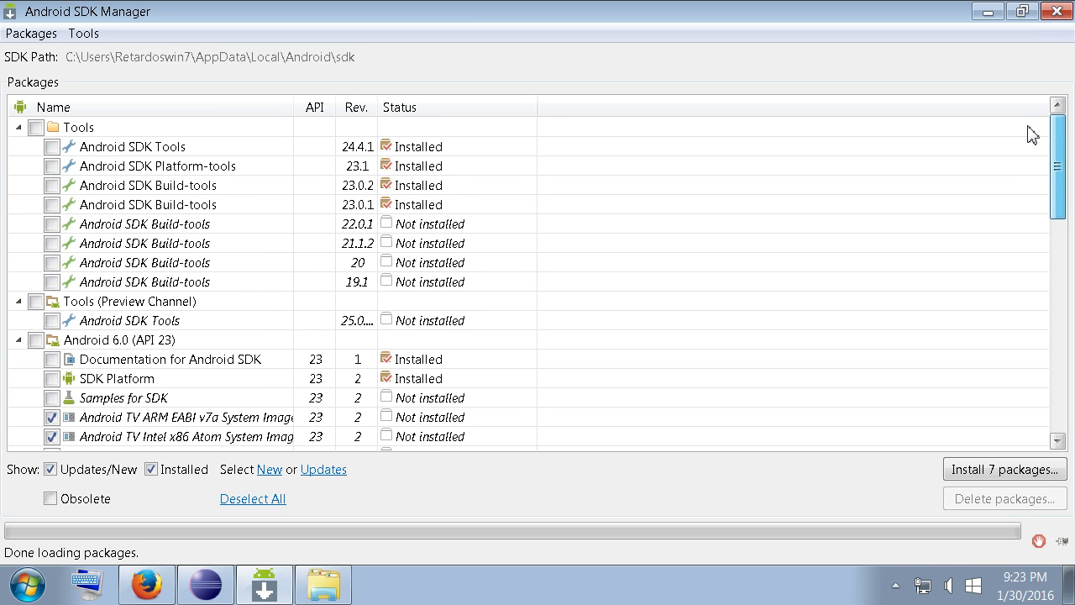
{"action": "scroll", "scroll_direction": "down", "scroll_amount": 3}
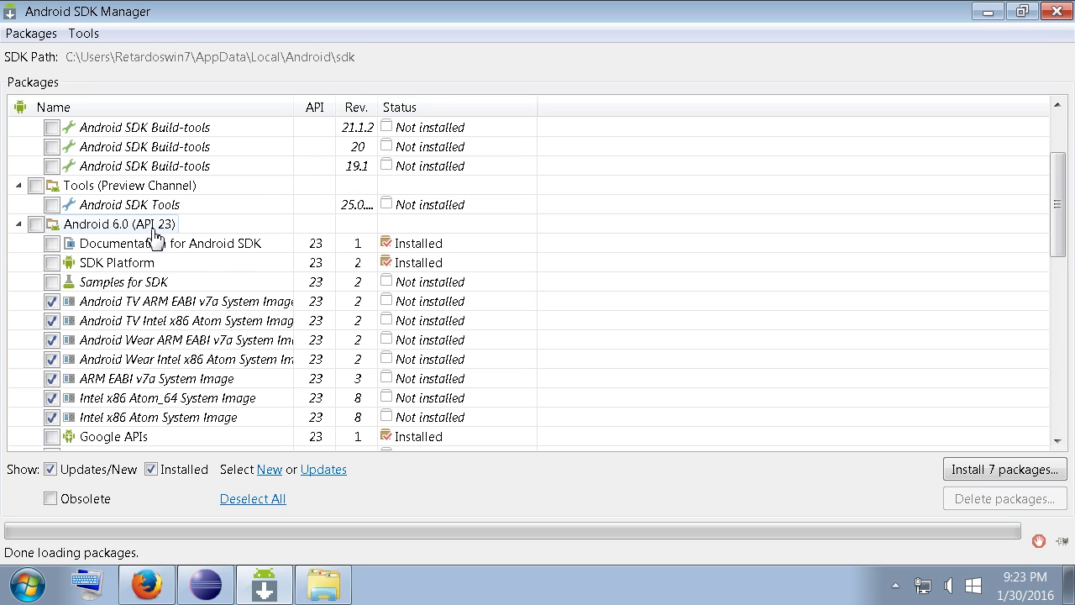
{"action": "mouse_move", "coordinate": [183, 235]}
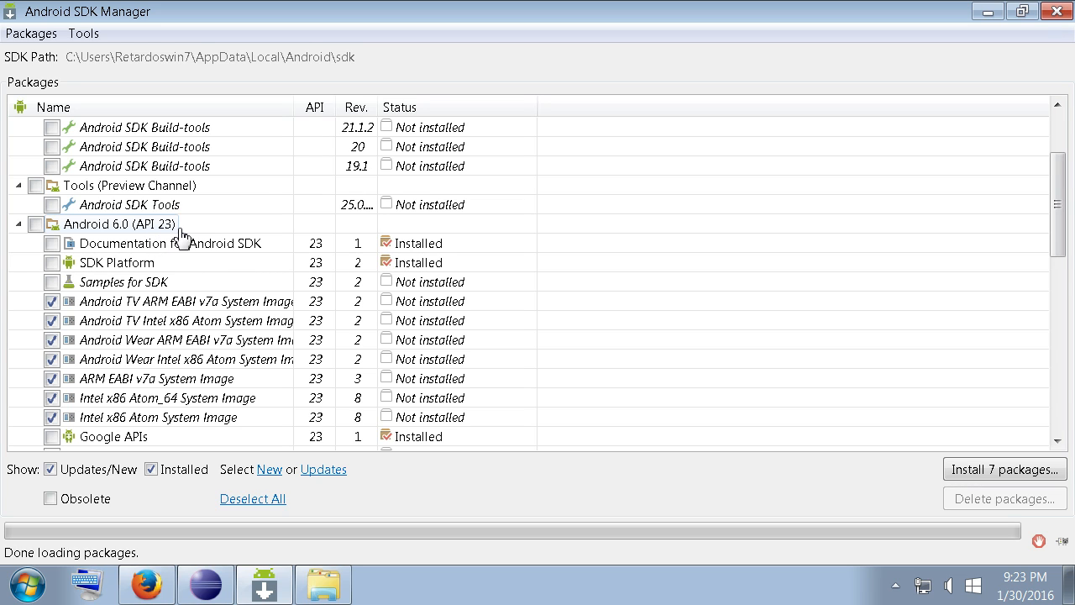
{"action": "mouse_move", "coordinate": [1065, 199]}
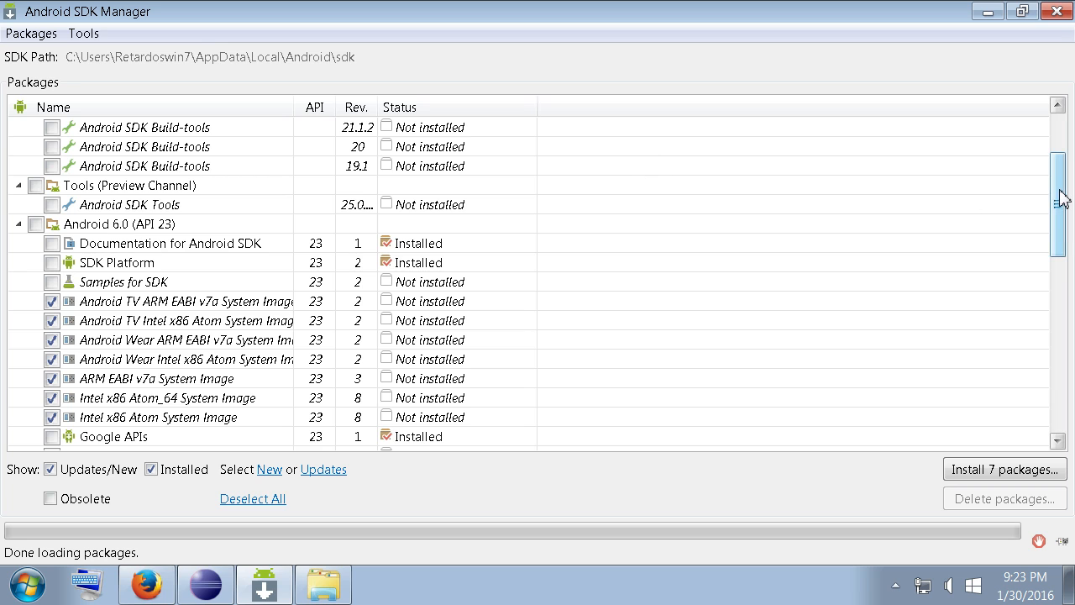
{"action": "scroll", "scroll_direction": "up", "scroll_amount": 3}
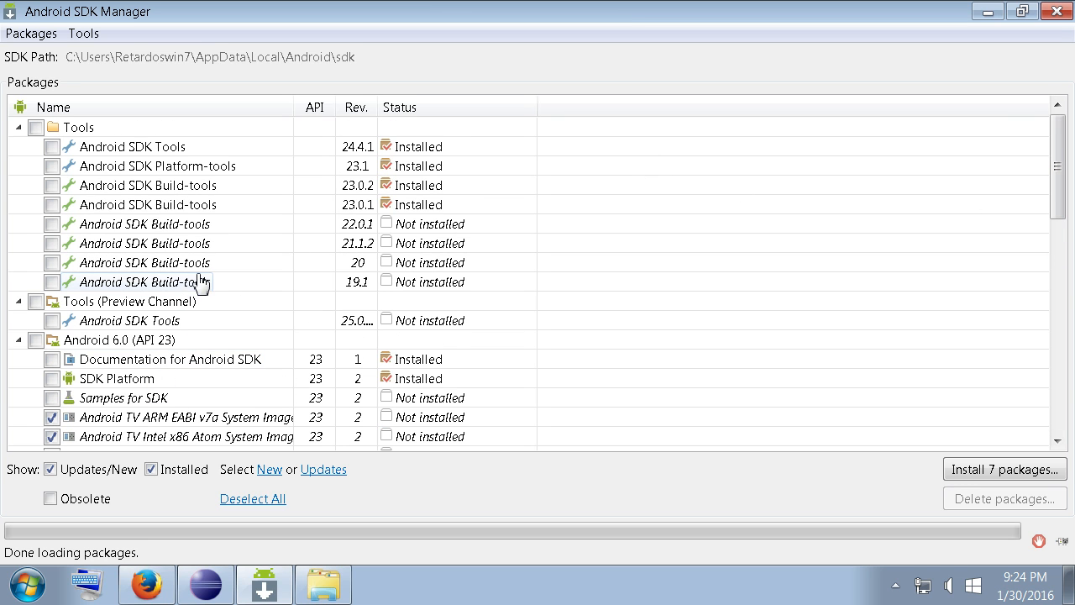
{"action": "scroll", "scroll_direction": "down", "scroll_amount": 3}
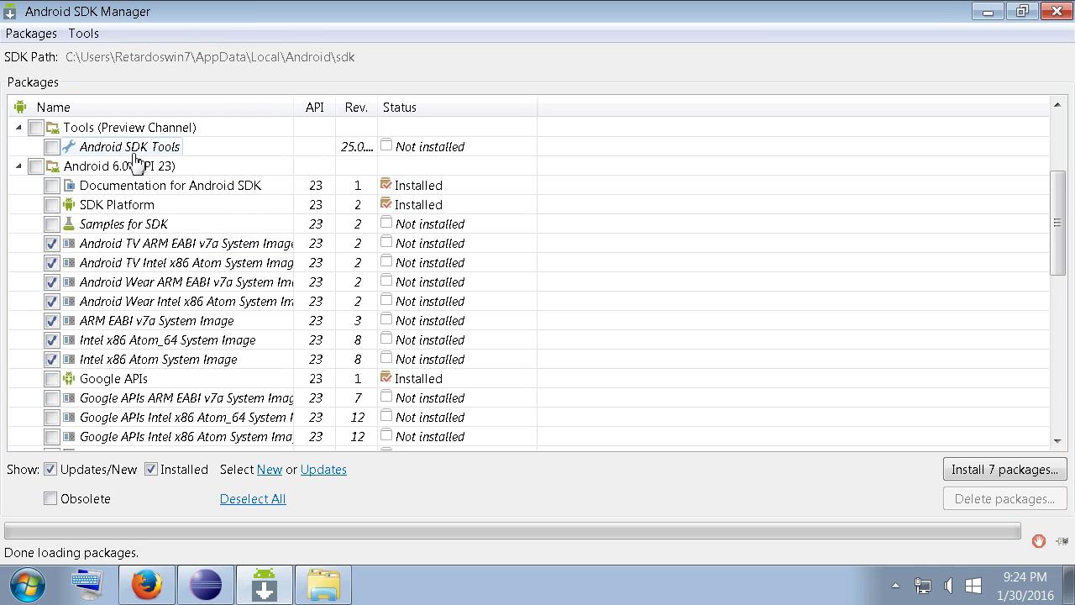
{"action": "scroll", "scroll_direction": "down", "scroll_amount": 3}
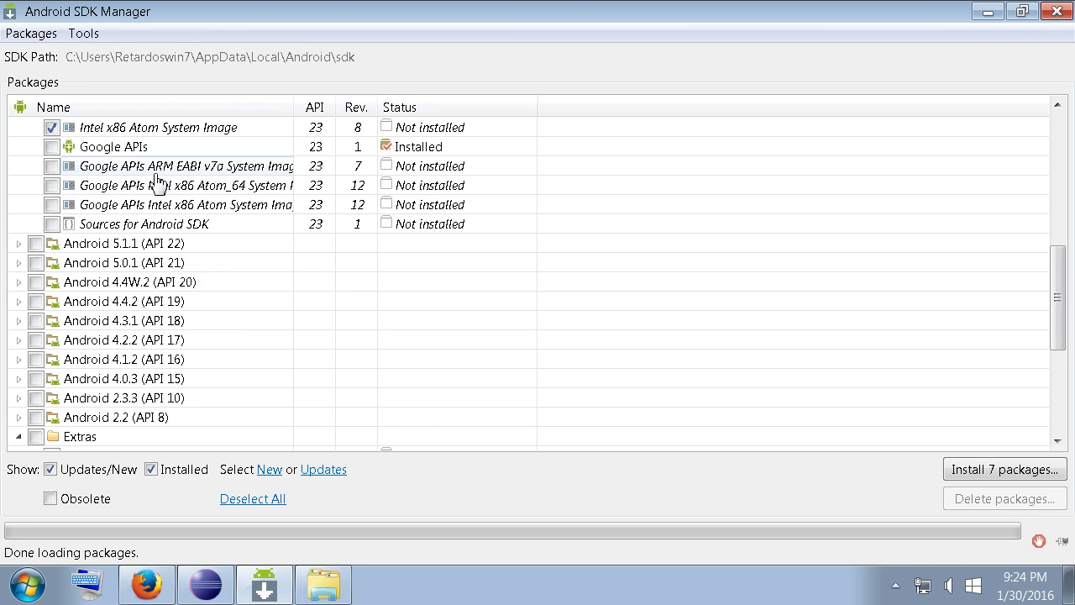
{"action": "mouse_move", "coordinate": [169, 258]}
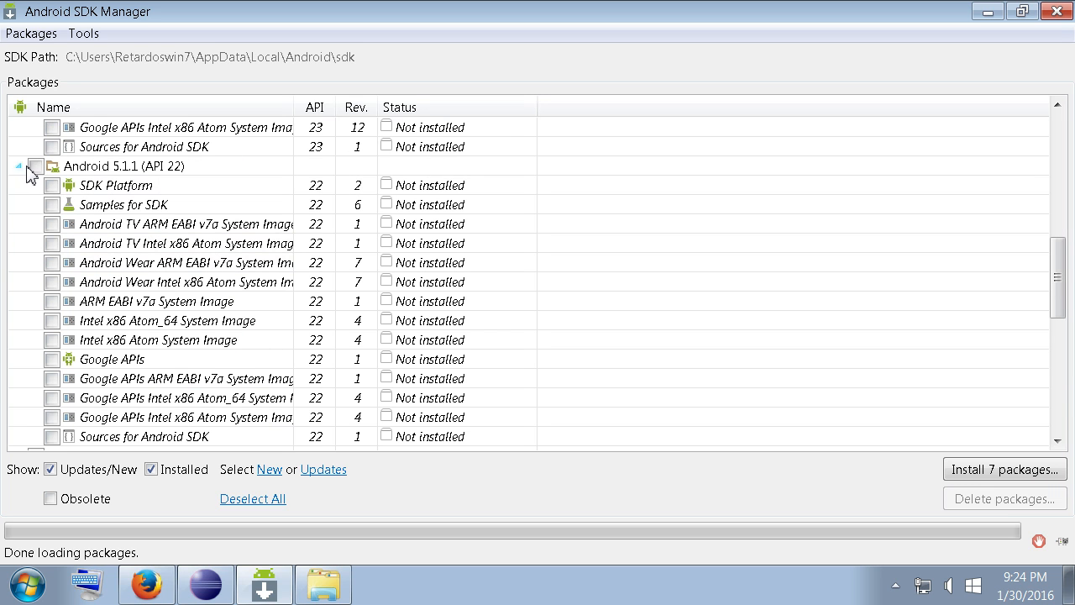
{"action": "left_click", "coordinate": [34, 165]}
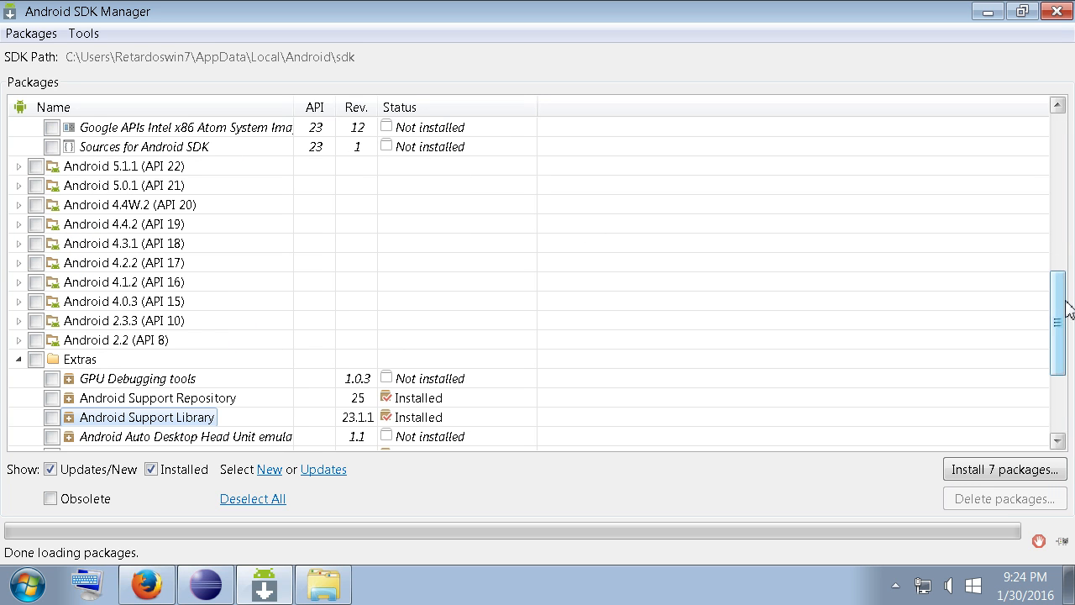
{"action": "scroll", "scroll_direction": "down", "scroll_amount": 3}
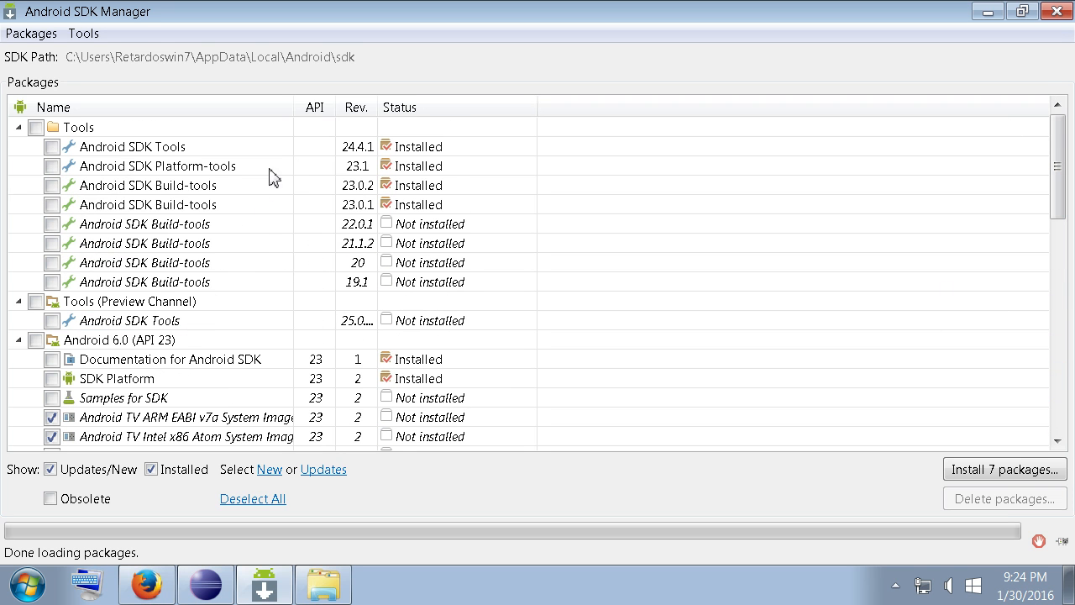
{"action": "mouse_move", "coordinate": [424, 165]}
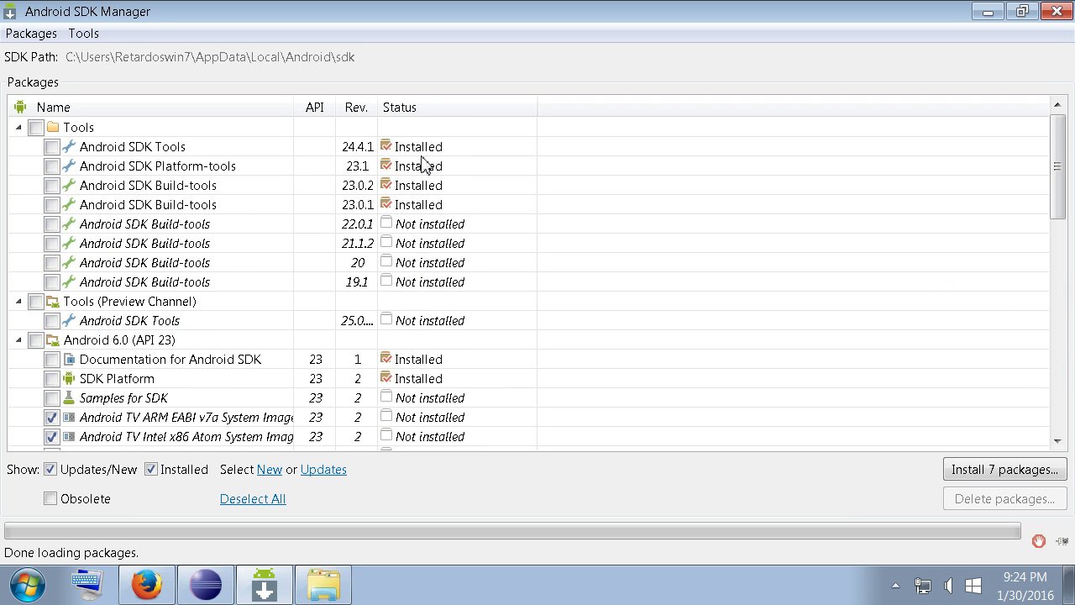
{"action": "mouse_move", "coordinate": [435, 342]}
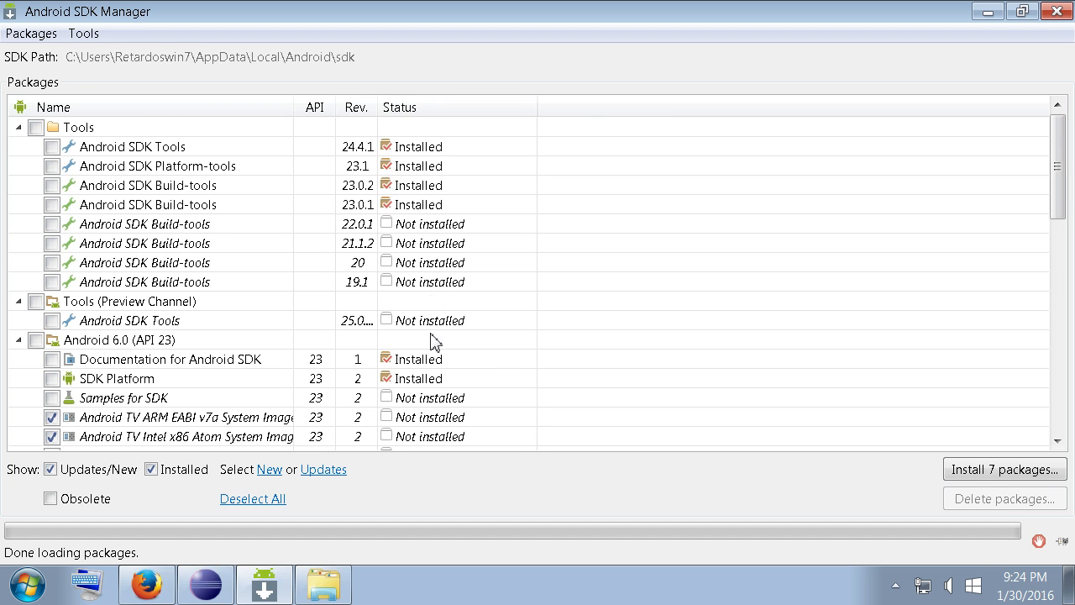
{"action": "mouse_move", "coordinate": [1057, 185]}
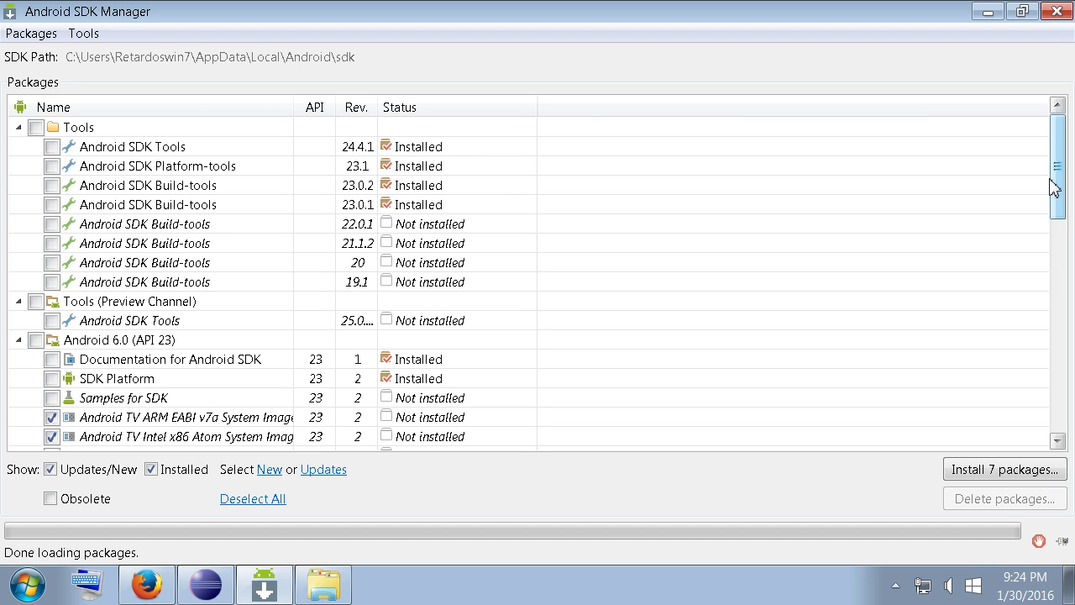
{"action": "scroll", "scroll_direction": "down", "scroll_amount": 3}
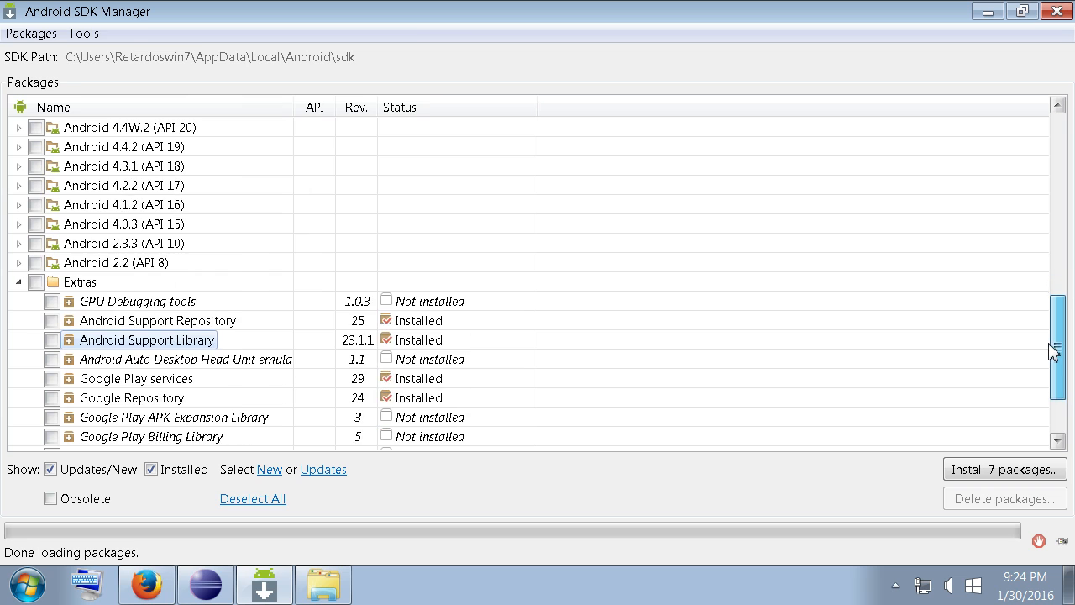
{"action": "scroll", "scroll_direction": "down", "scroll_amount": 3}
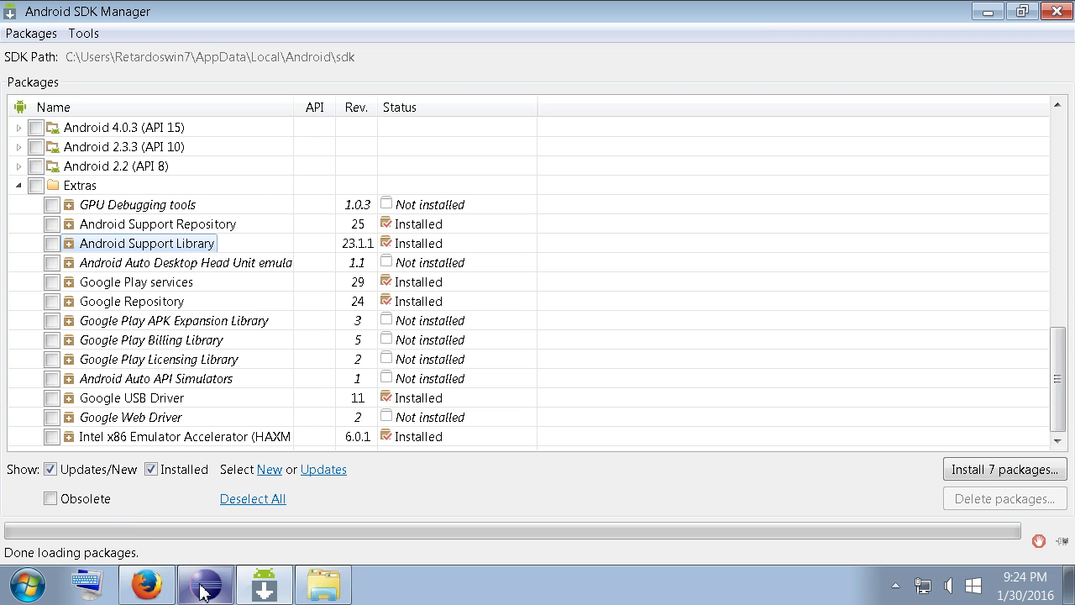
{"action": "mouse_move", "coordinate": [80, 185]}
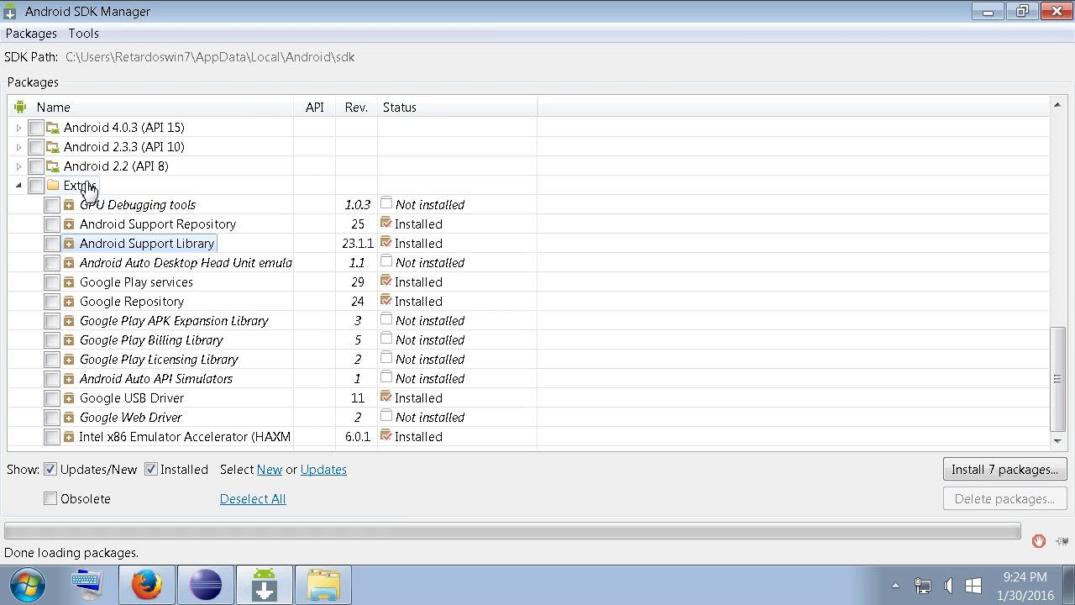
{"action": "mouse_move", "coordinate": [218, 361]}
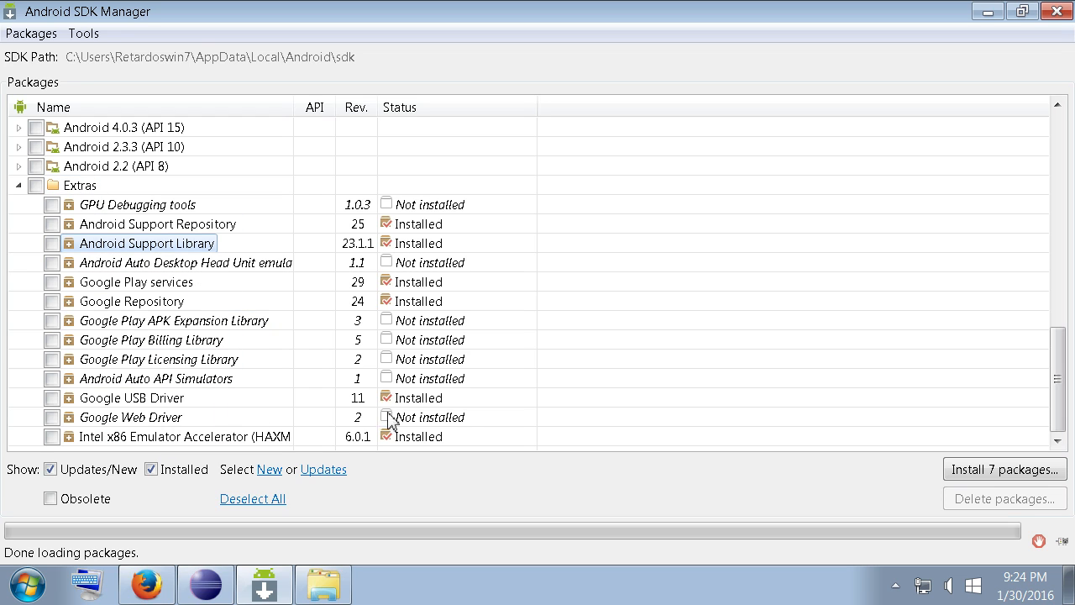
{"action": "mouse_move", "coordinate": [1059, 378]}
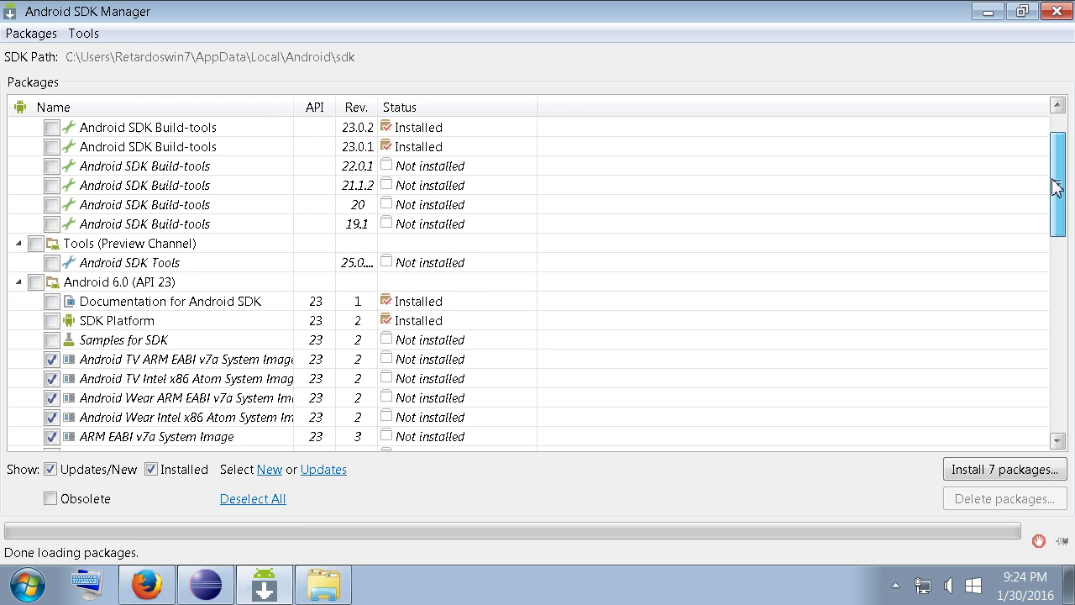
{"action": "scroll", "scroll_direction": "up", "scroll_amount": 3}
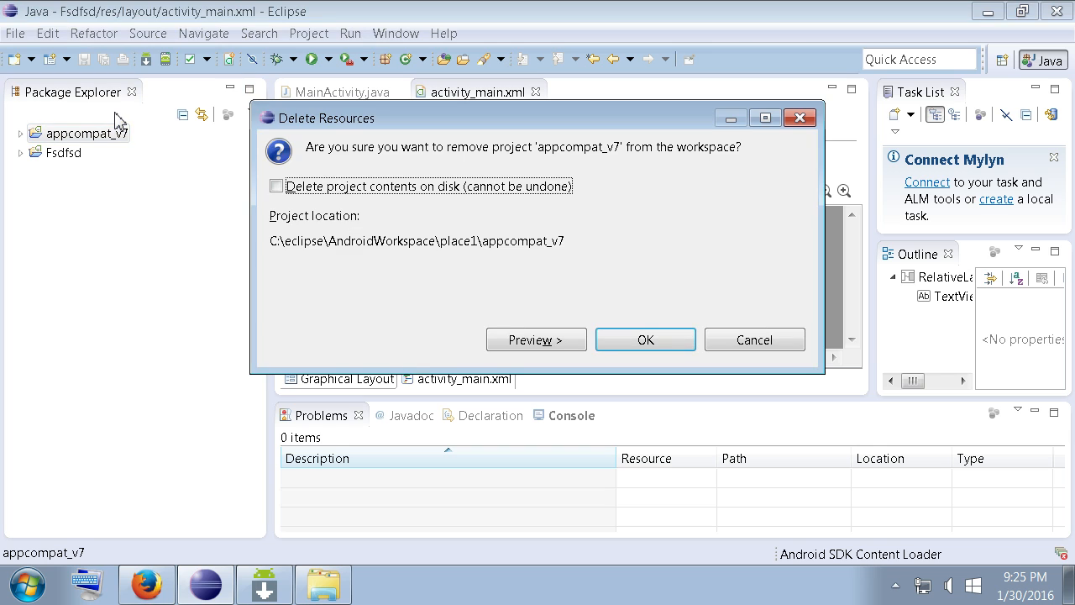
Confirm removing appcompat_v7 from the workspace and select the Fsdfsd project
{"action": "left_click", "coordinate": [645, 340]}
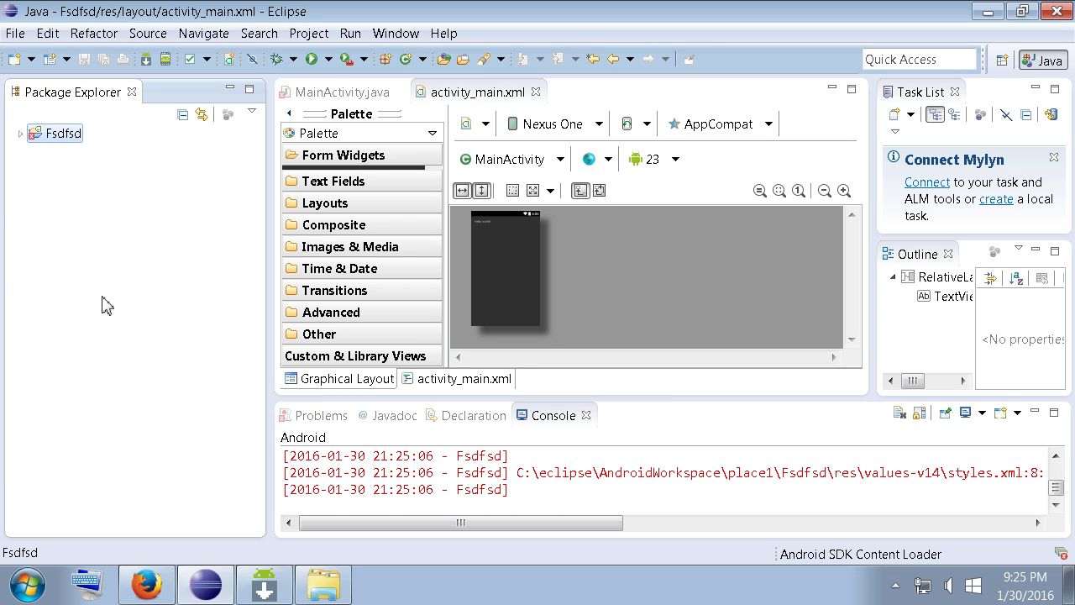
{"action": "left_click", "coordinate": [55, 133]}
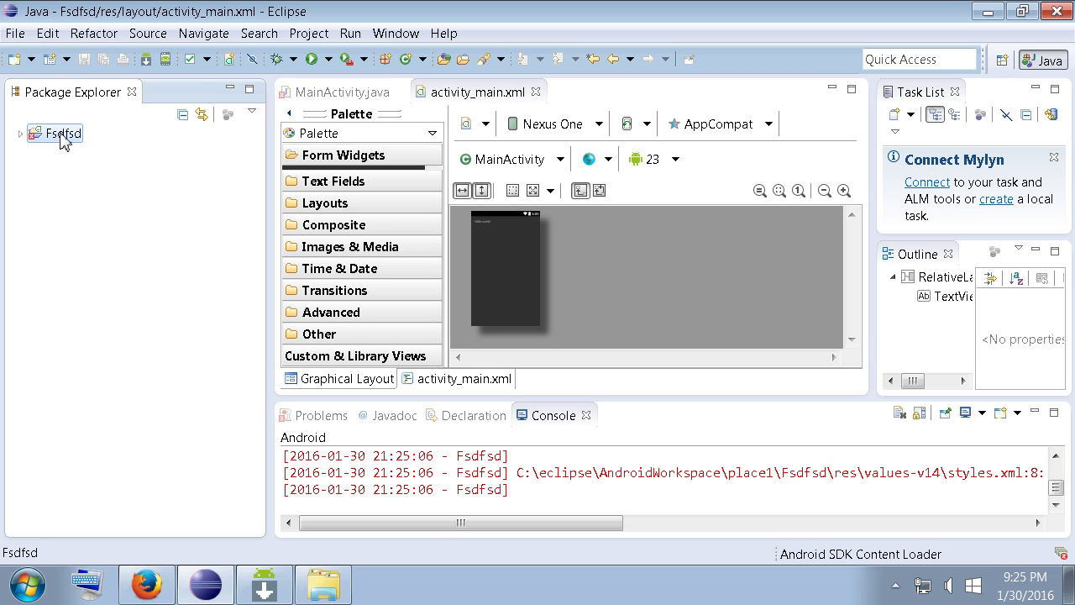
{"action": "mouse_move", "coordinate": [80, 150]}
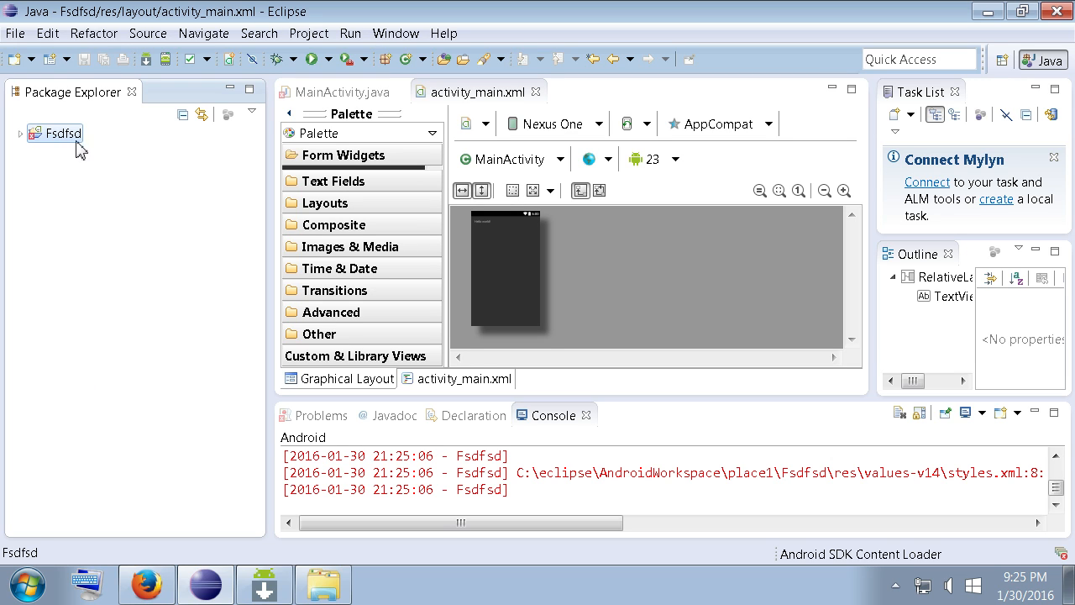
{"action": "mouse_move", "coordinate": [105, 340]}
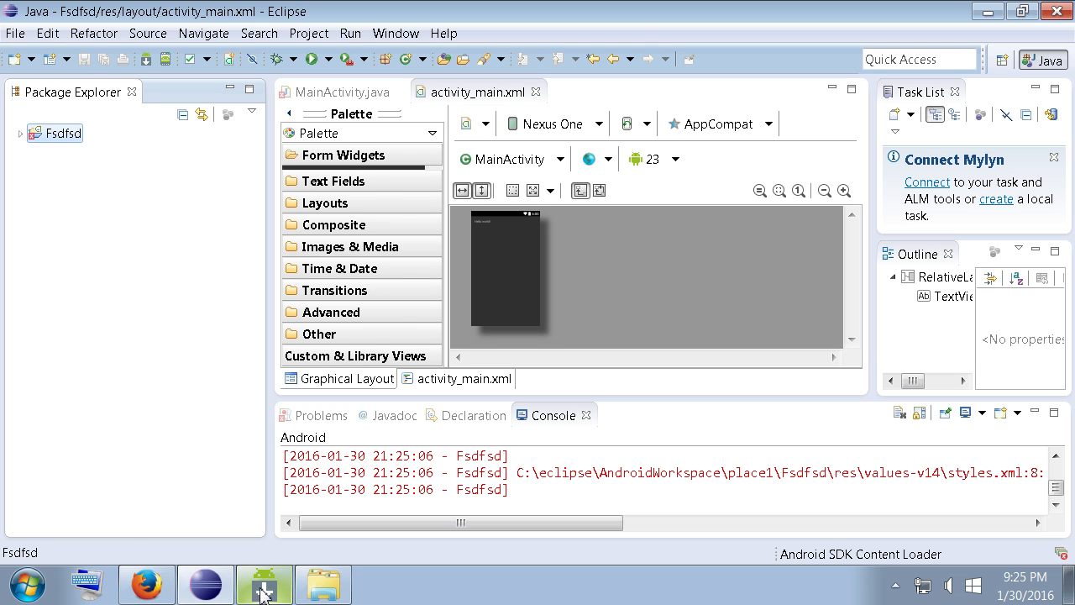
{"action": "left_click", "coordinate": [264, 583]}
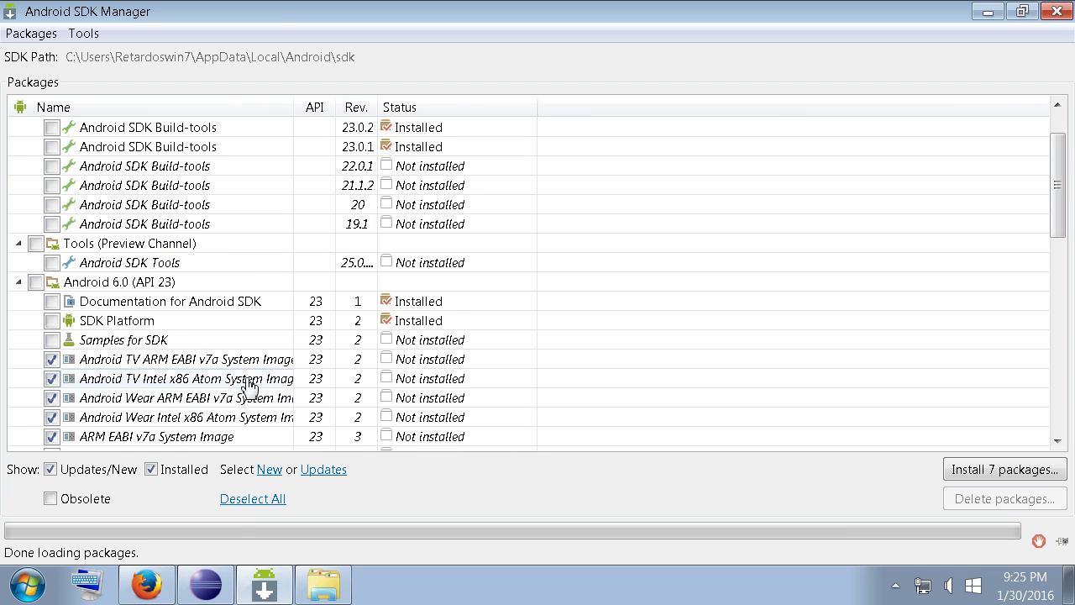
{"action": "scroll", "scroll_direction": "down", "scroll_amount": 3}
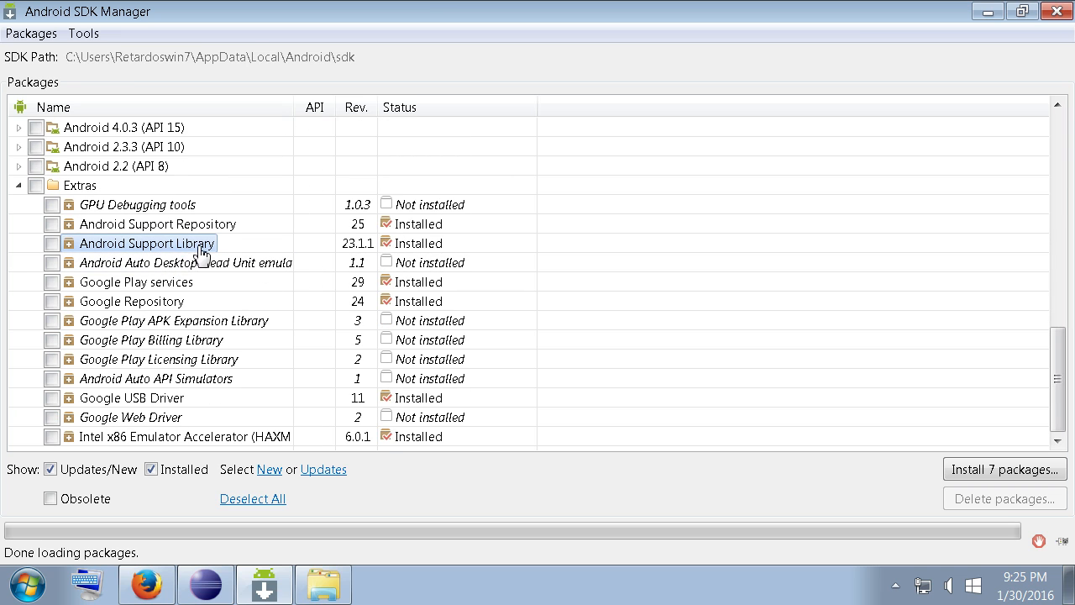
{"action": "mouse_move", "coordinate": [205, 582]}
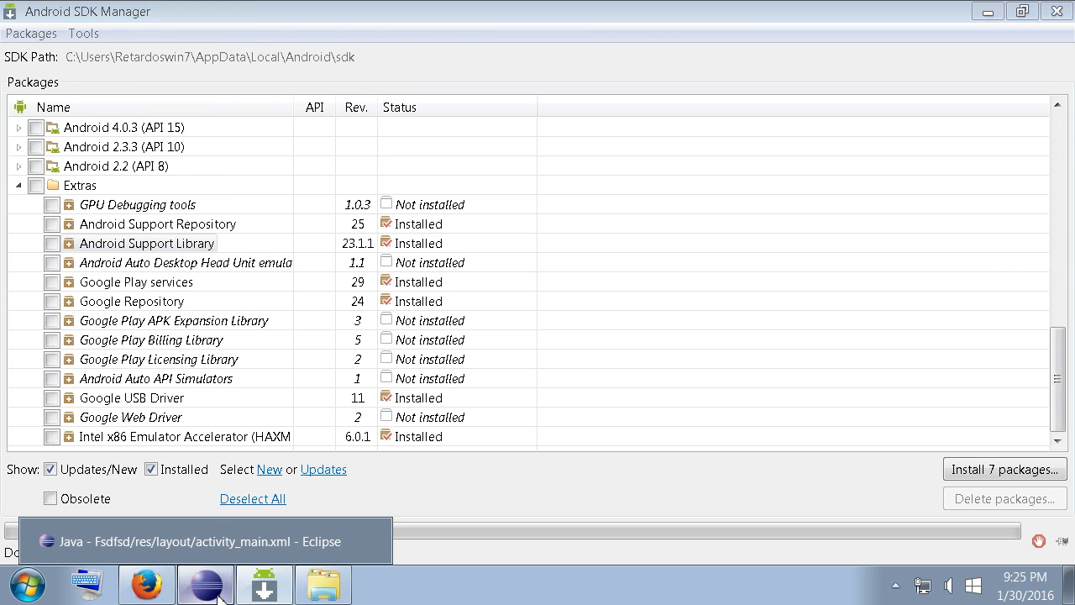
{"action": "left_click", "coordinate": [206, 541]}
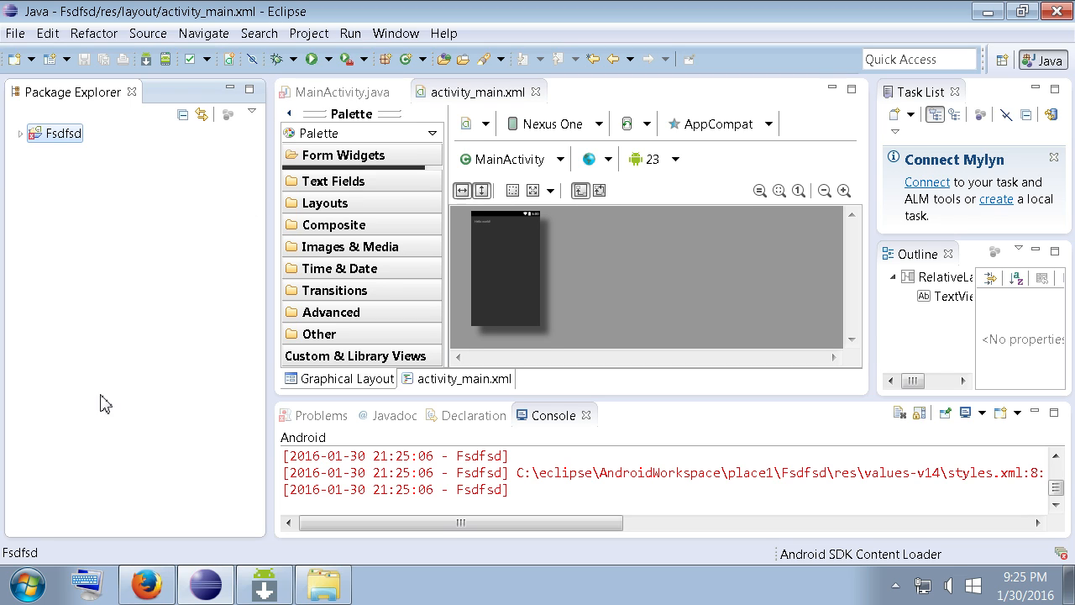
{"action": "mouse_move", "coordinate": [147, 448]}
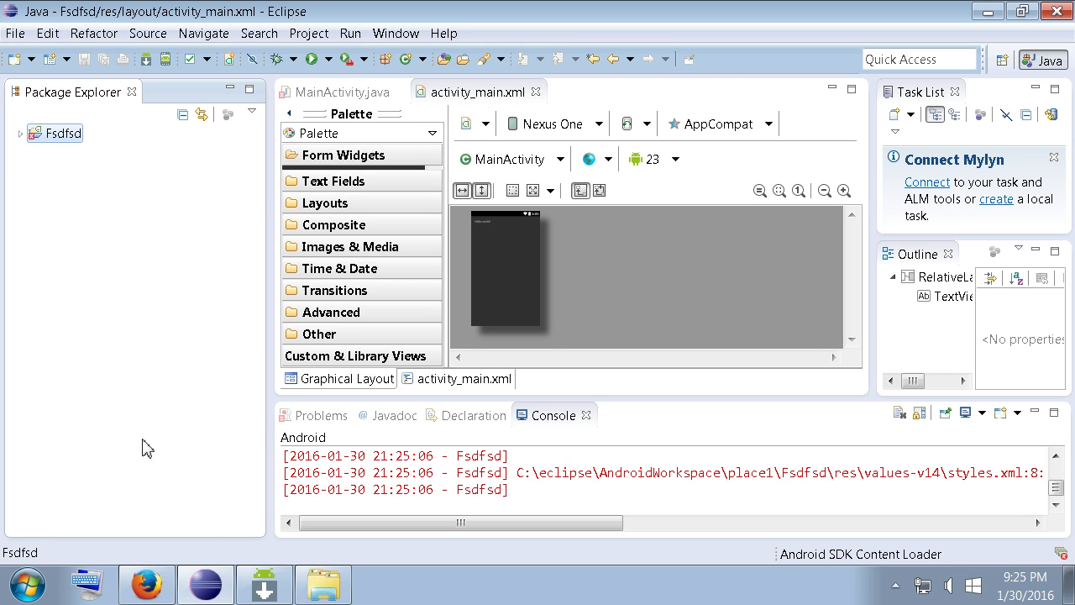
{"action": "mouse_move", "coordinate": [164, 248]}
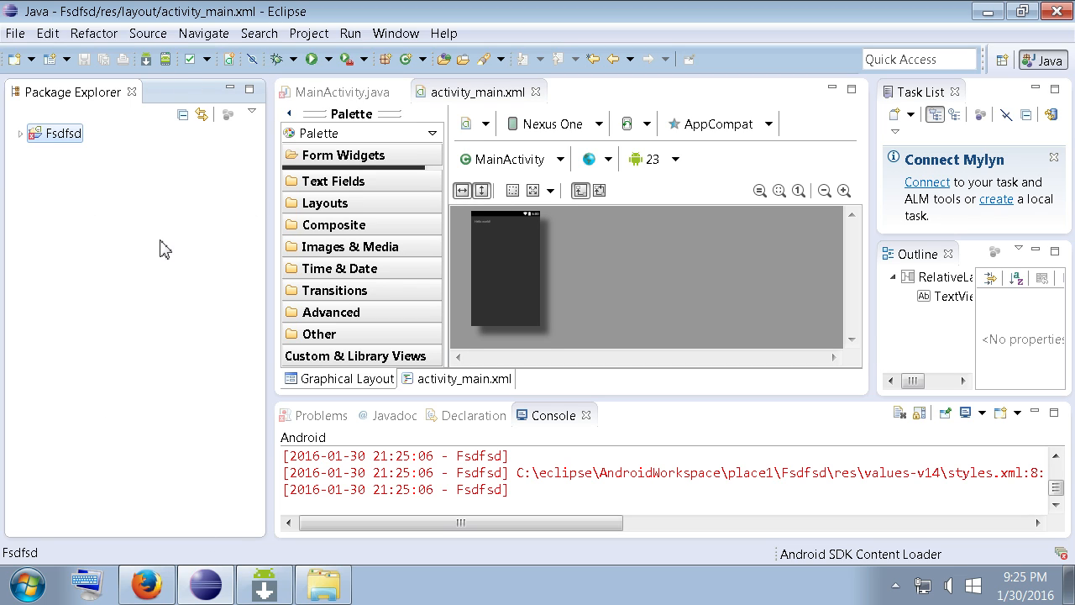
Open the File > New submenu showing Android Application Project
{"action": "left_click", "coordinate": [13, 33]}
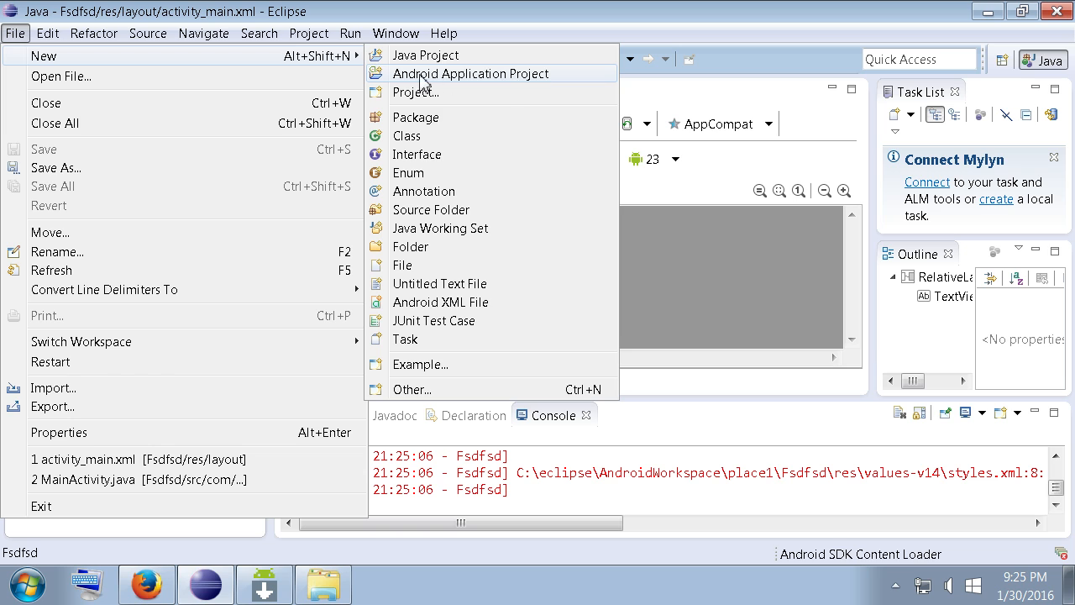
{"action": "mouse_move", "coordinate": [420, 320]}
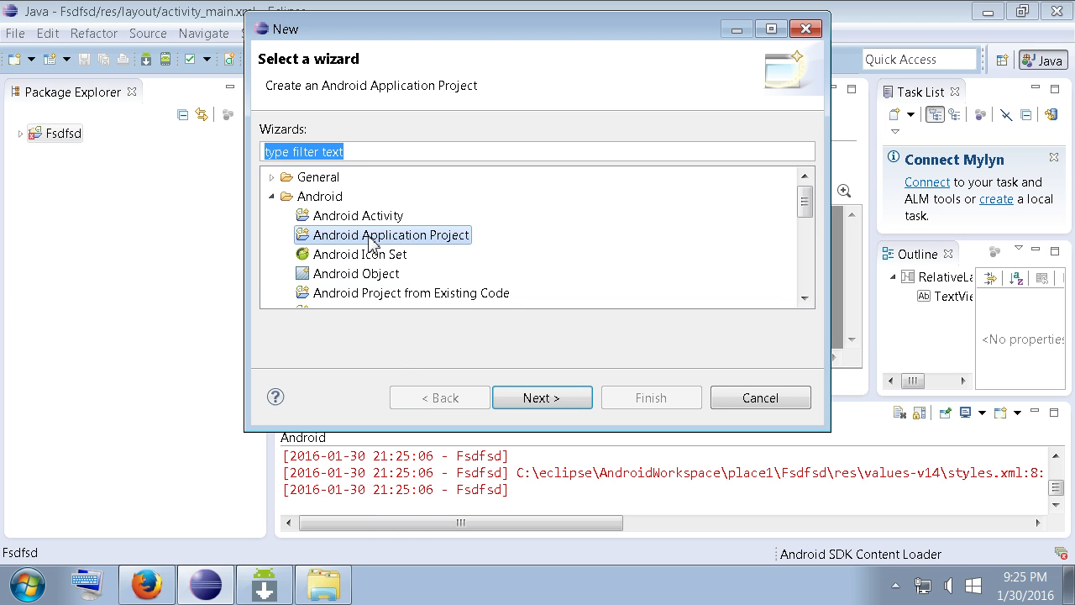
Enter application name Ffkf and edit the package name to com.examsffsdple.ffkf
{"action": "left_click", "coordinate": [542, 397]}
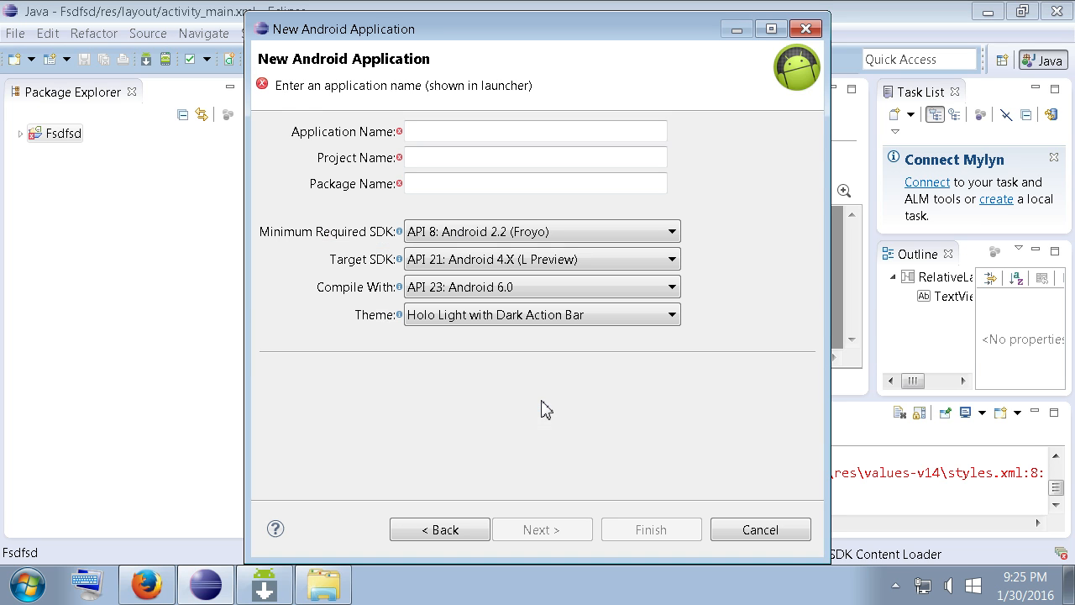
{"action": "mouse_move", "coordinate": [403, 136]}
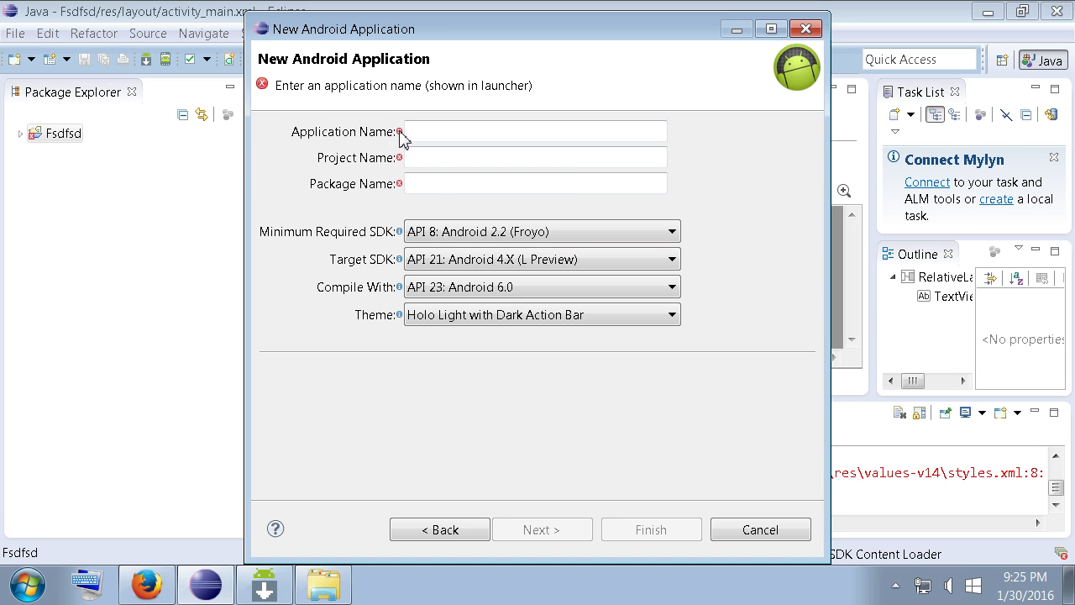
{"action": "left_click", "coordinate": [535, 131]}
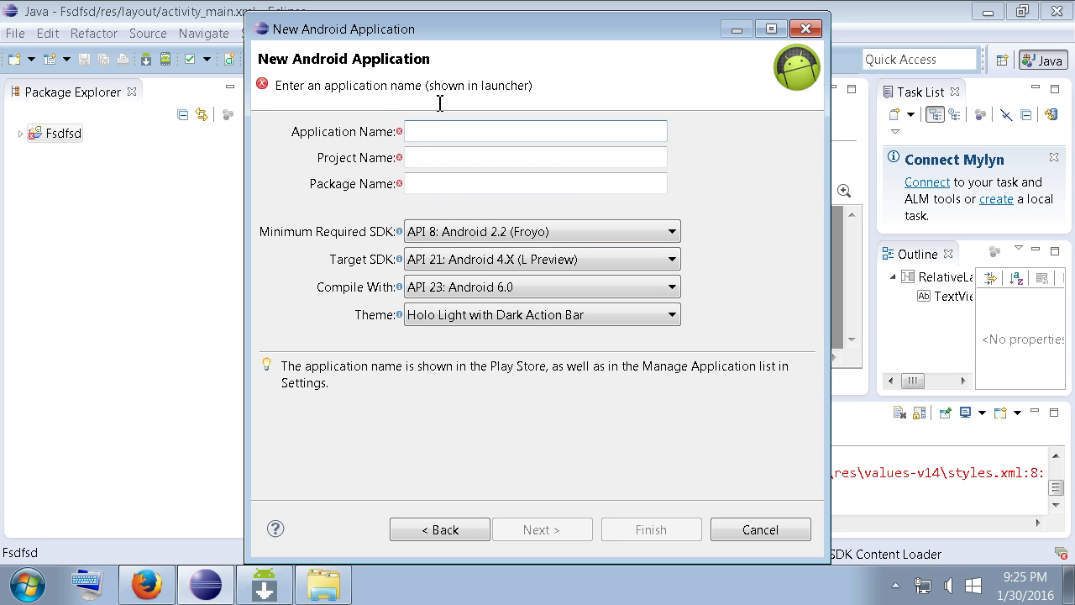
{"action": "type", "text": "F"}
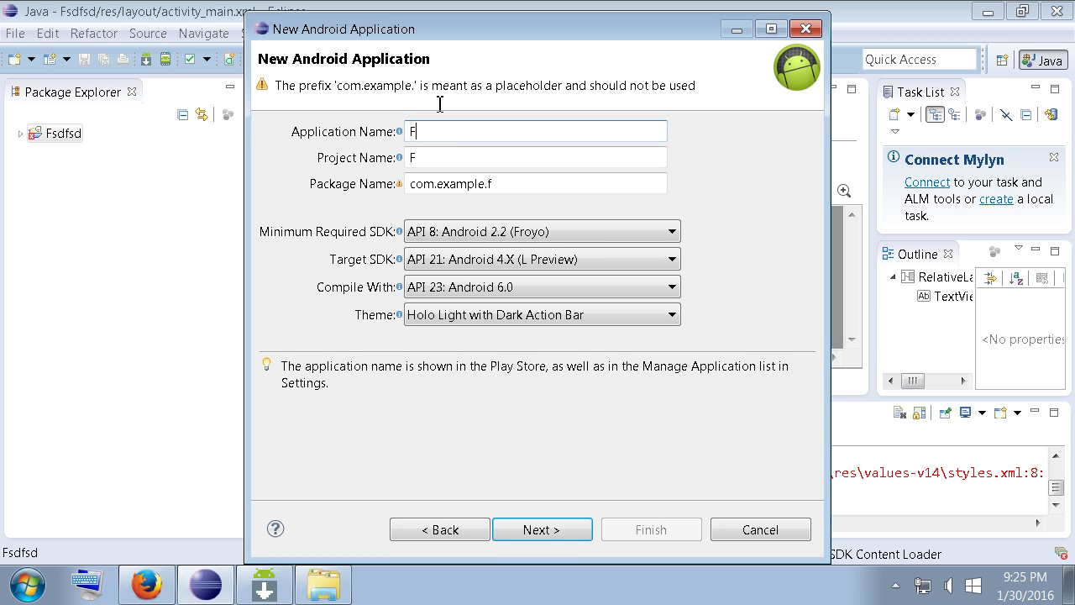
{"action": "type", "text": "kf"}
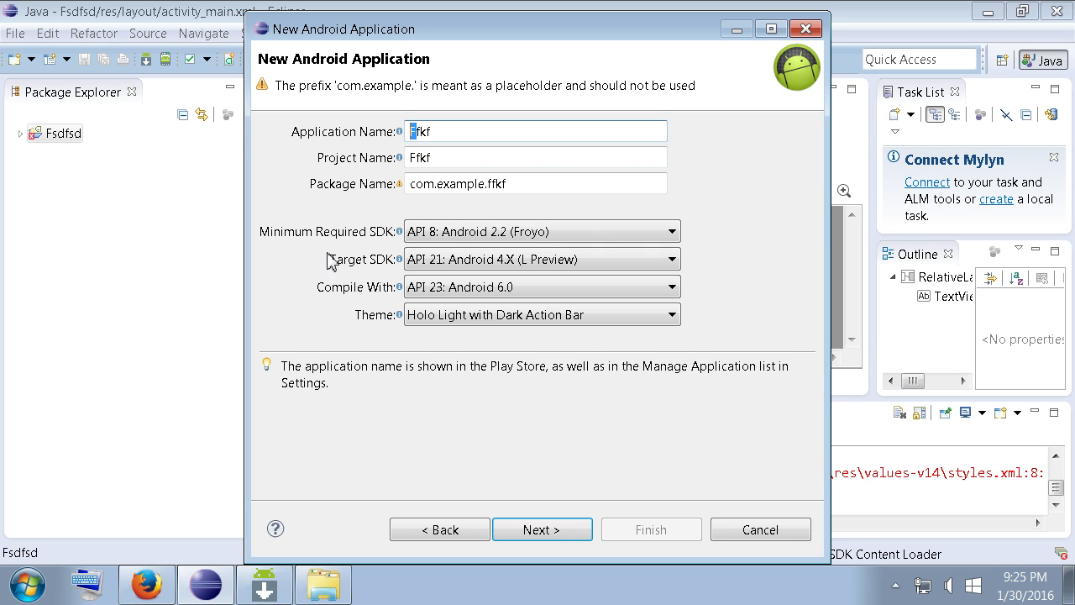
{"action": "mouse_move", "coordinate": [404, 199]}
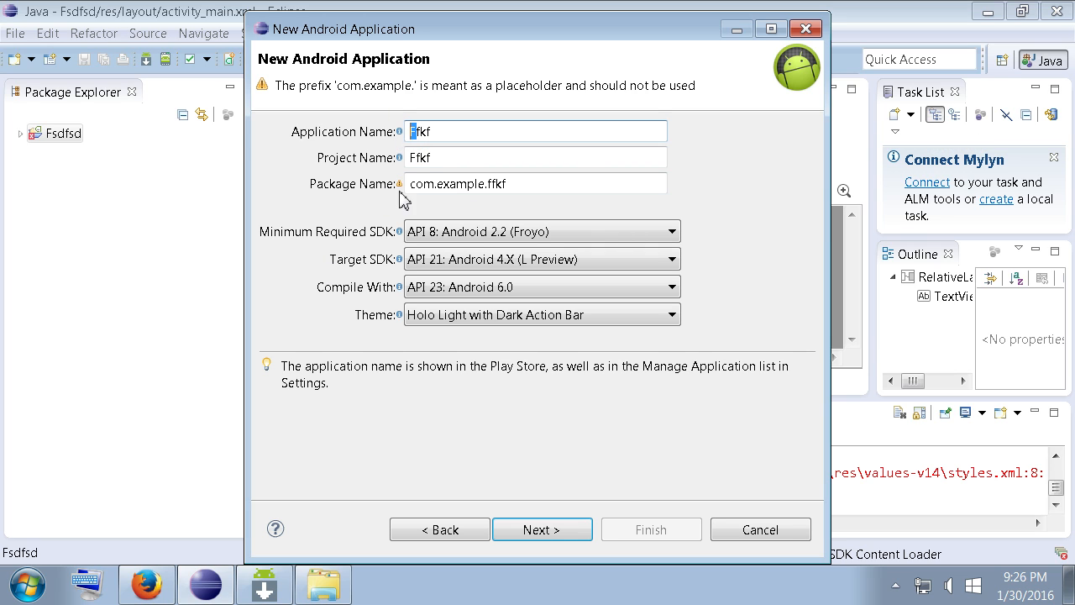
{"action": "left_click", "coordinate": [535, 183]}
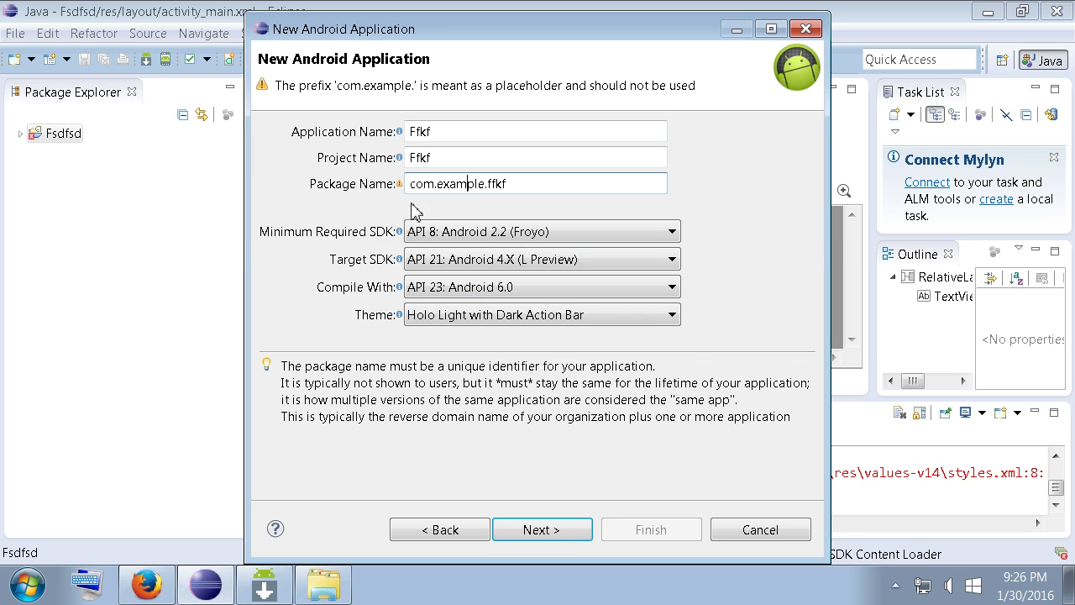
{"action": "mouse_move", "coordinate": [479, 191]}
{"action": "type", "text": "sffsd"}
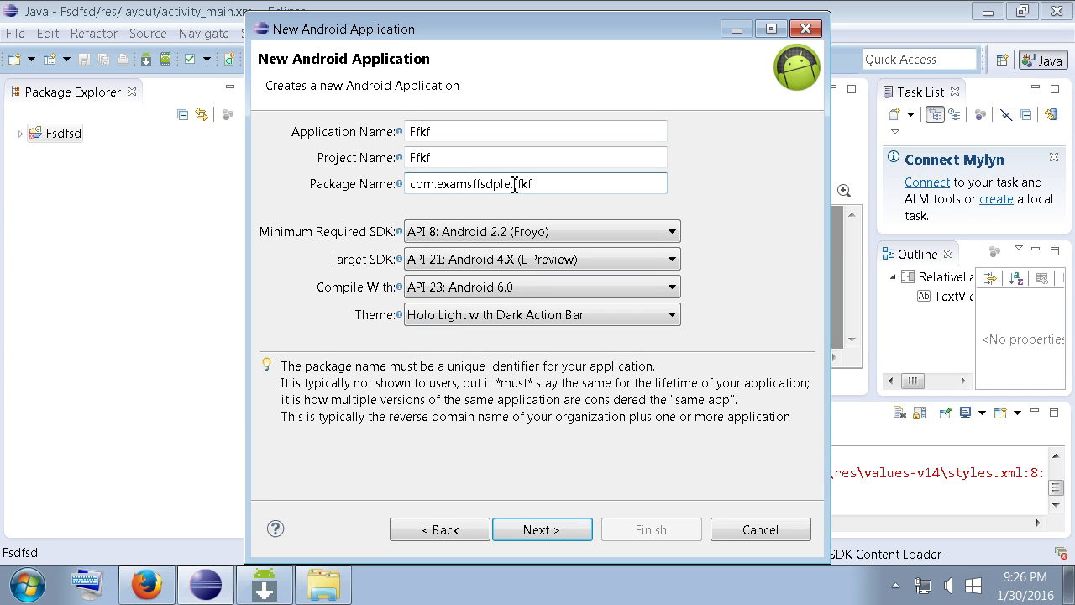
{"action": "double_click", "coordinate": [460, 183]}
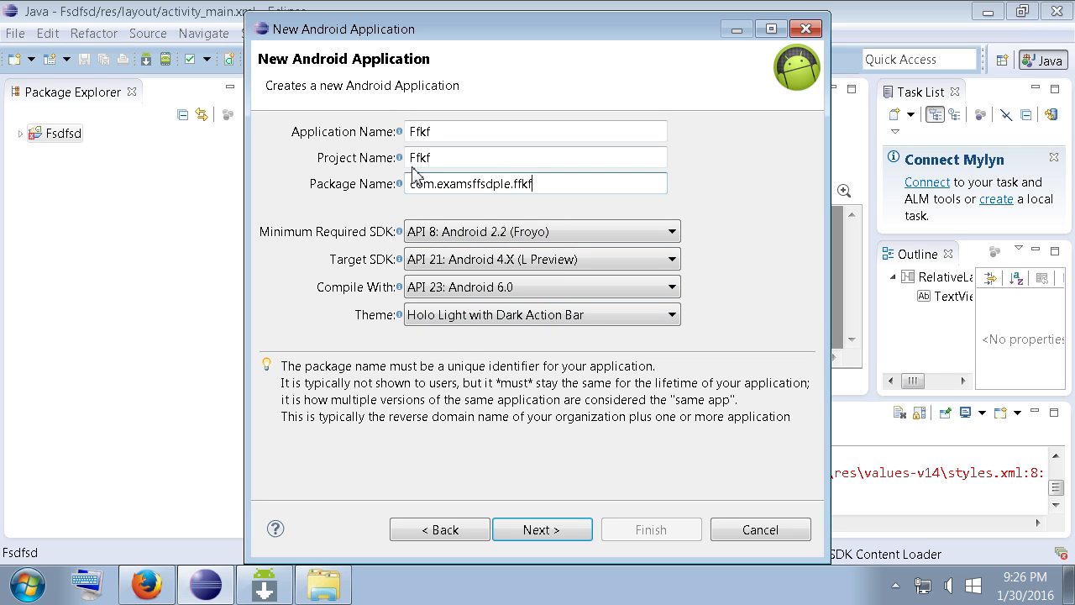
{"action": "left_click", "coordinate": [534, 157]}
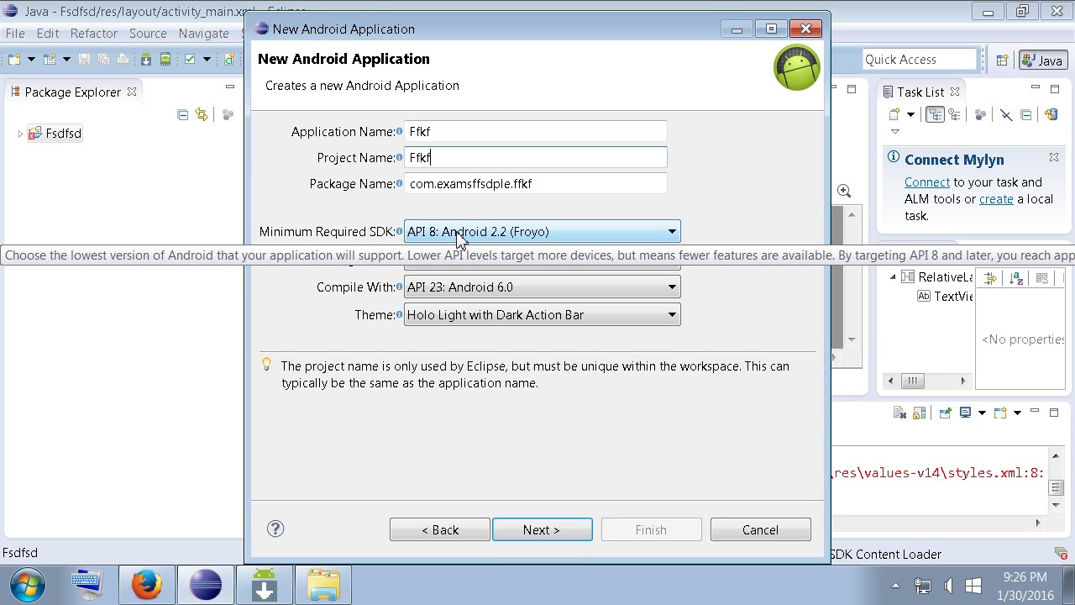
{"action": "mouse_move", "coordinate": [535, 244]}
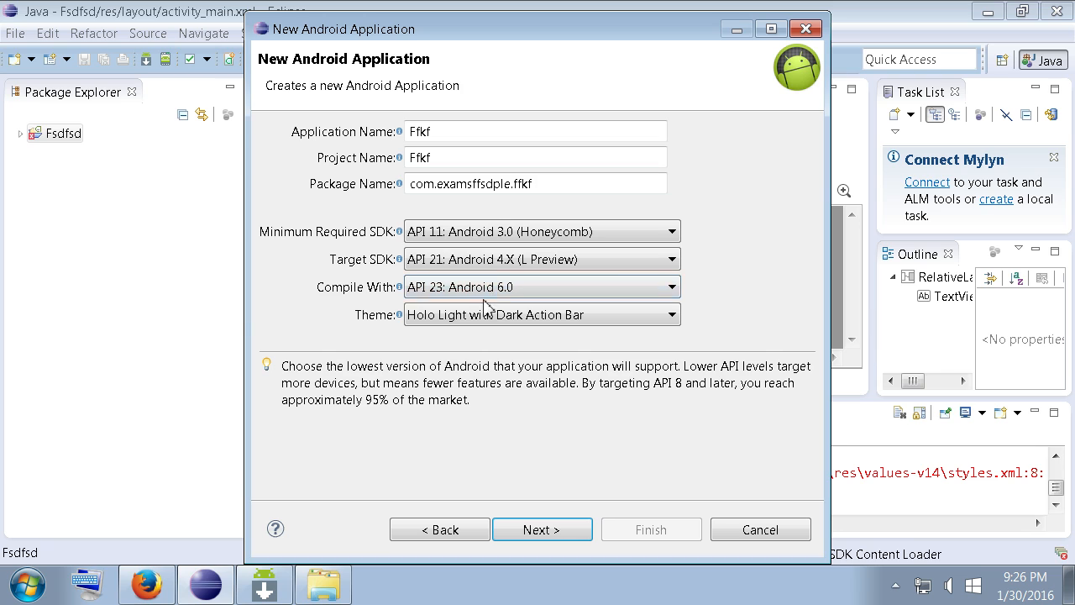
{"action": "mouse_move", "coordinate": [453, 287]}
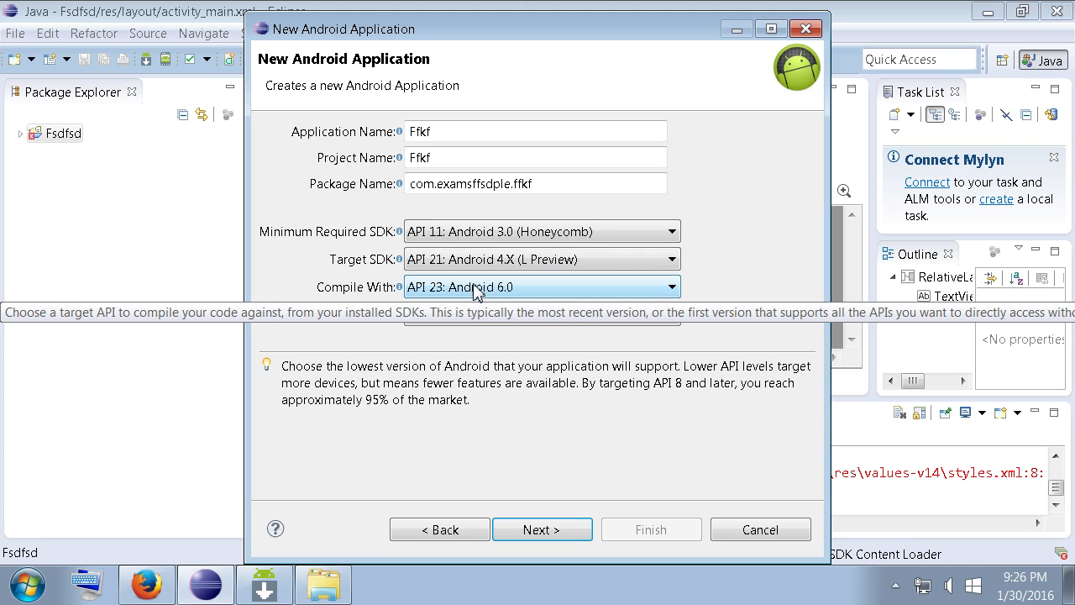
Open the Compile With dropdown to list target APIs such as API 23: Android 6.0
{"action": "left_click", "coordinate": [669, 287]}
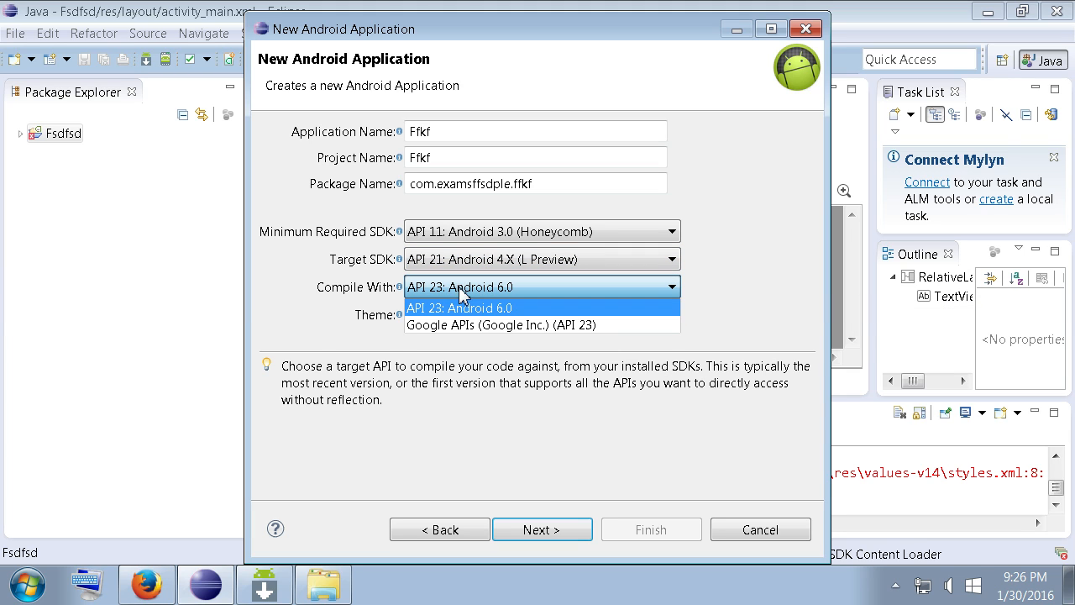
{"action": "mouse_move", "coordinate": [459, 324]}
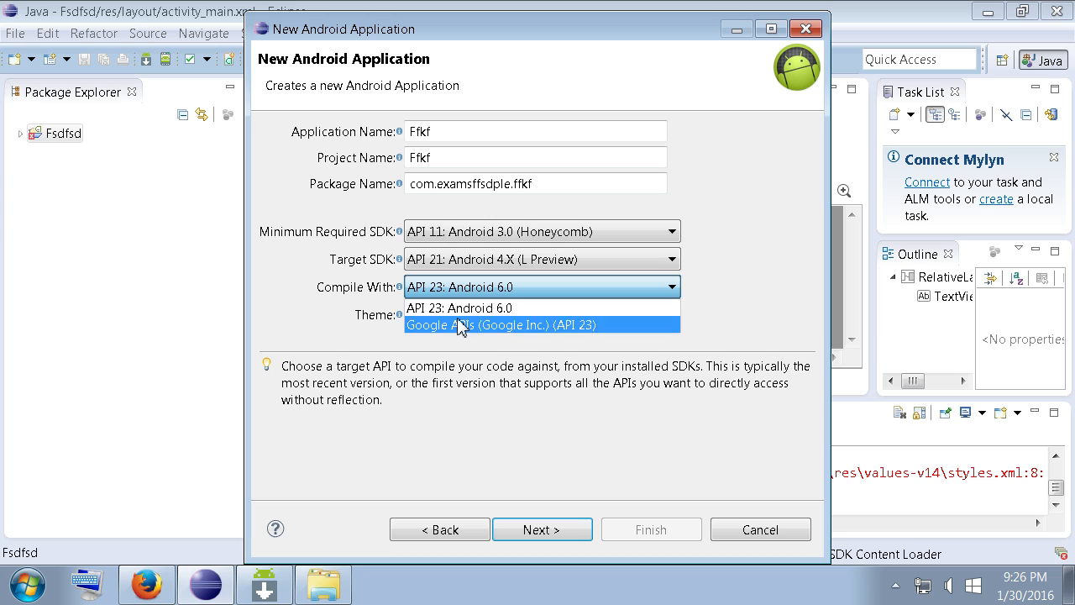
{"action": "mouse_move", "coordinate": [459, 307]}
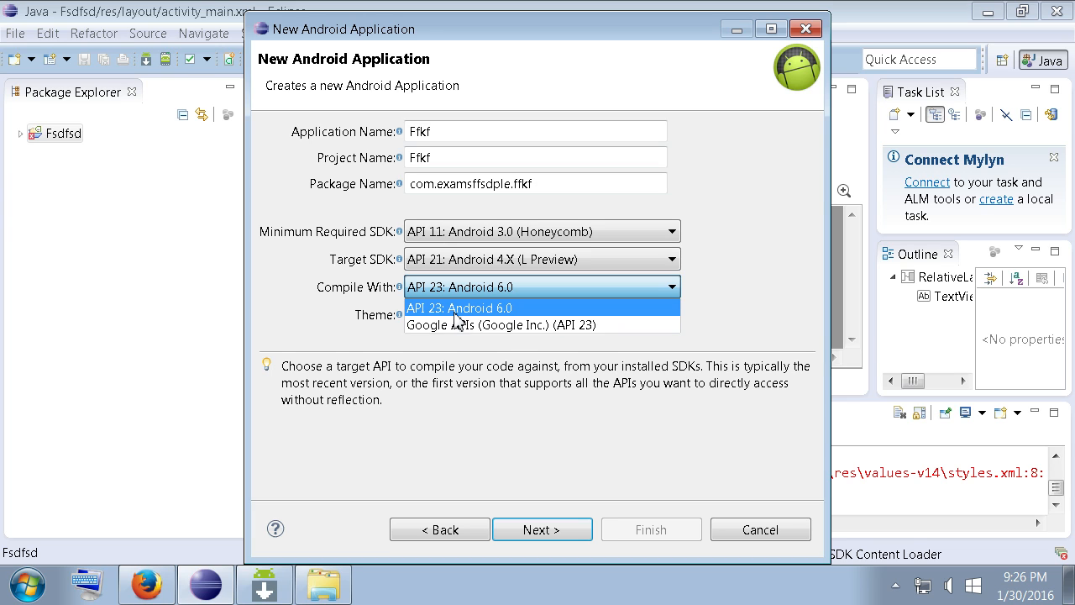
{"action": "mouse_move", "coordinate": [250, 170]}
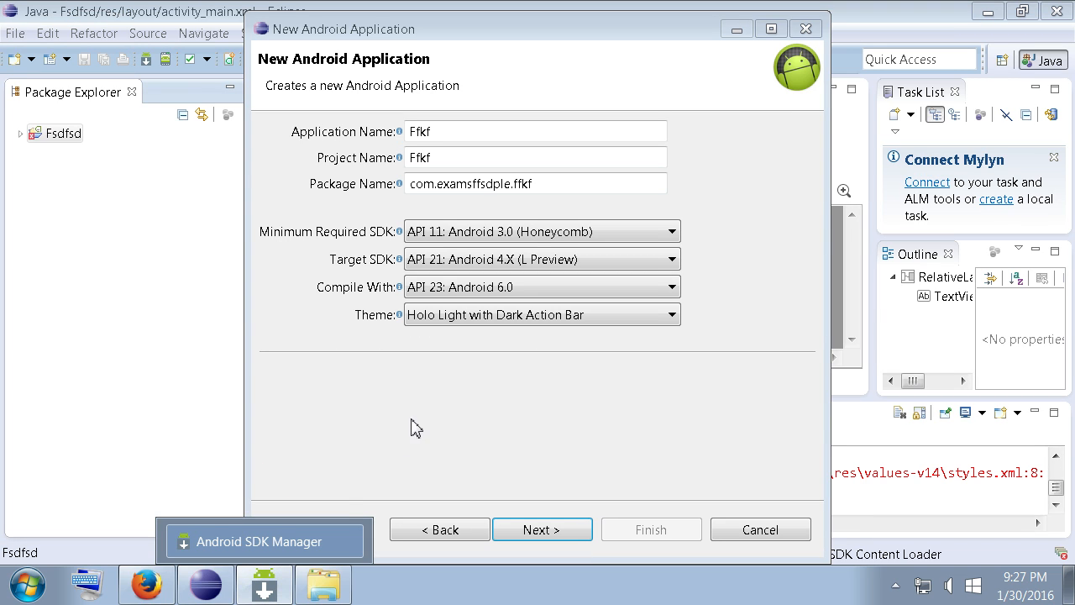
{"action": "mouse_move", "coordinate": [542, 286]}
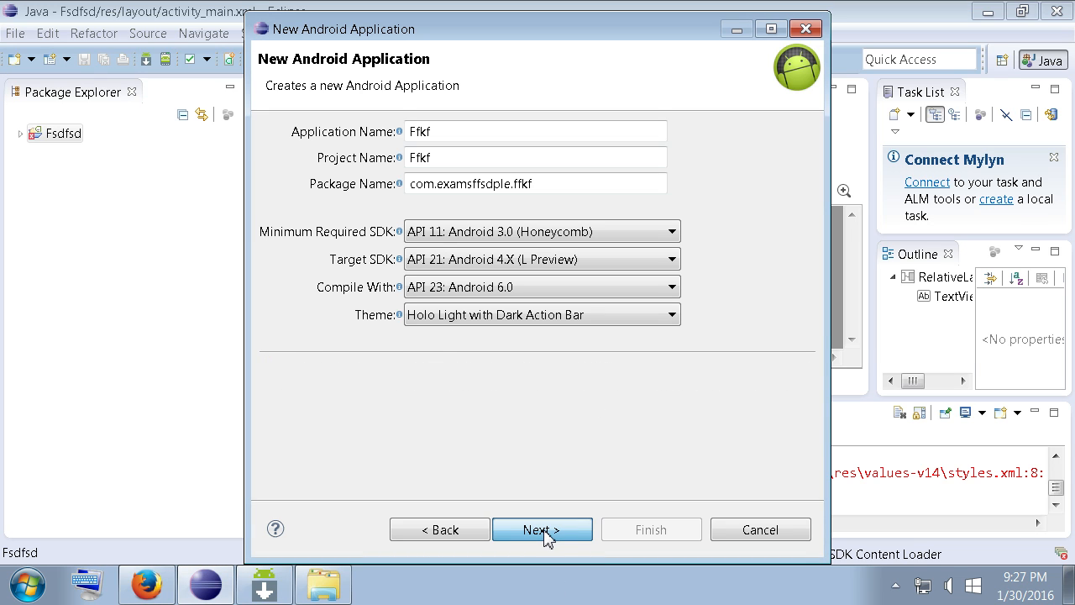
Step through the wizard keeping Blank Activity with MainActivity and activity_main, then finish
{"action": "left_click", "coordinate": [543, 529]}
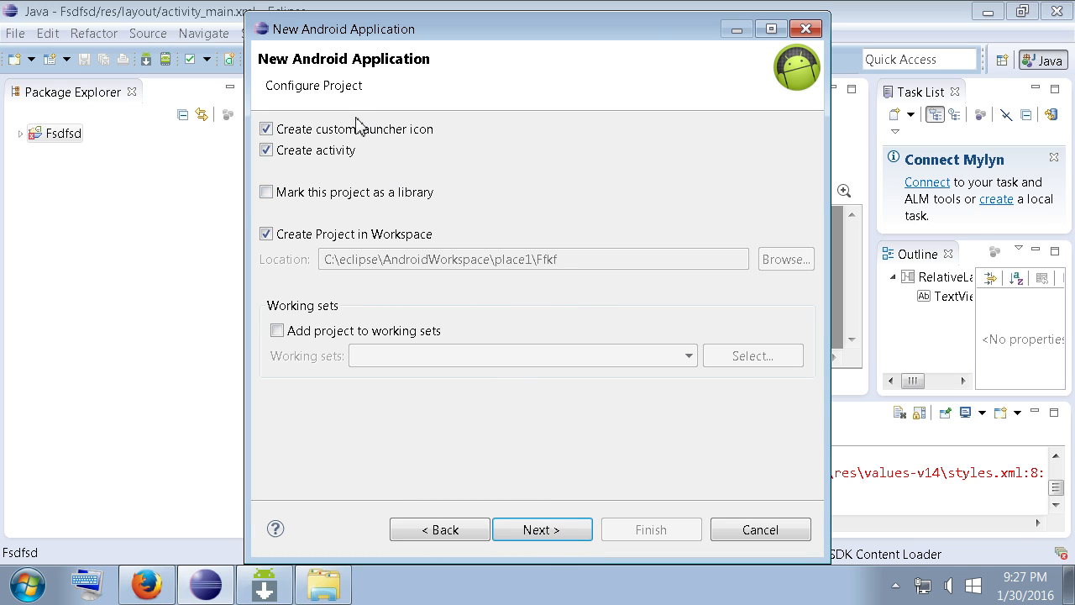
{"action": "mouse_move", "coordinate": [542, 529]}
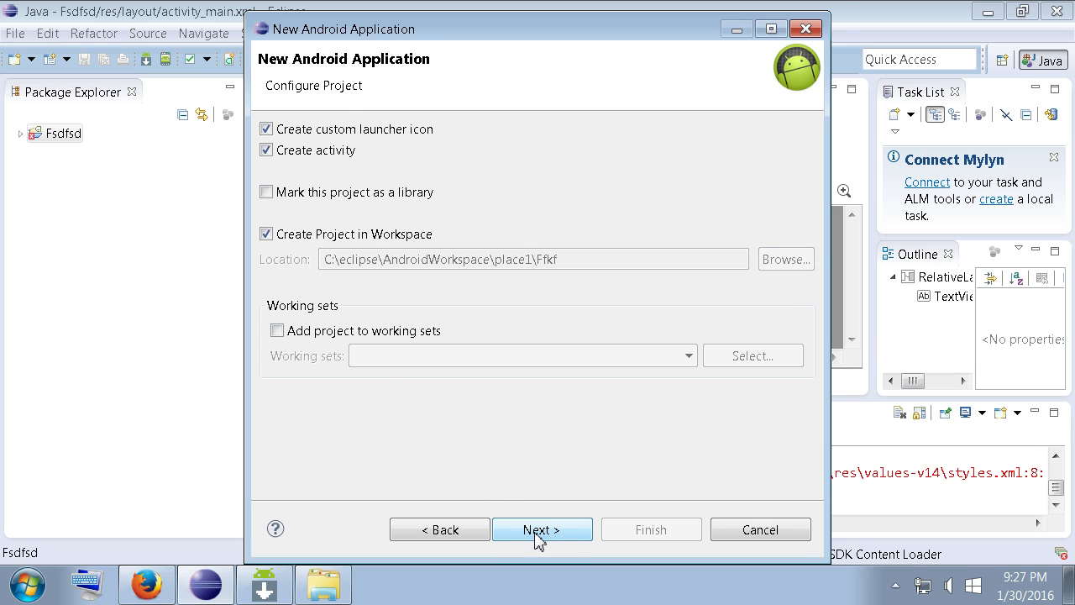
{"action": "left_click", "coordinate": [542, 529]}
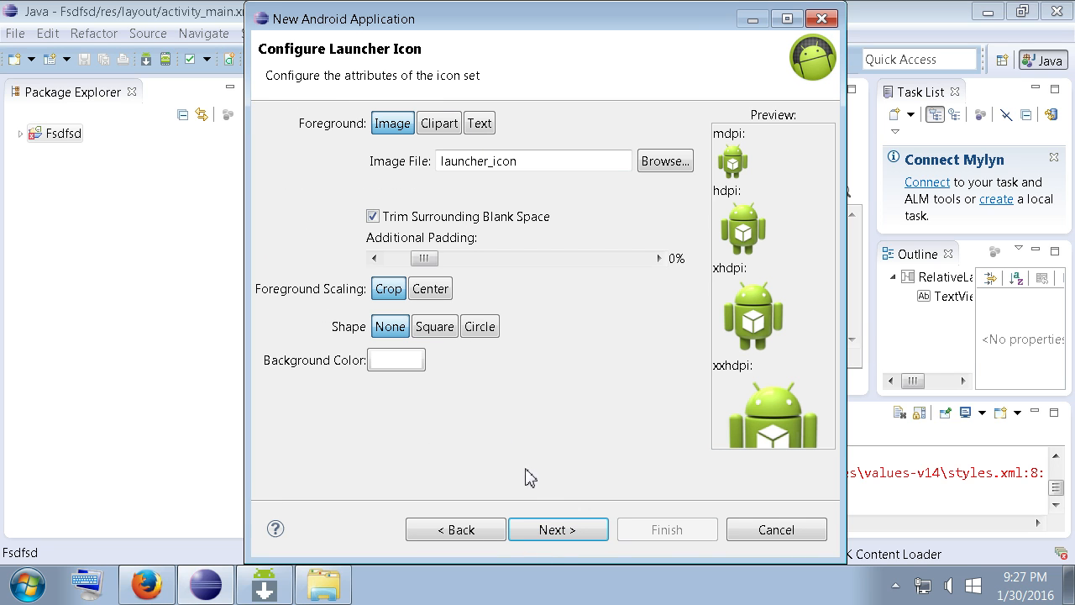
{"action": "left_click", "coordinate": [558, 529]}
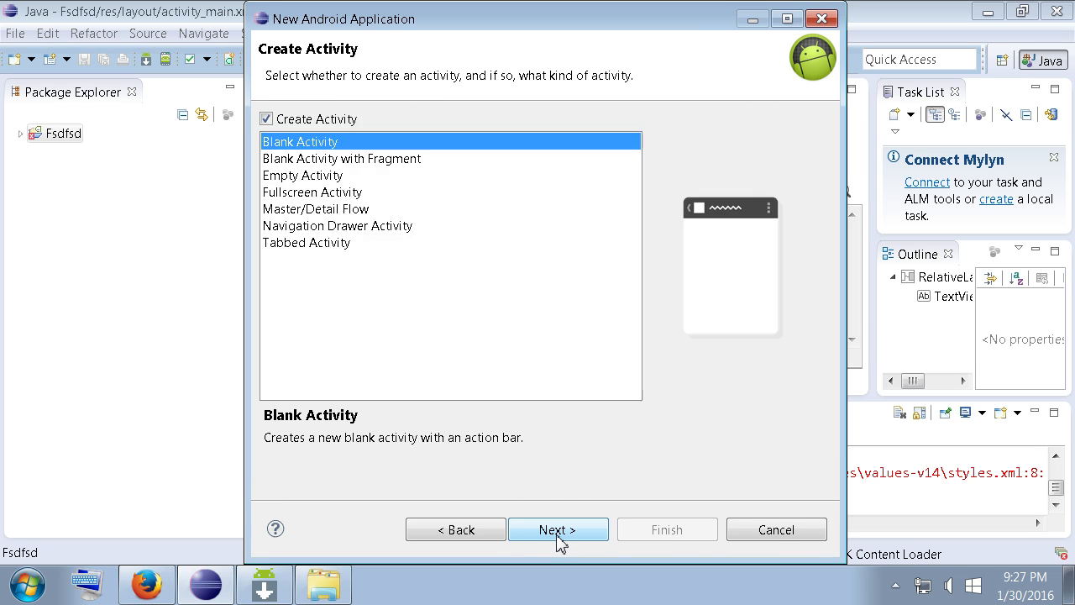
{"action": "mouse_move", "coordinate": [351, 200]}
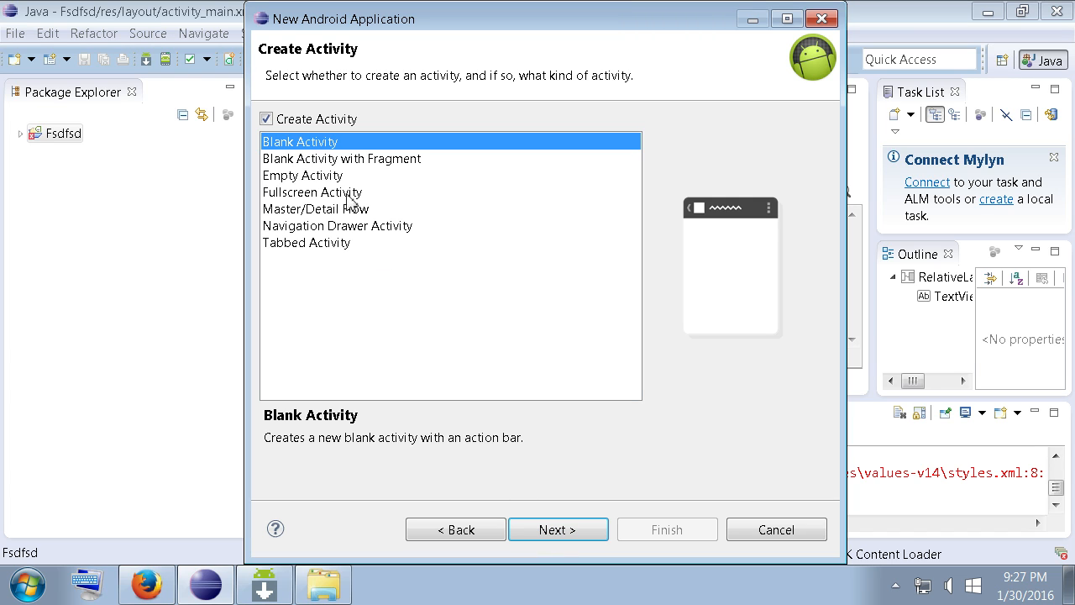
{"action": "left_click", "coordinate": [557, 529]}
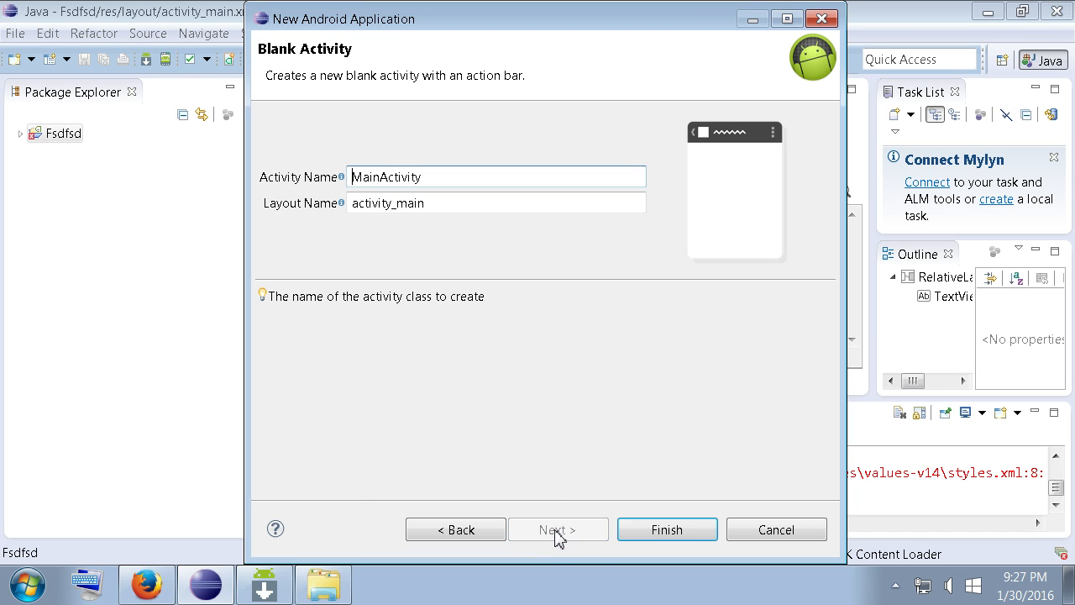
{"action": "mouse_move", "coordinate": [623, 558]}
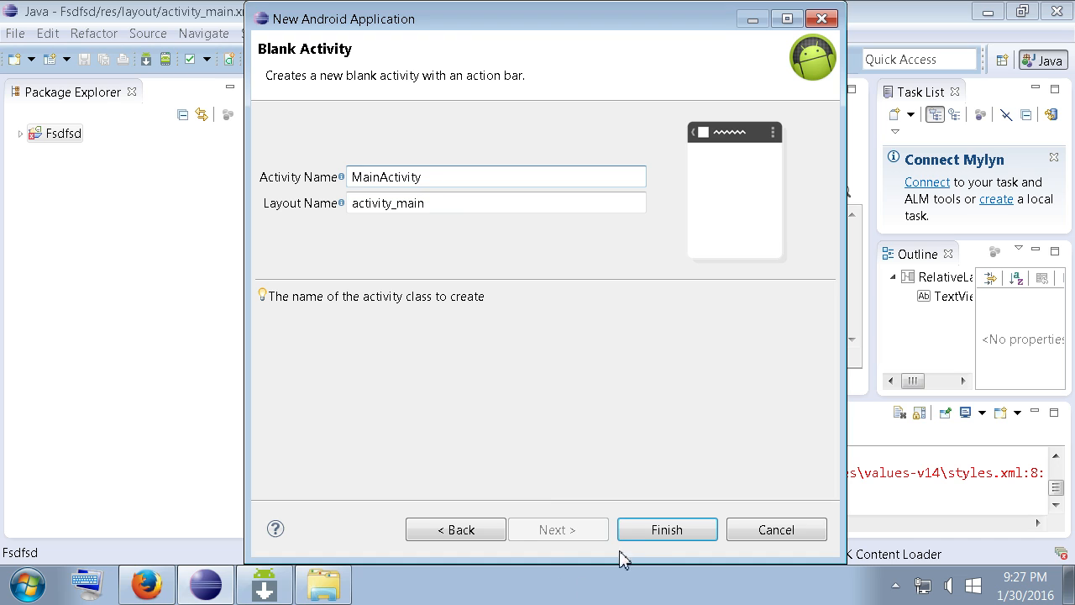
{"action": "left_click", "coordinate": [667, 529]}
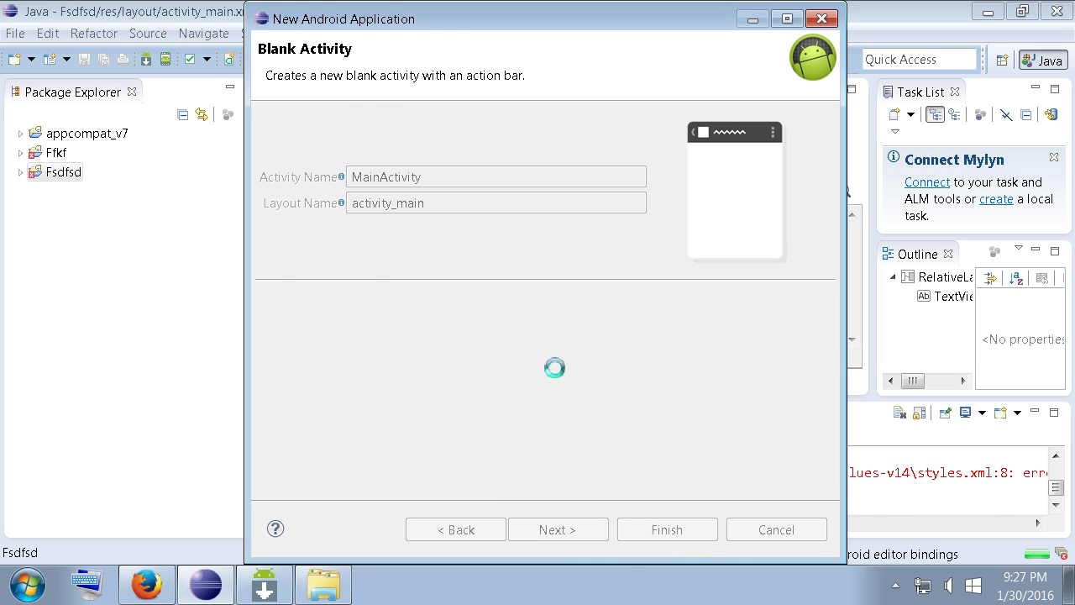
{"action": "left_click", "coordinate": [666, 529]}
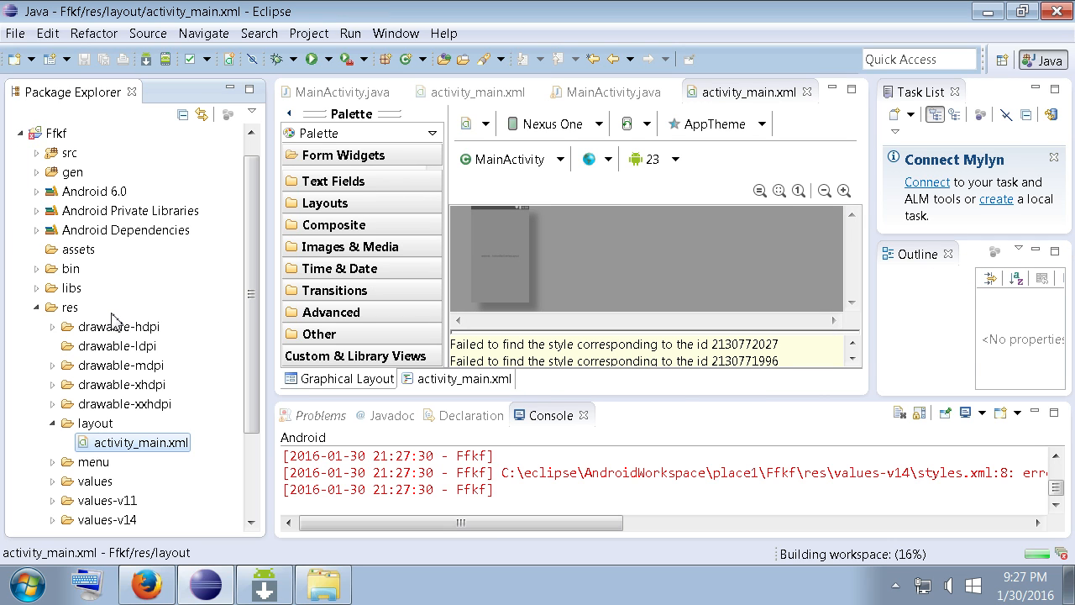
Collapse Ffkf, select the Fsdfsd and appcompat_v7 projects, and check the SDK Manager
{"action": "left_click", "coordinate": [19, 132]}
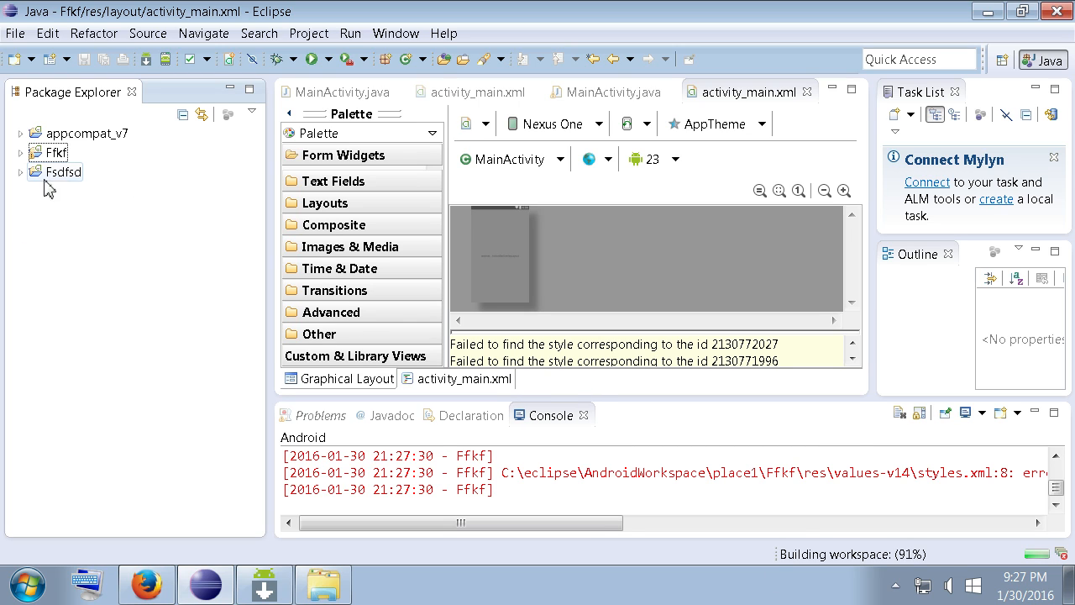
{"action": "left_click", "coordinate": [55, 171]}
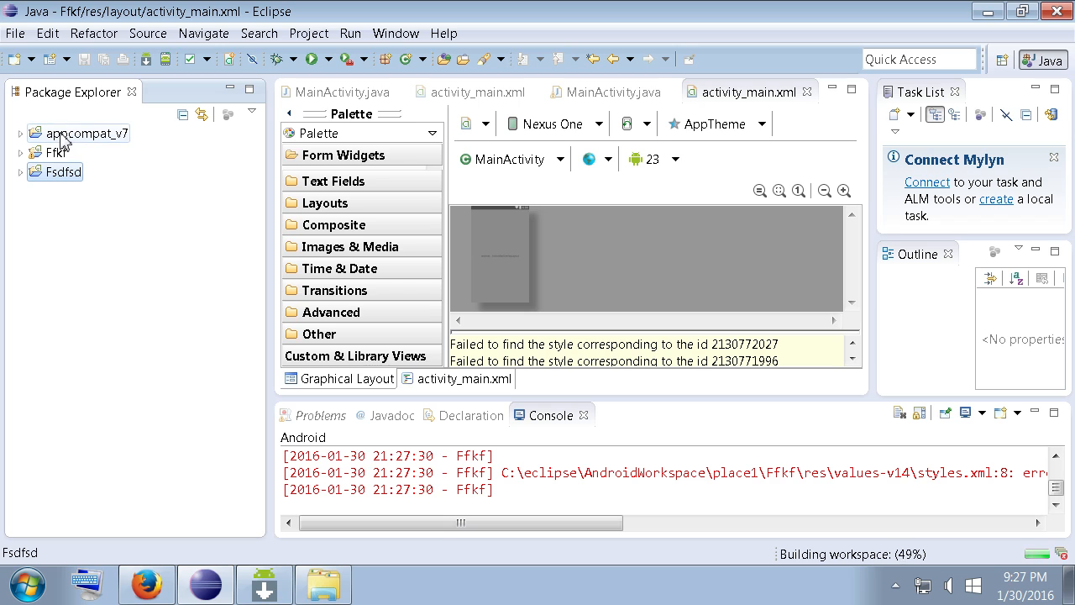
{"action": "left_click", "coordinate": [90, 132]}
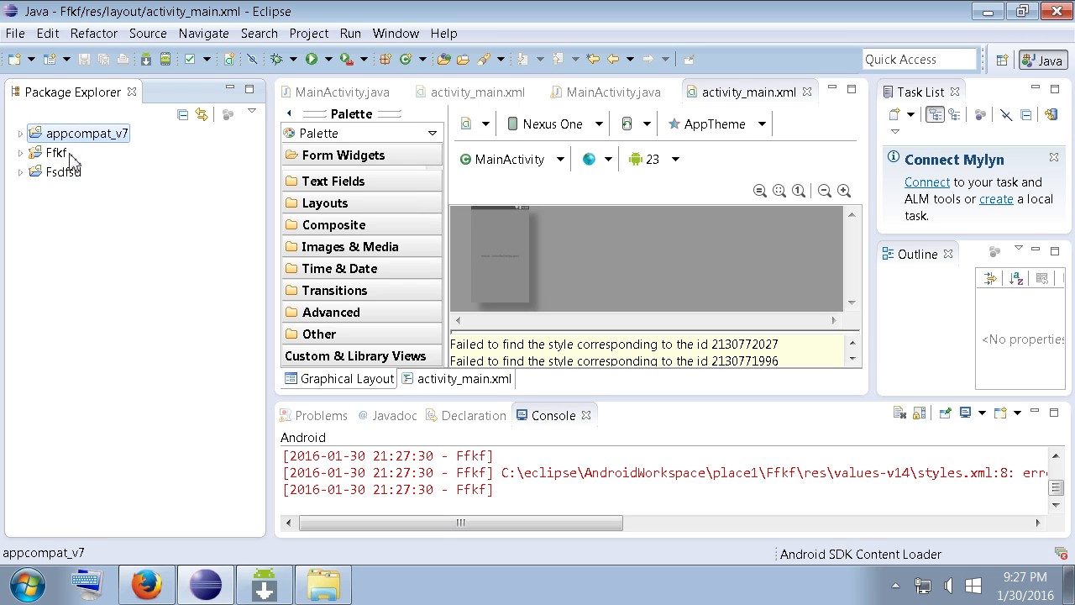
{"action": "mouse_move", "coordinate": [74, 141]}
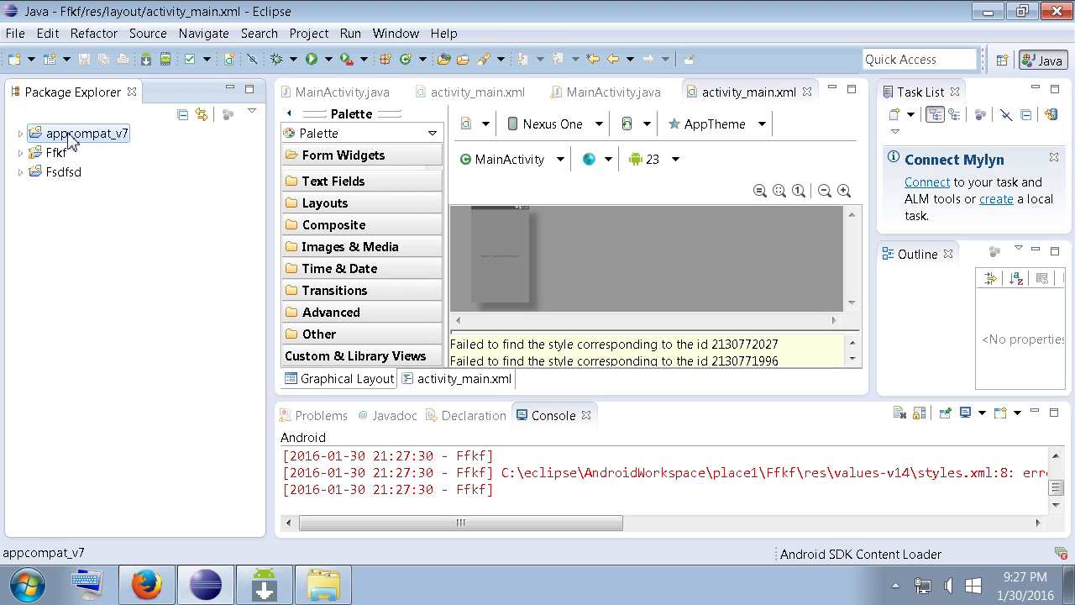
{"action": "left_click", "coordinate": [64, 171]}
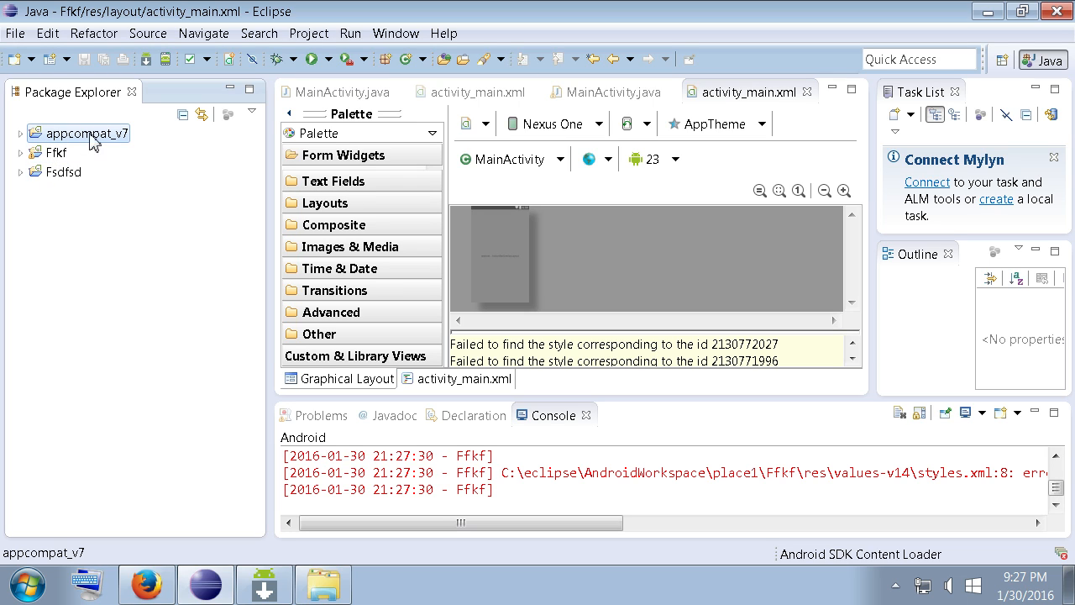
{"action": "mouse_move", "coordinate": [103, 147]}
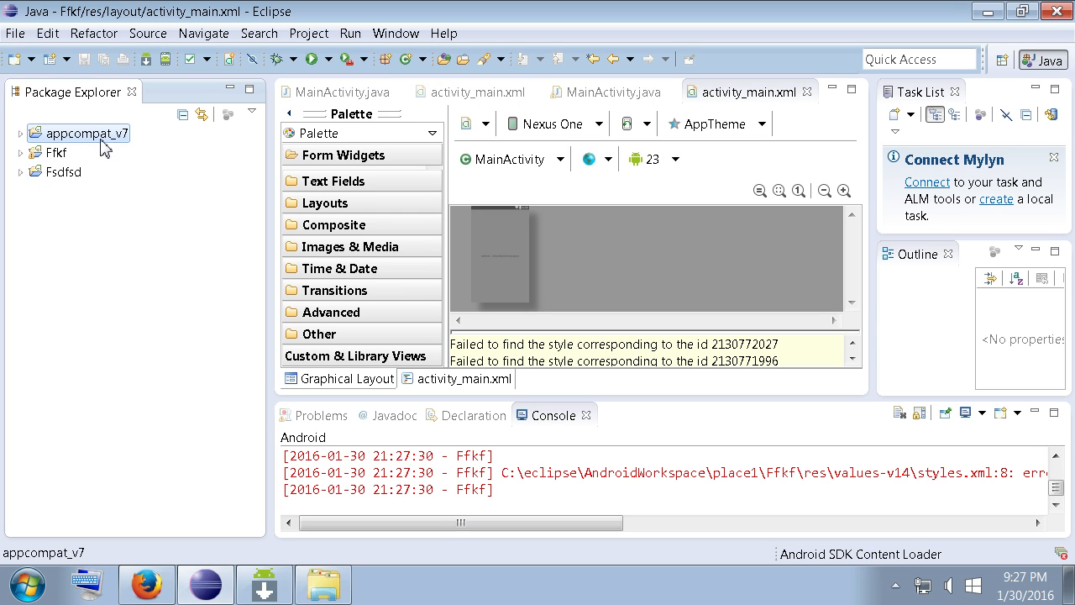
{"action": "mouse_move", "coordinate": [263, 583]}
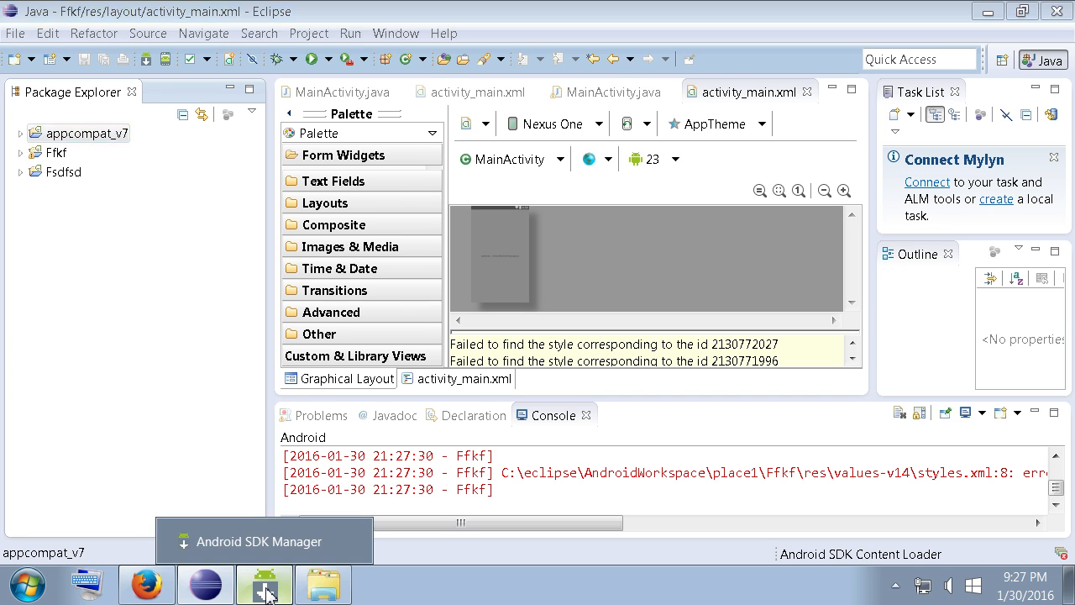
{"action": "left_click", "coordinate": [265, 583]}
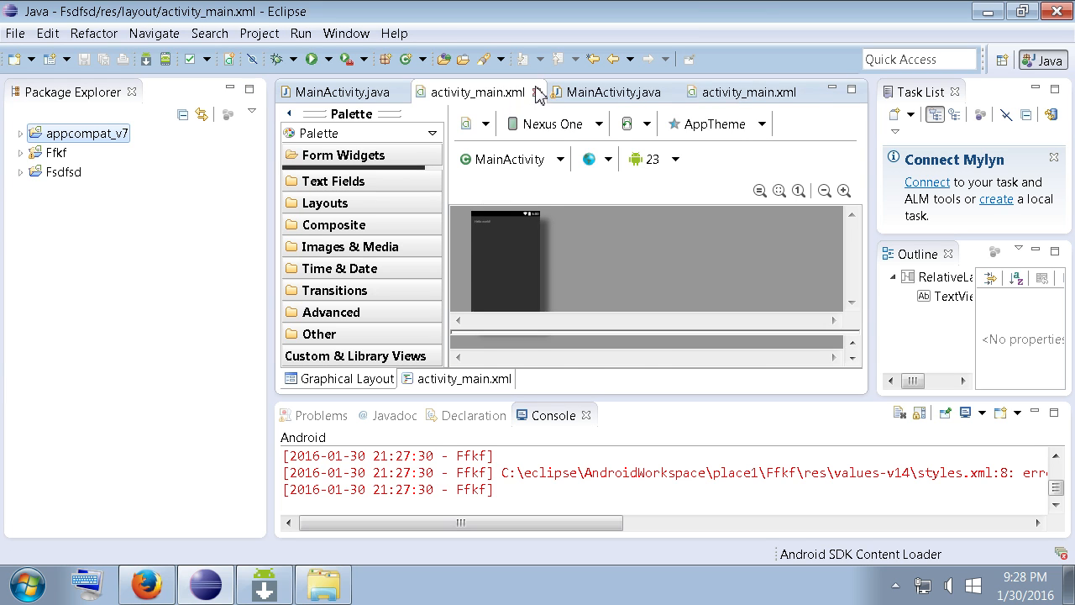
Close the Fsdfsd layout, inspect the missing style id message, and open the preview theme list
{"action": "left_click", "coordinate": [540, 91]}
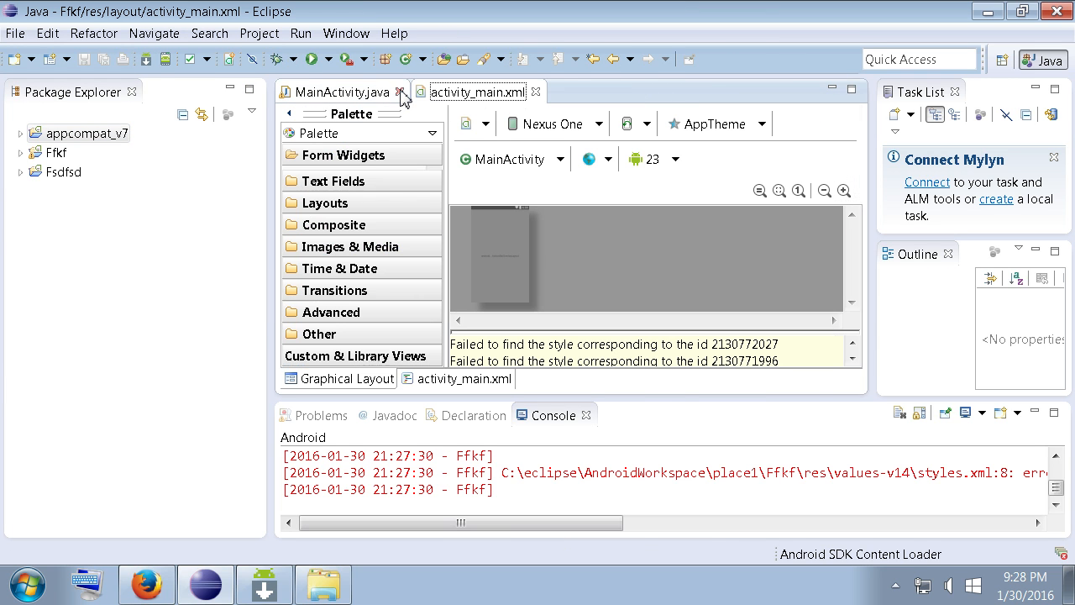
{"action": "left_click", "coordinate": [321, 415]}
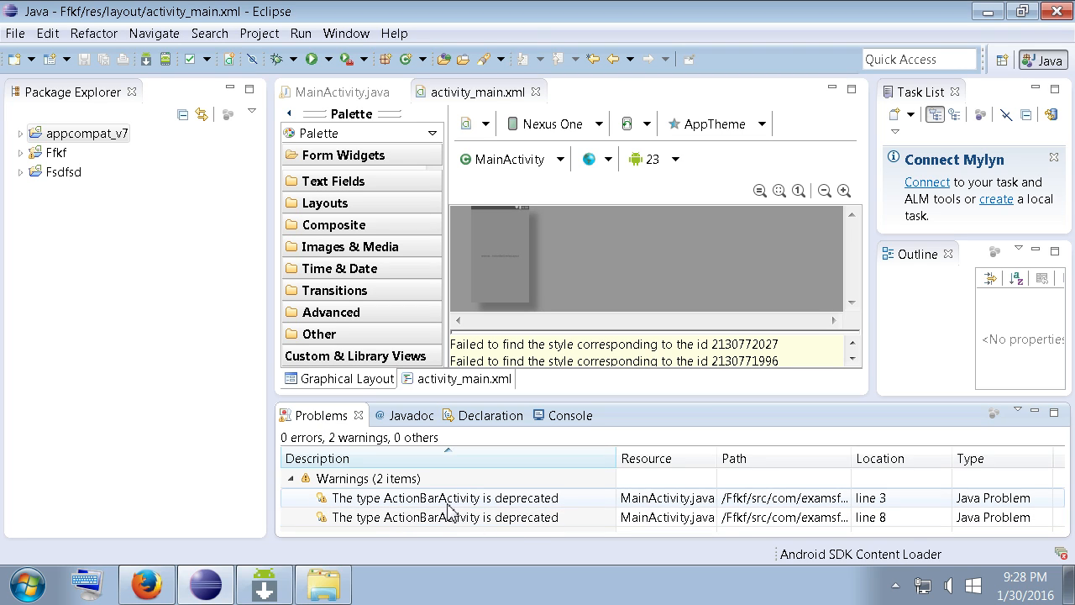
{"action": "mouse_move", "coordinate": [534, 512]}
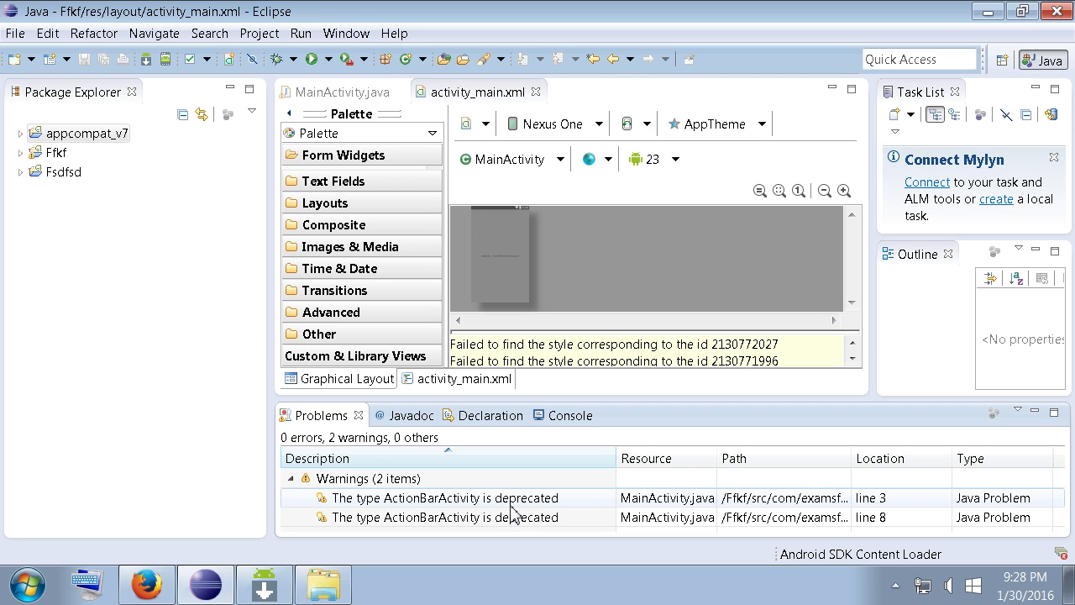
{"action": "mouse_move", "coordinate": [496, 510]}
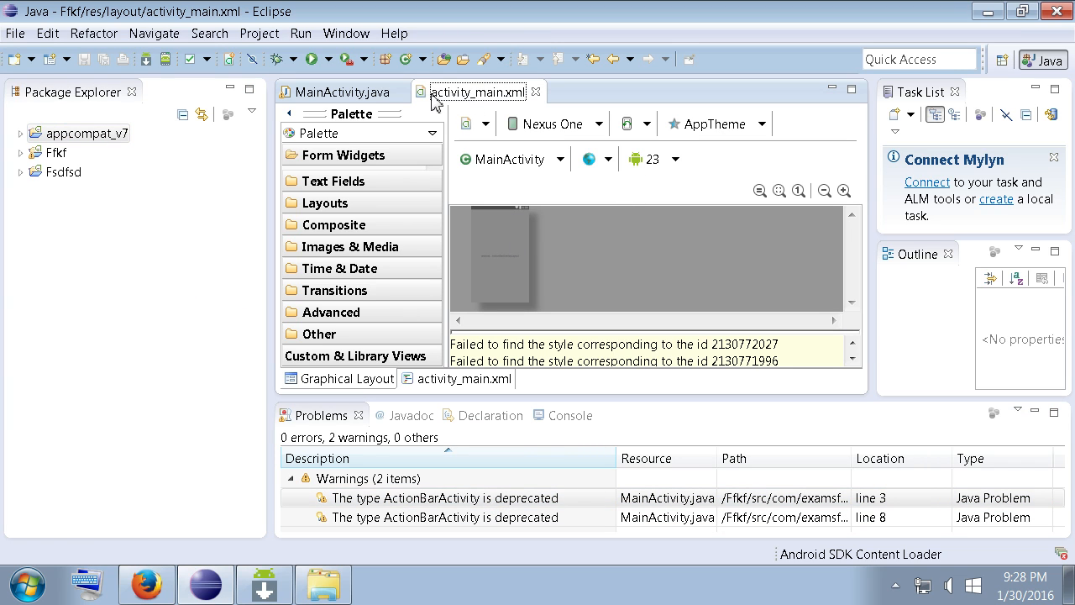
{"action": "mouse_move", "coordinate": [504, 101]}
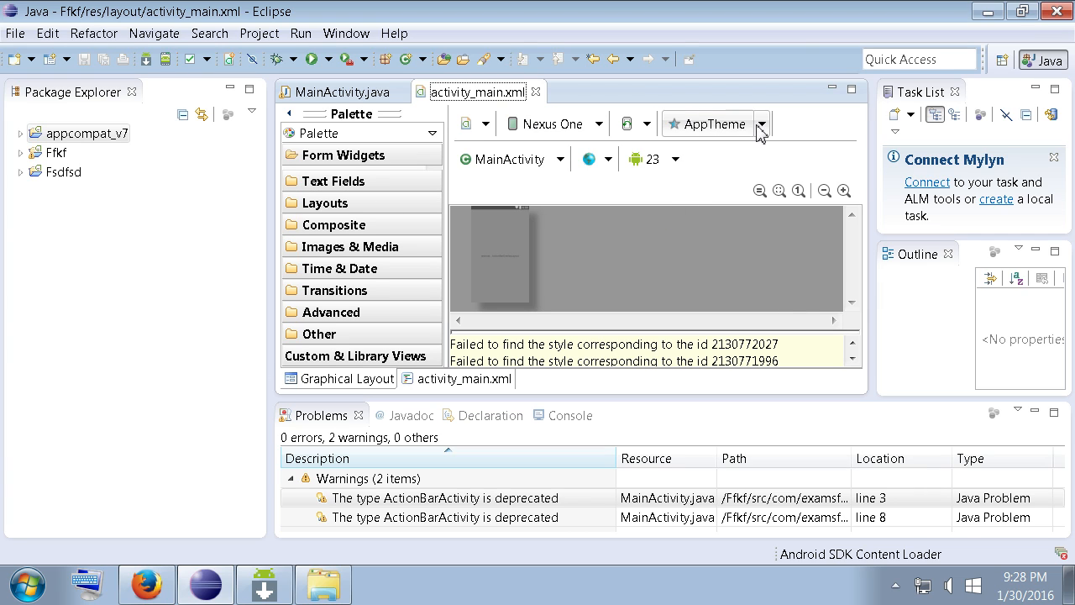
{"action": "mouse_move", "coordinate": [492, 258]}
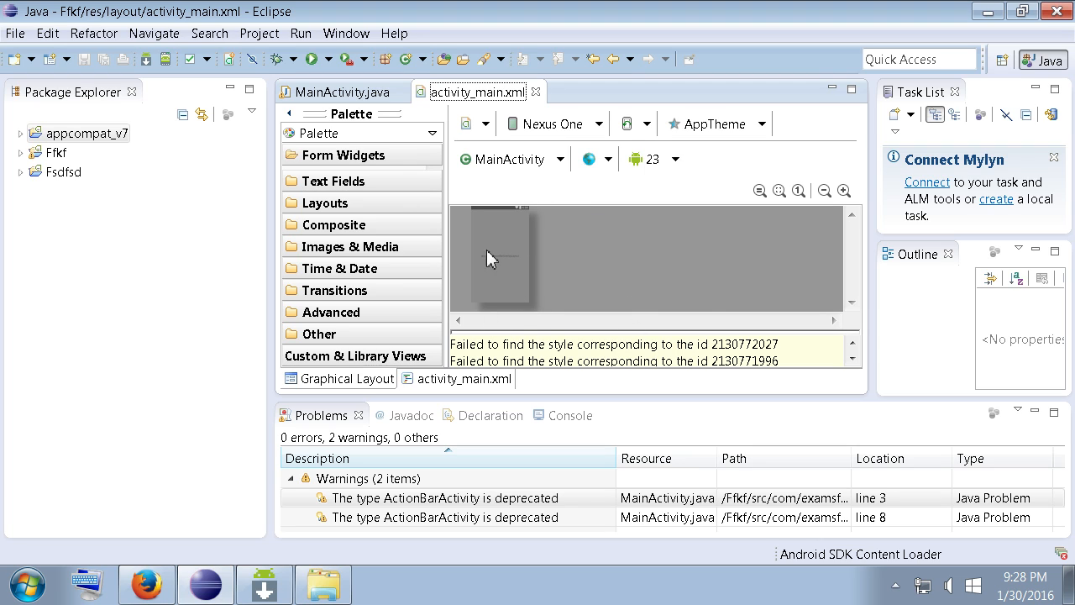
{"action": "mouse_move", "coordinate": [498, 298]}
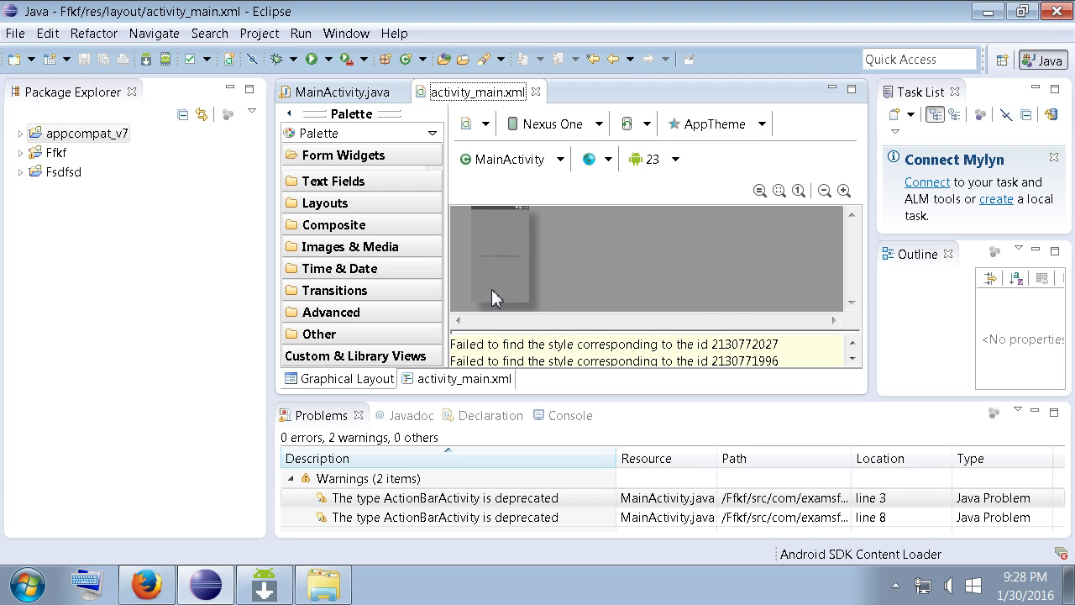
{"action": "mouse_move", "coordinate": [769, 353]}
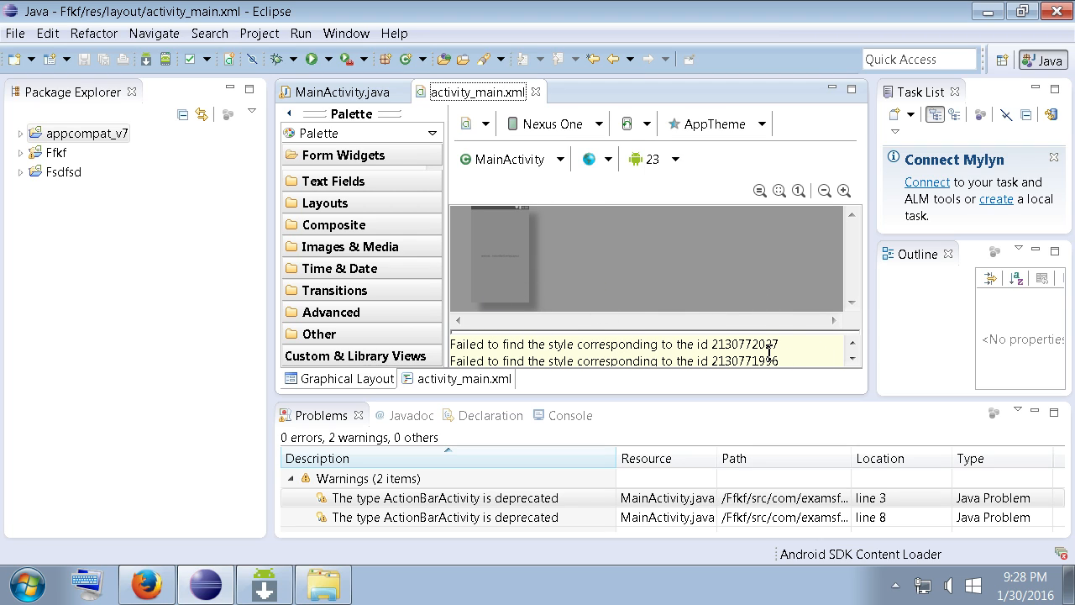
{"action": "double_click", "coordinate": [756, 344]}
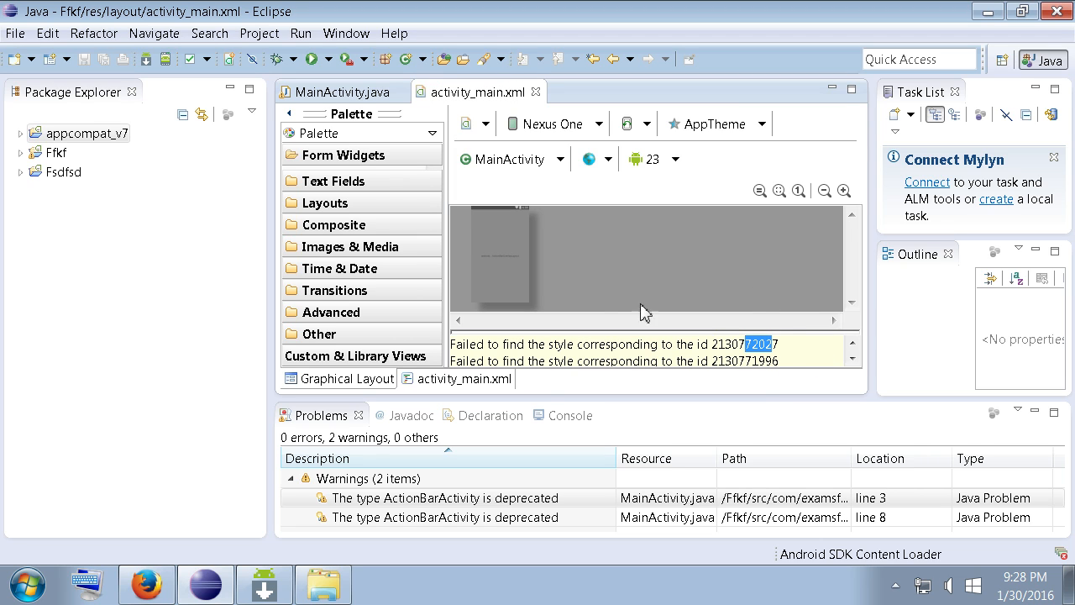
{"action": "left_click", "coordinate": [763, 124]}
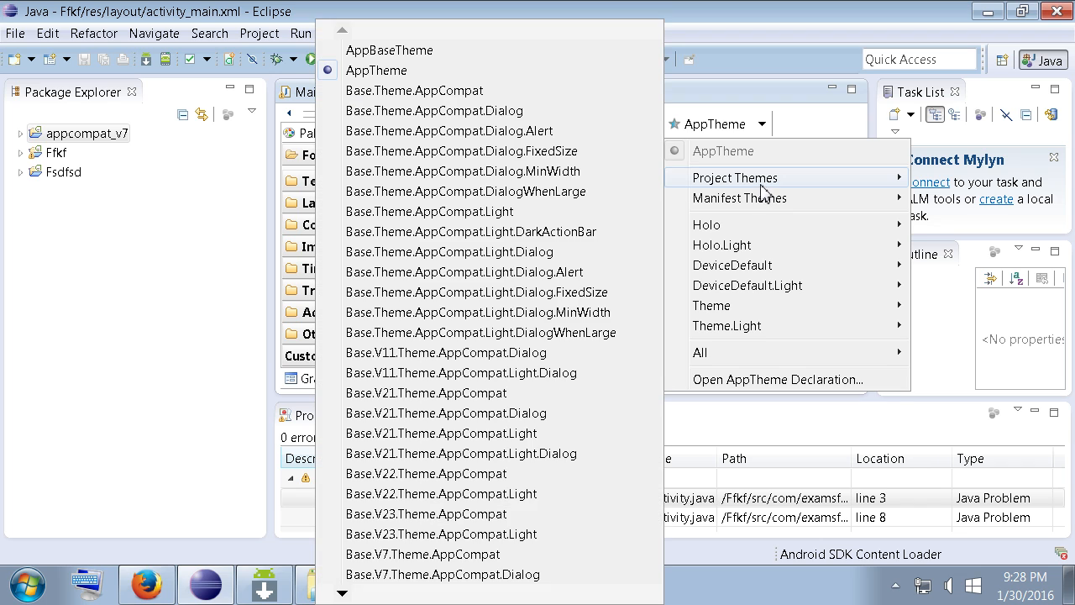
{"action": "mouse_move", "coordinate": [571, 171]}
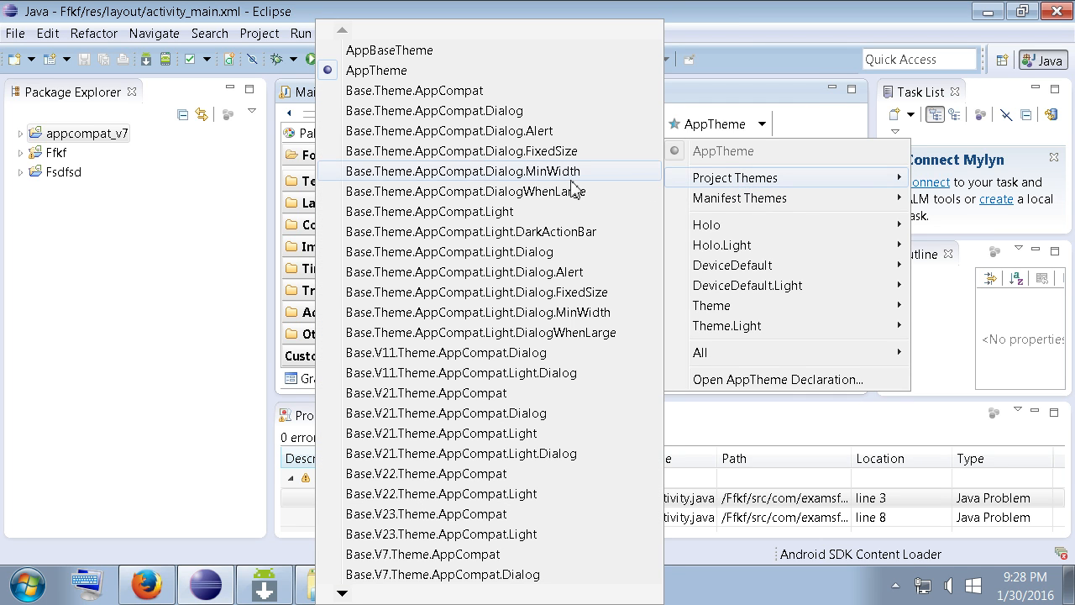
{"action": "mouse_move", "coordinate": [413, 110]}
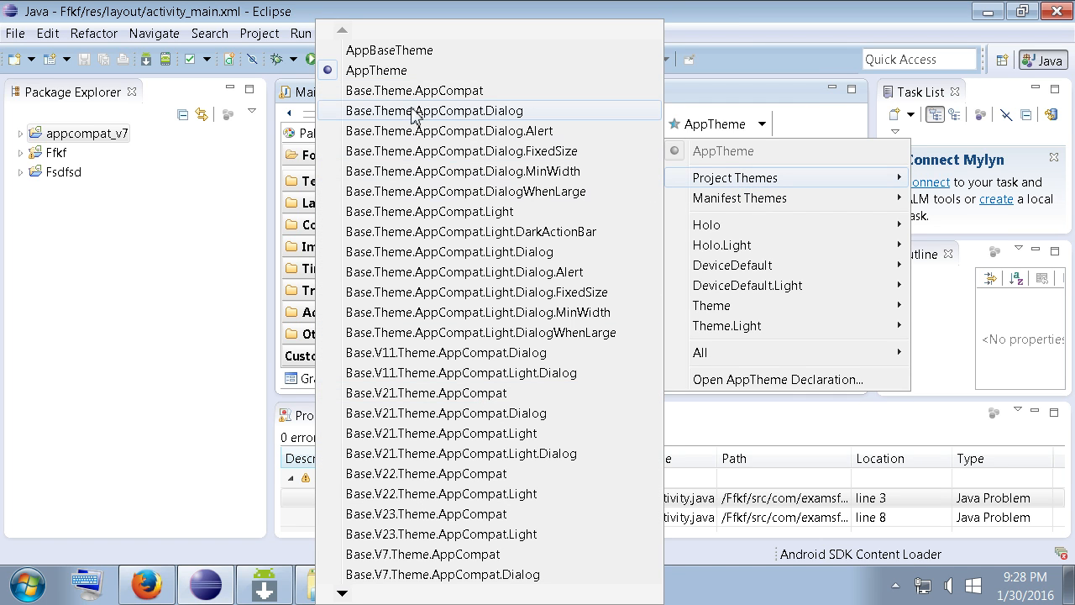
{"action": "mouse_move", "coordinate": [413, 90]}
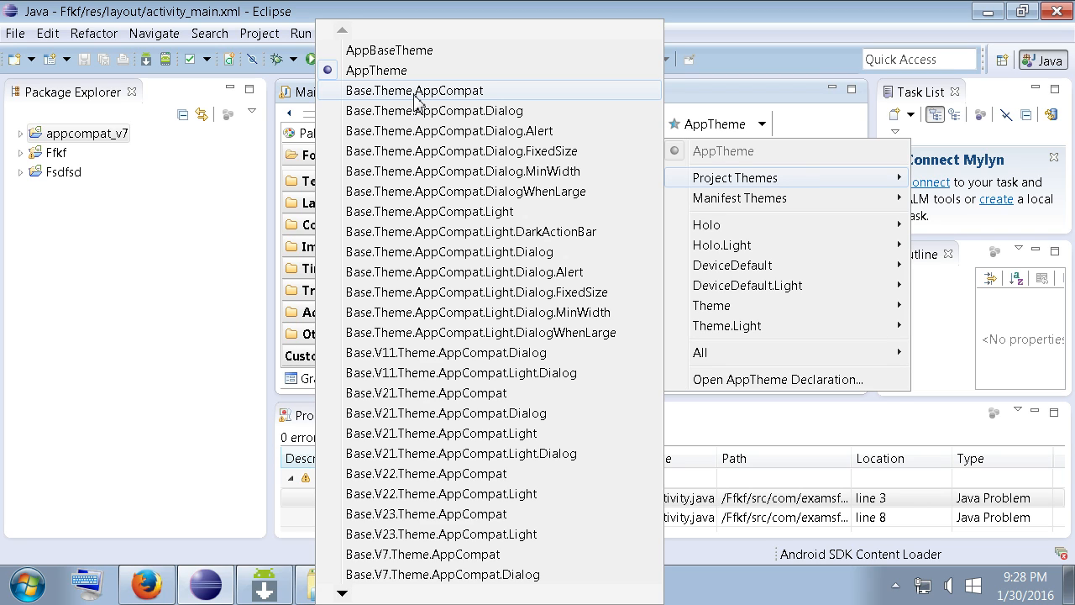
{"action": "mouse_move", "coordinate": [469, 99]}
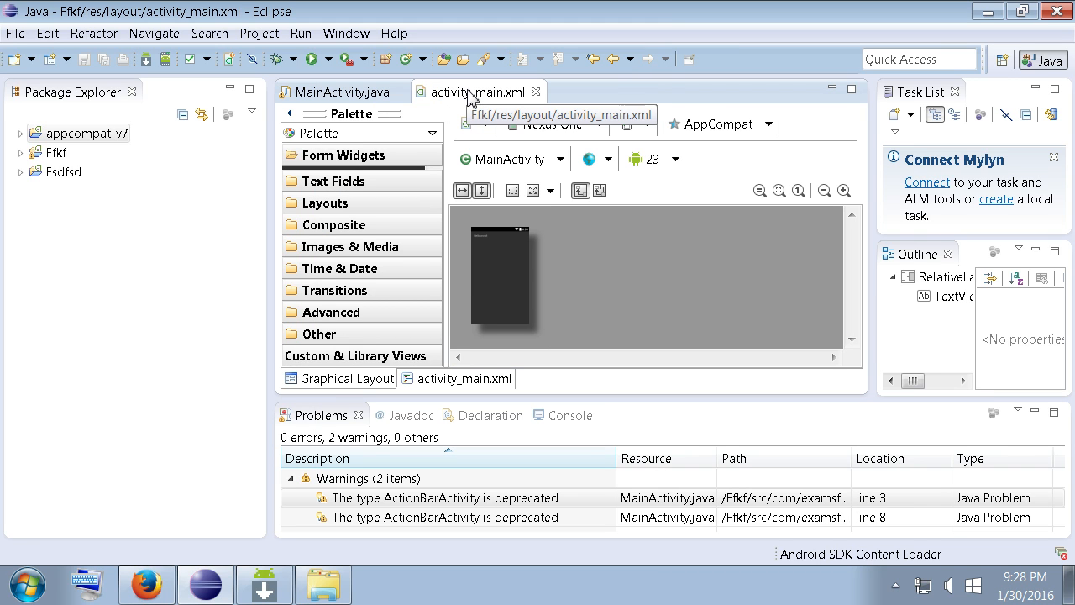
{"action": "mouse_move", "coordinate": [658, 278]}
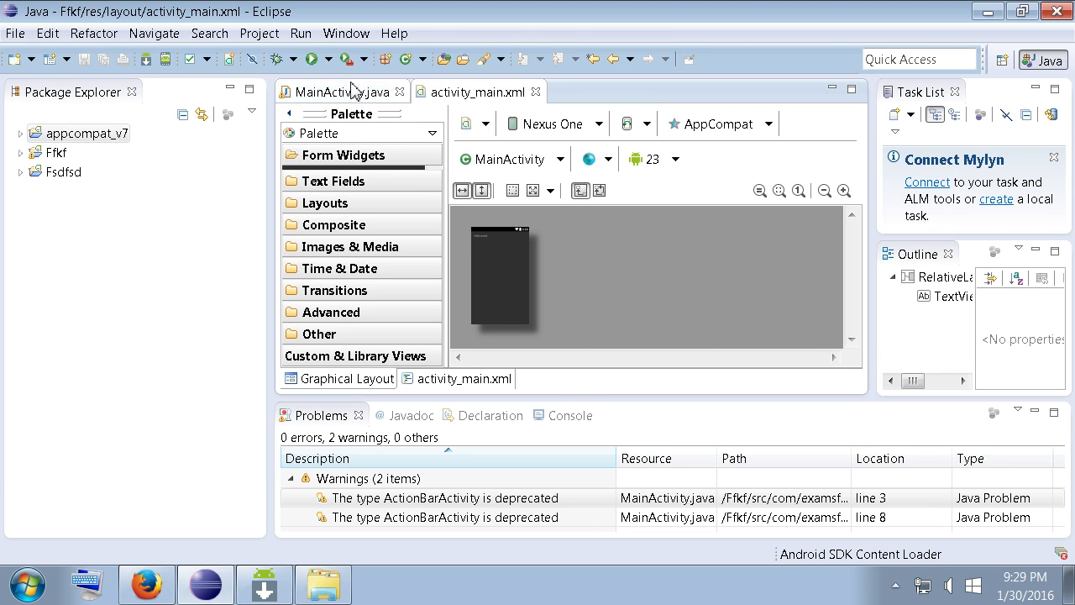
Switch to MainActivity.java to view the deprecated ActionBarActivity warning
{"action": "left_click", "coordinate": [336, 91]}
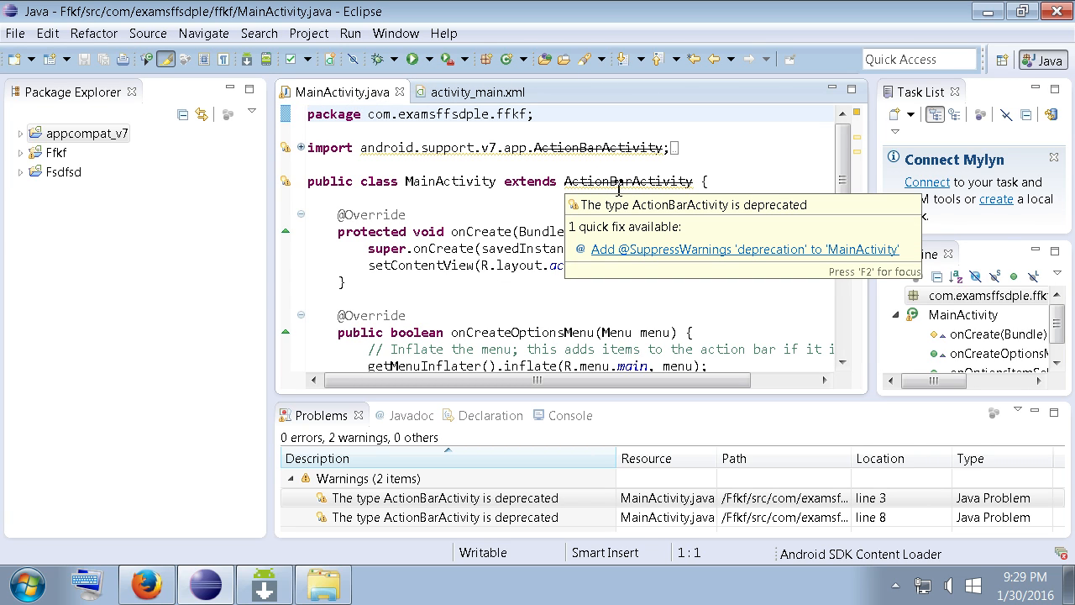
{"action": "mouse_move", "coordinate": [642, 186]}
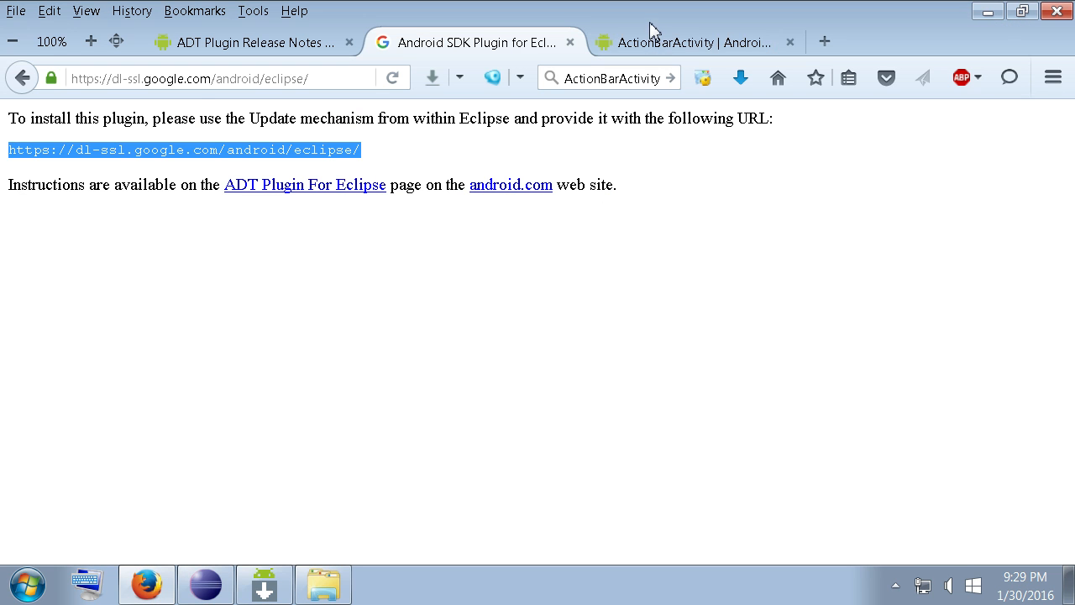
Read the ActionBarActivity deprecation notice in Firefox, then return to Eclipse
{"action": "left_click", "coordinate": [688, 42]}
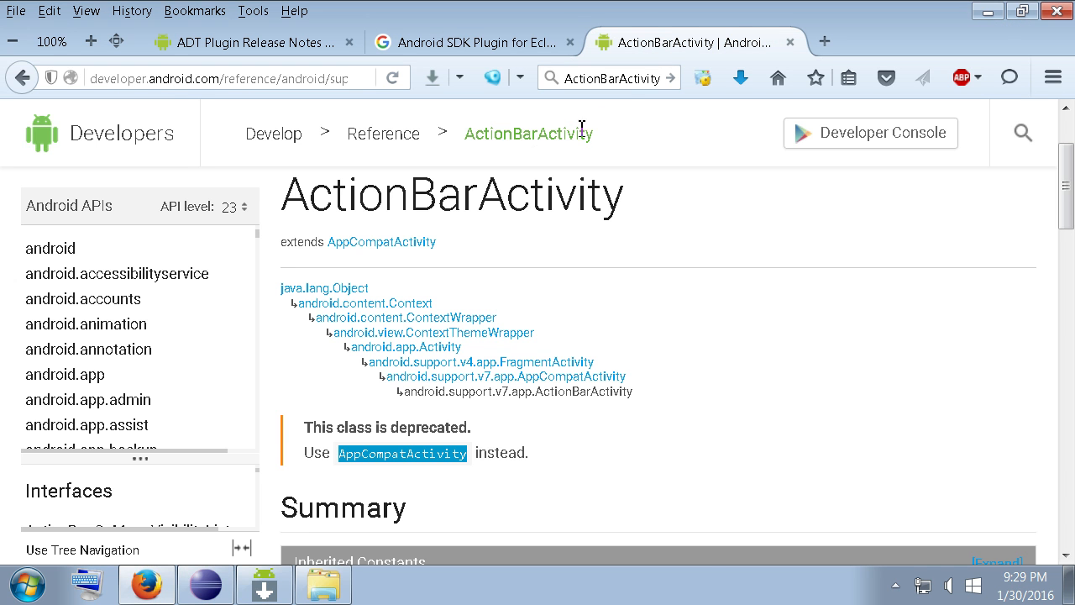
{"action": "scroll", "scroll_direction": "down", "scroll_amount": 3}
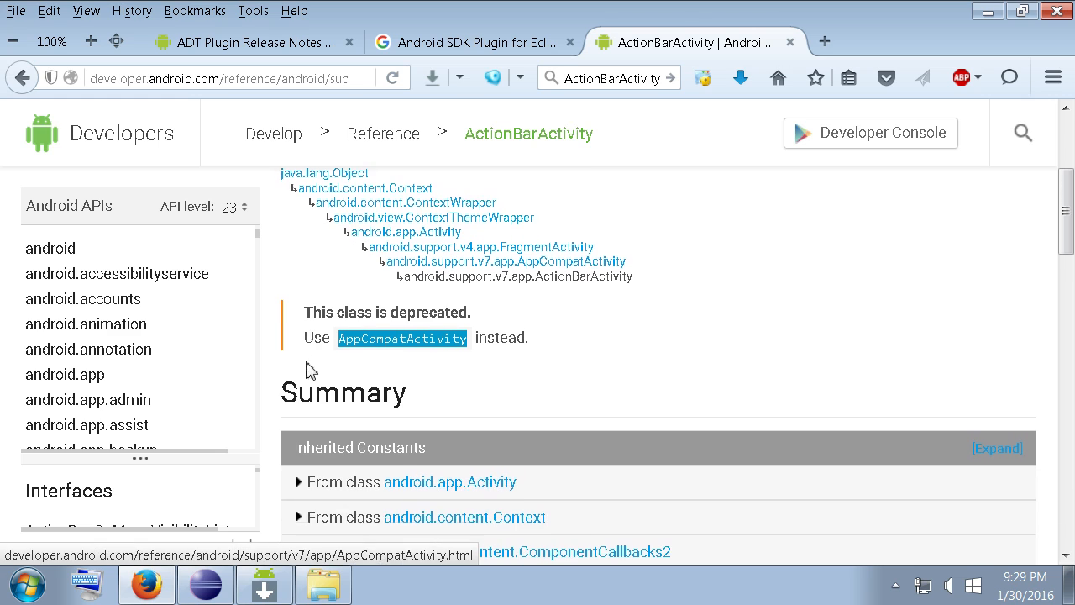
{"action": "mouse_move", "coordinate": [402, 337]}
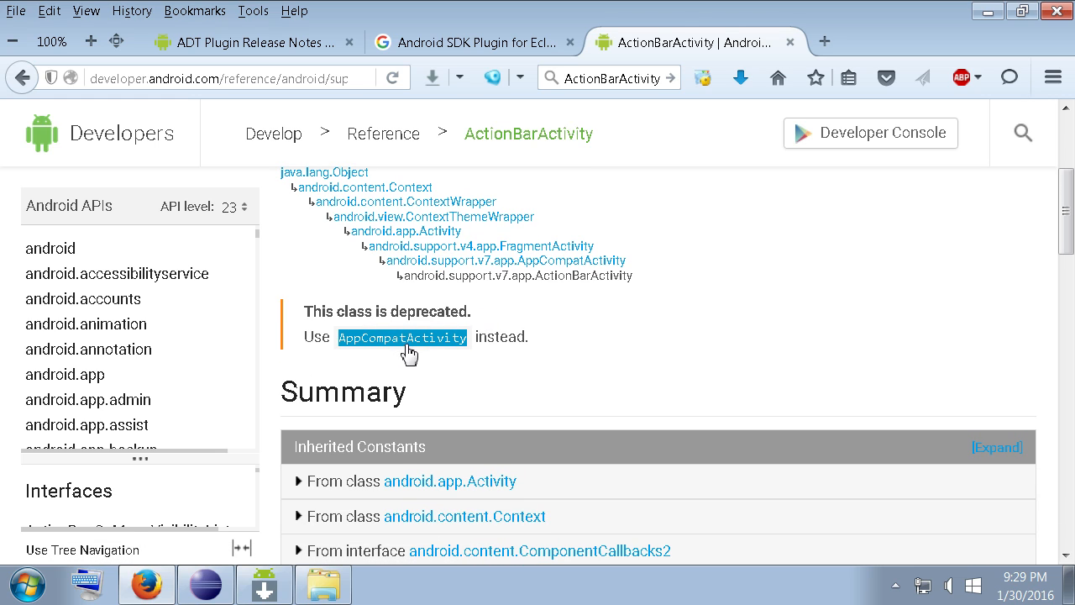
{"action": "mouse_move", "coordinate": [521, 423]}
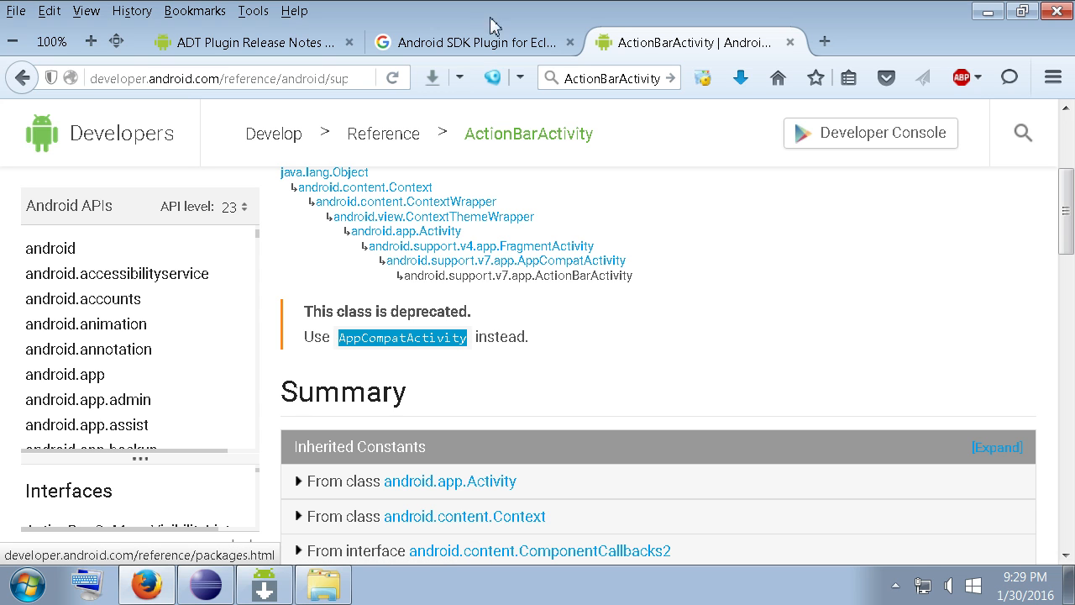
{"action": "left_click", "coordinate": [205, 583]}
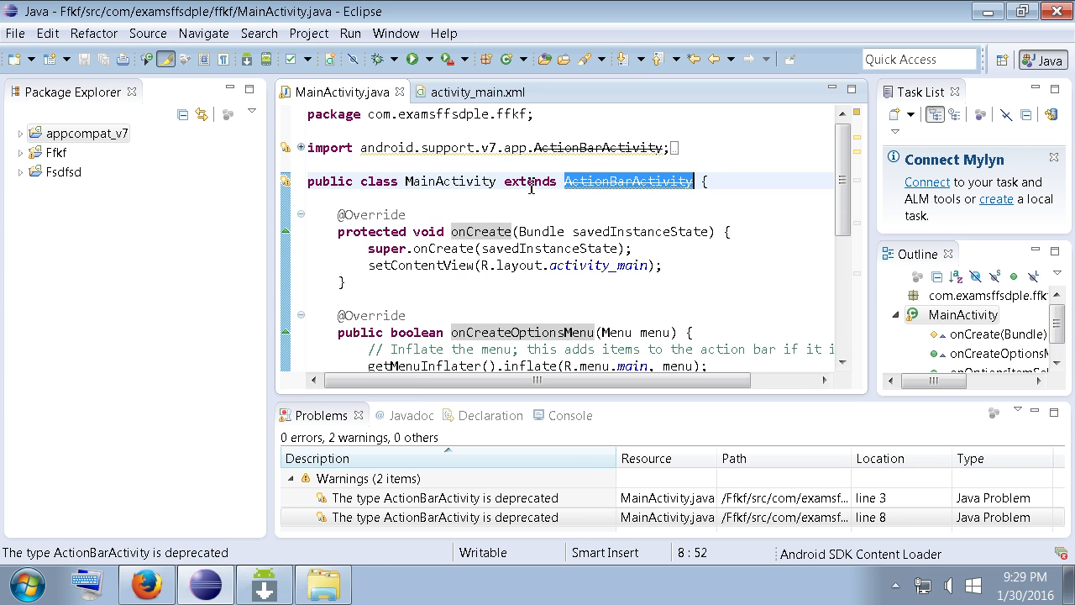
Replace ActionBarActivity with AppCompatActivity in the extends clause and import, then save
{"action": "left_click", "coordinate": [636, 181]}
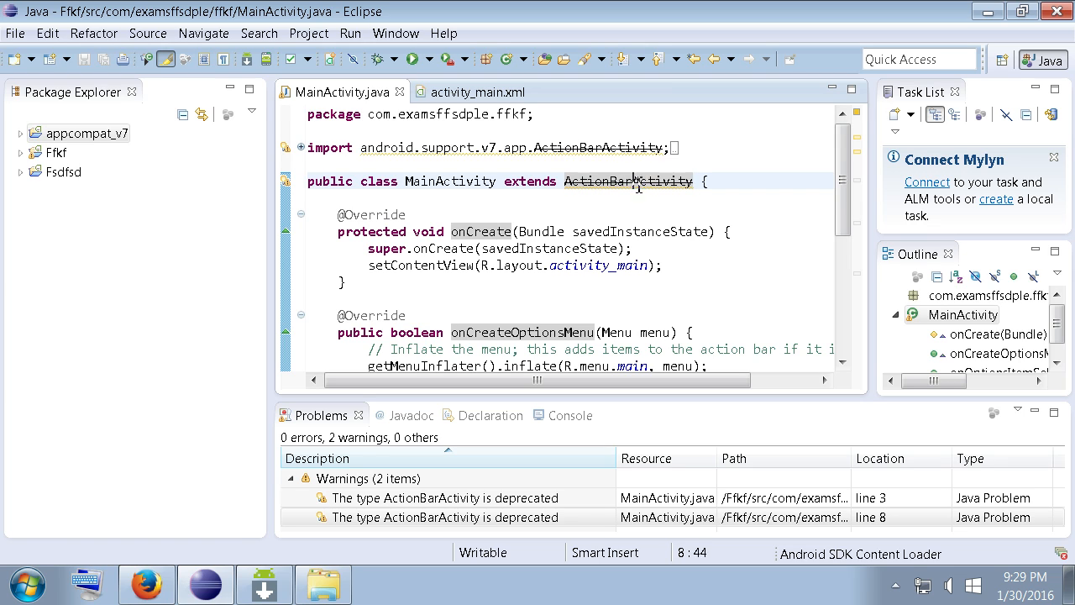
{"action": "type", "text": "AppCompatActivity"}
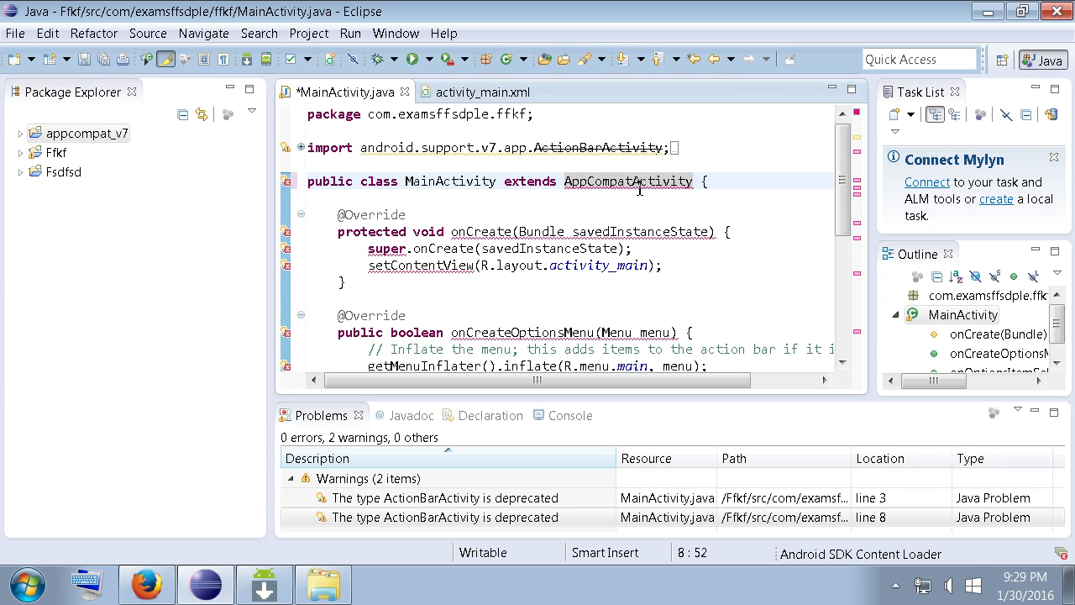
{"action": "mouse_move", "coordinate": [486, 237]}
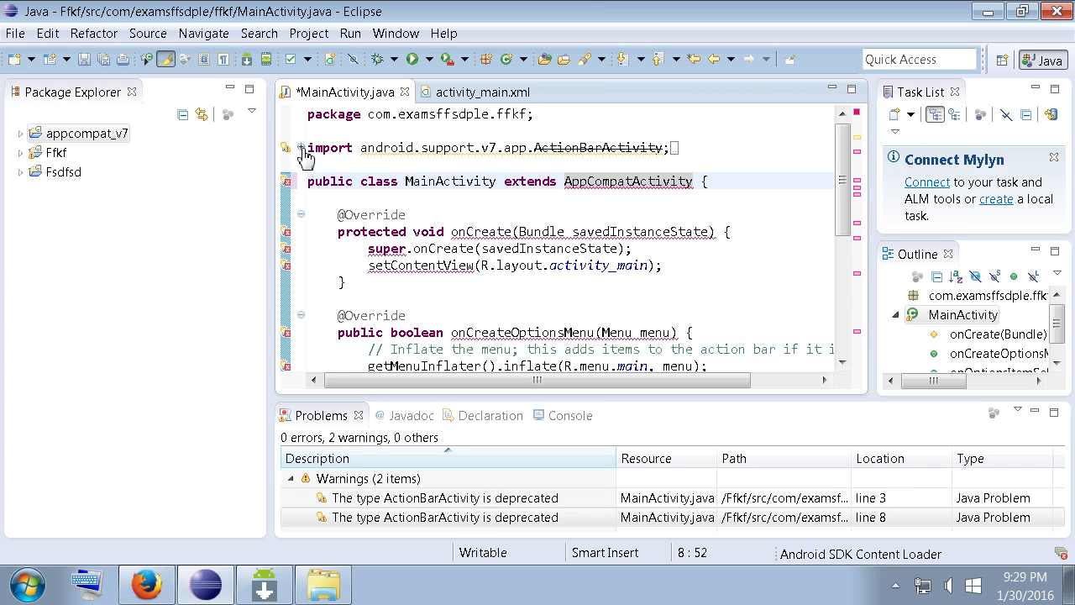
{"action": "left_click", "coordinate": [300, 148]}
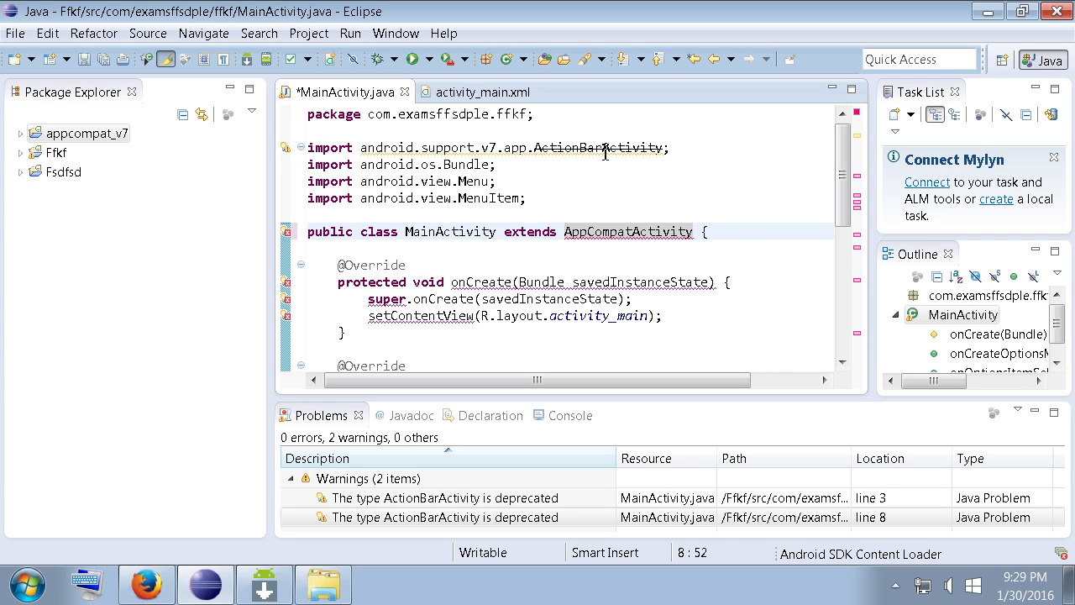
{"action": "double_click", "coordinate": [598, 147]}
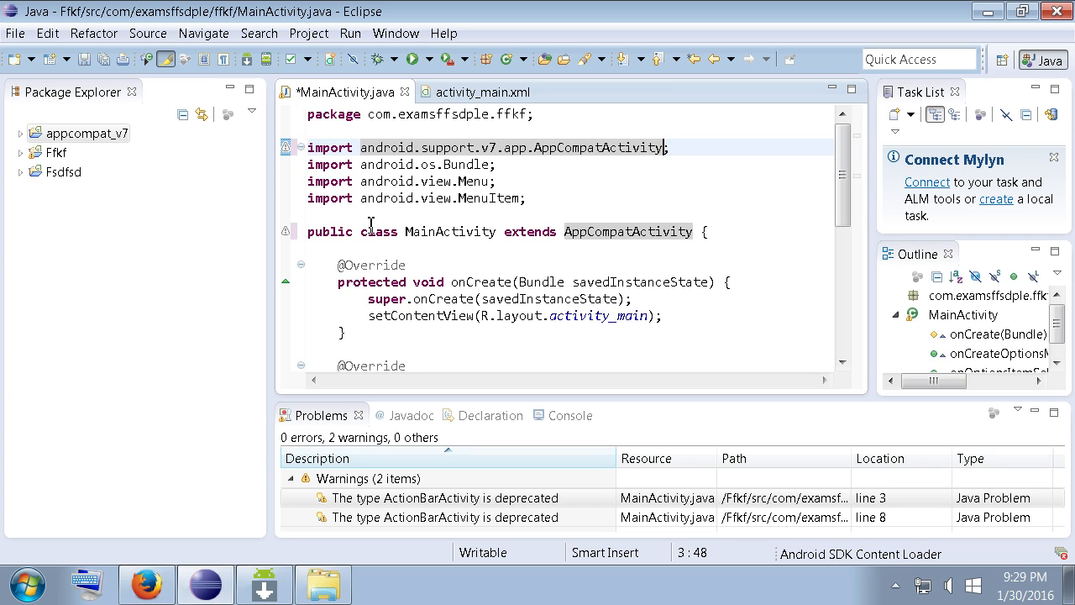
{"action": "key", "text": "ctrl+s"}
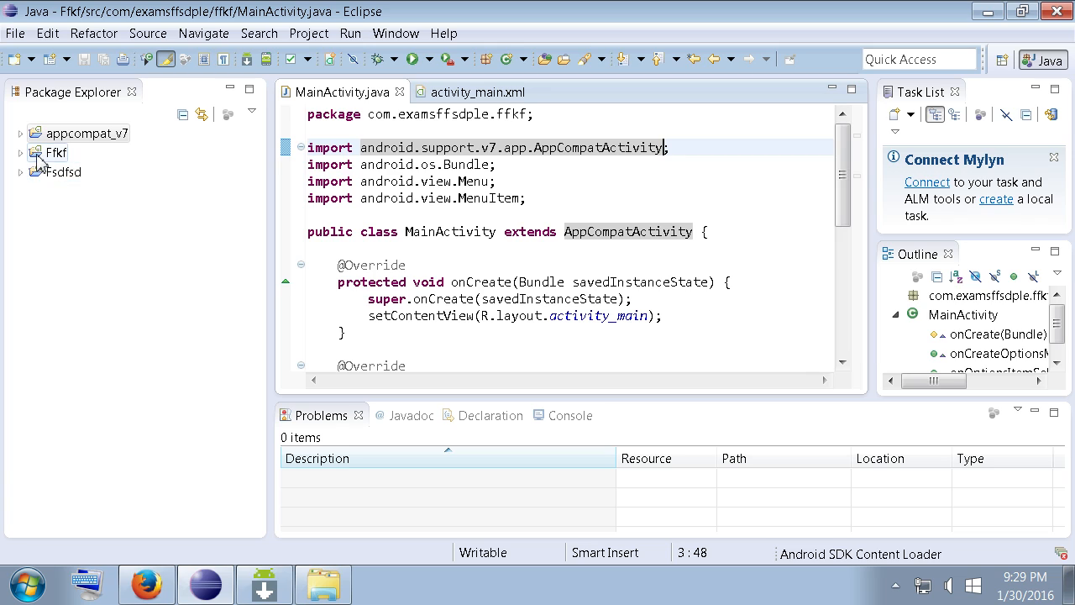
{"action": "mouse_move", "coordinate": [50, 159]}
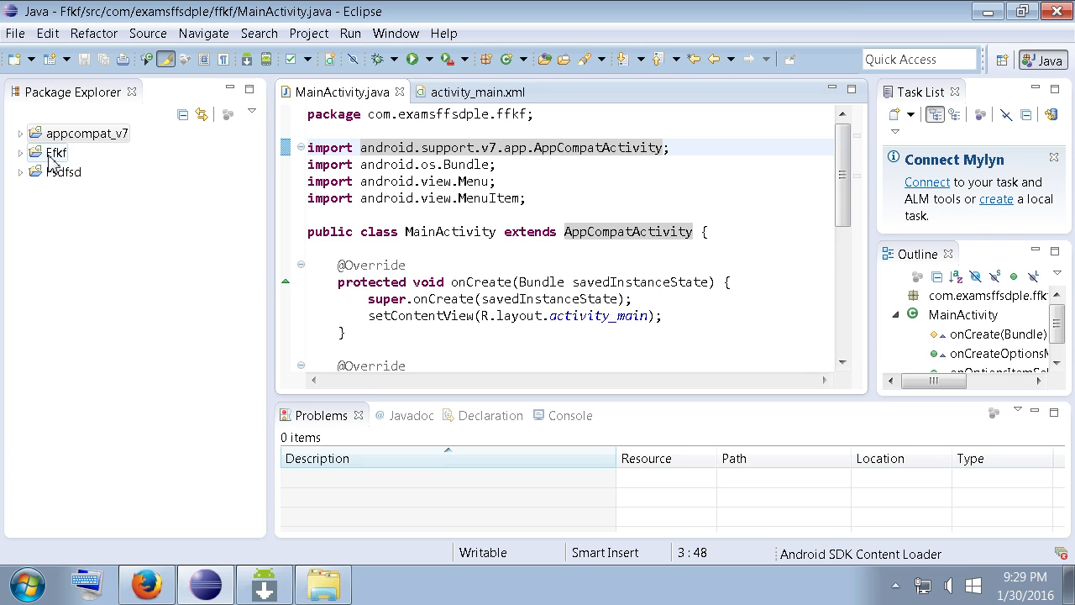
Scroll through the saved MainActivity.java and dismiss the MenuItem documentation popup
{"action": "scroll", "scroll_direction": "down", "scroll_amount": 3}
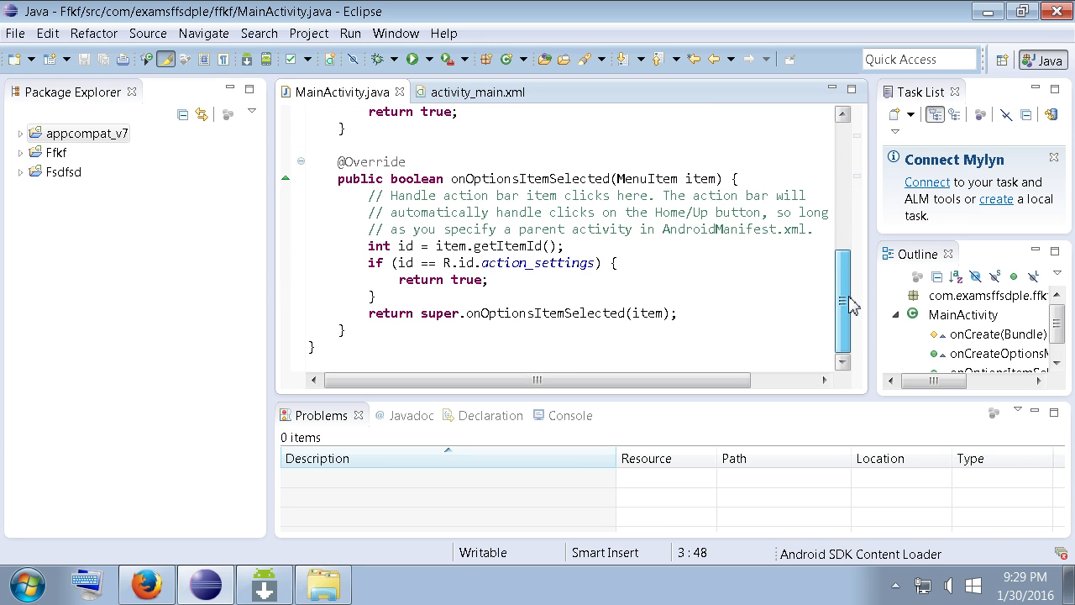
{"action": "scroll", "scroll_direction": "up", "scroll_amount": 3}
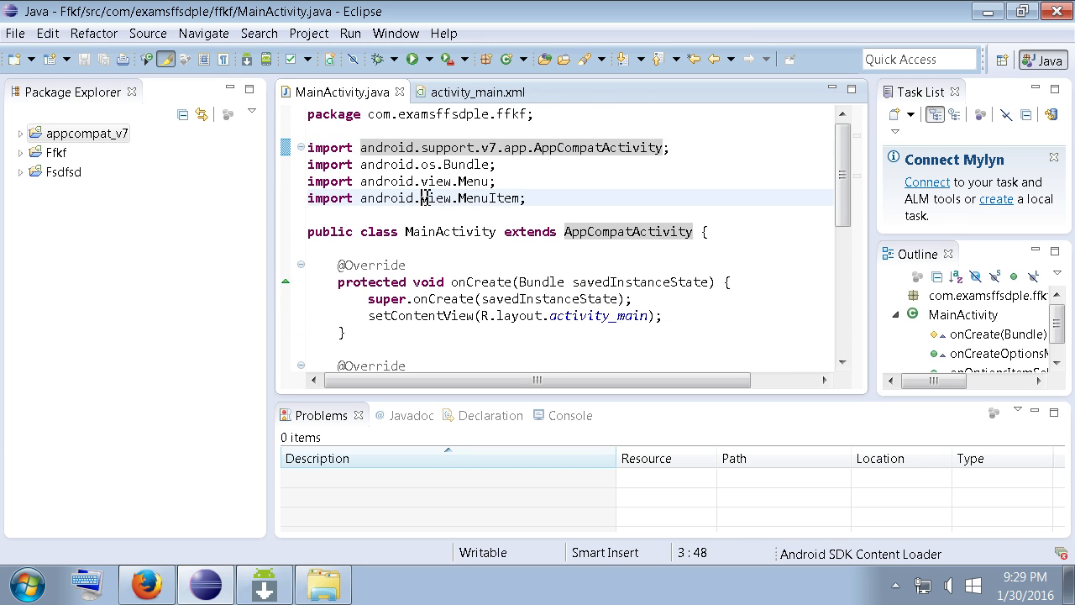
{"action": "mouse_move", "coordinate": [498, 197]}
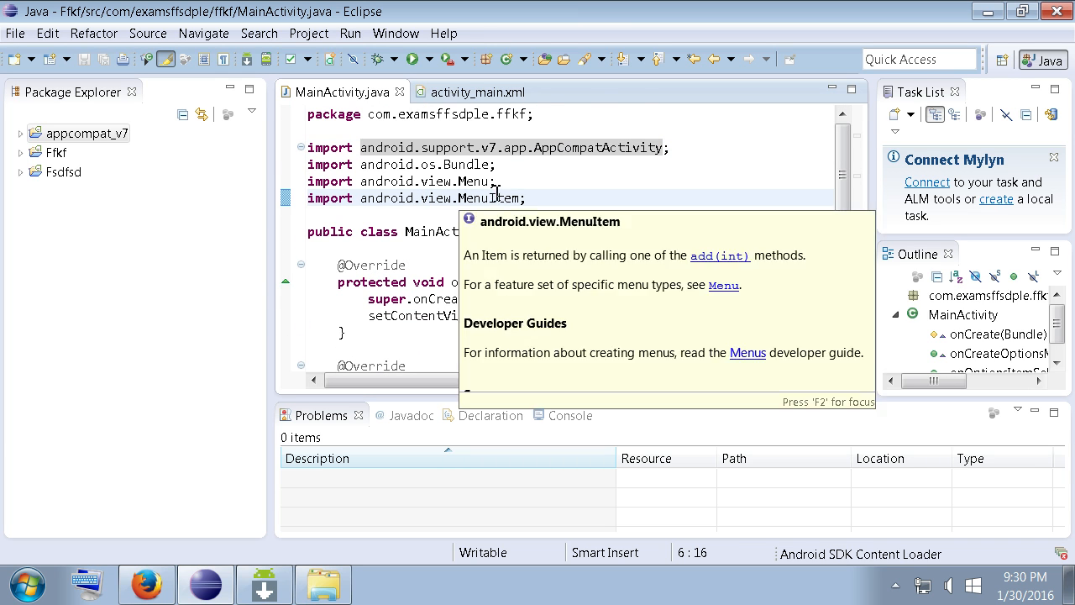
{"action": "left_click", "coordinate": [622, 164]}
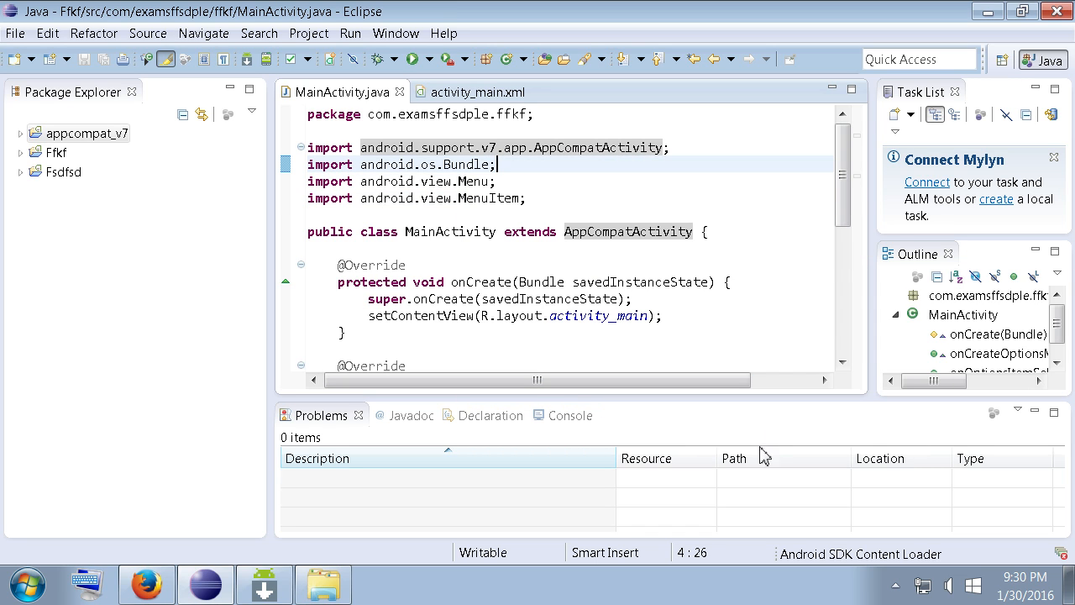
{"action": "mouse_move", "coordinate": [693, 519]}
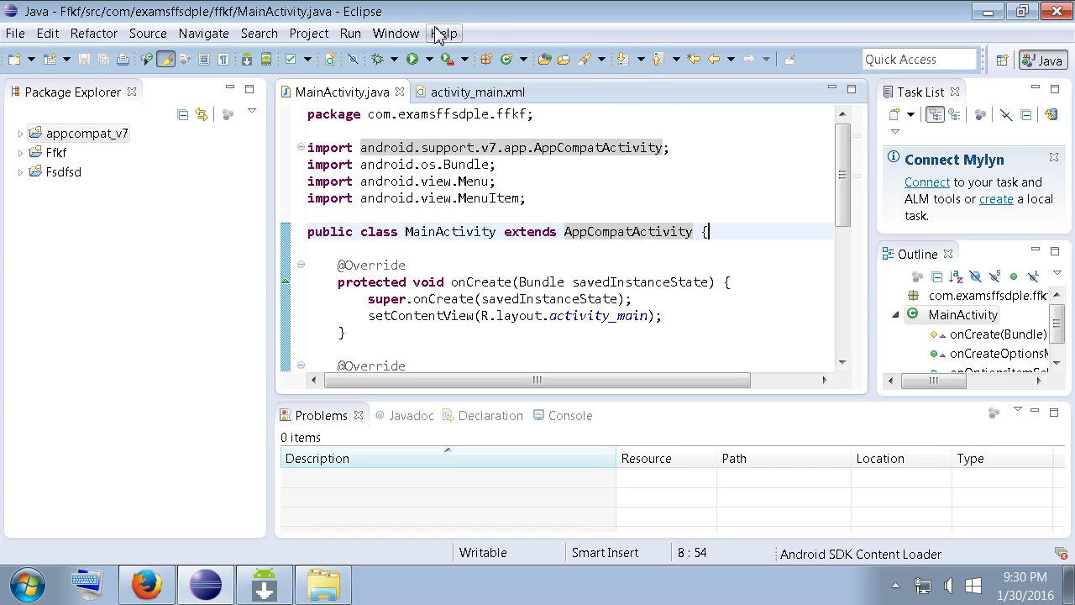
{"action": "mouse_move", "coordinate": [440, 38]}
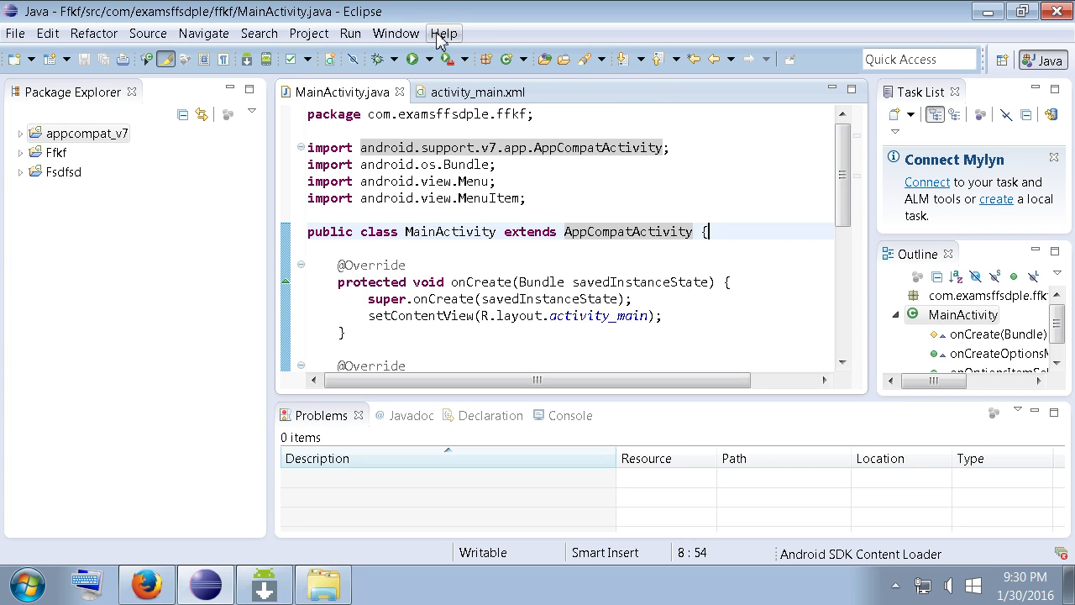
{"action": "left_click", "coordinate": [444, 33]}
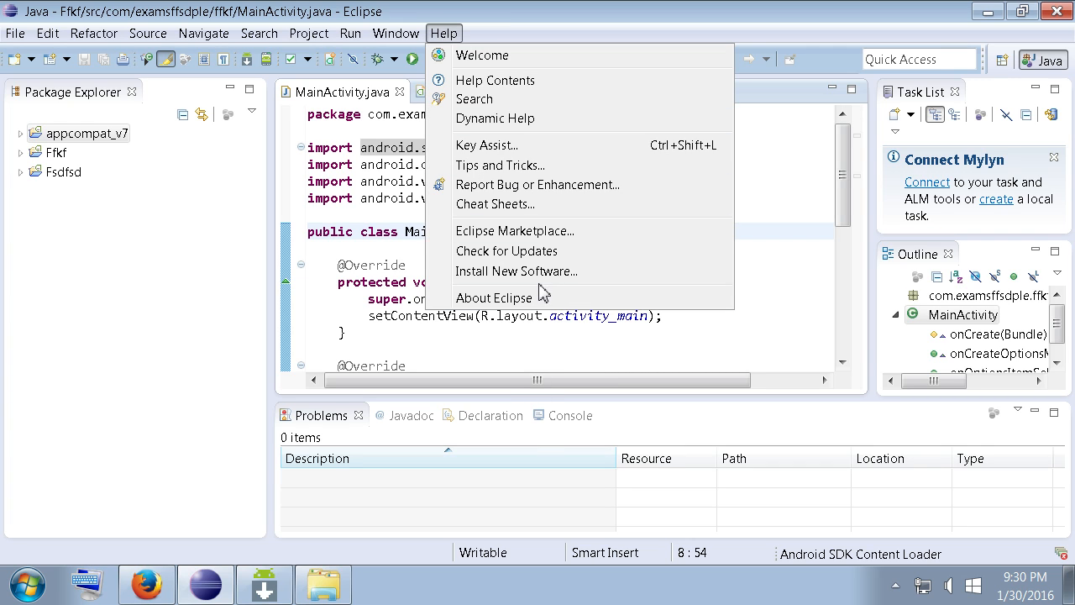
{"action": "left_click", "coordinate": [516, 270]}
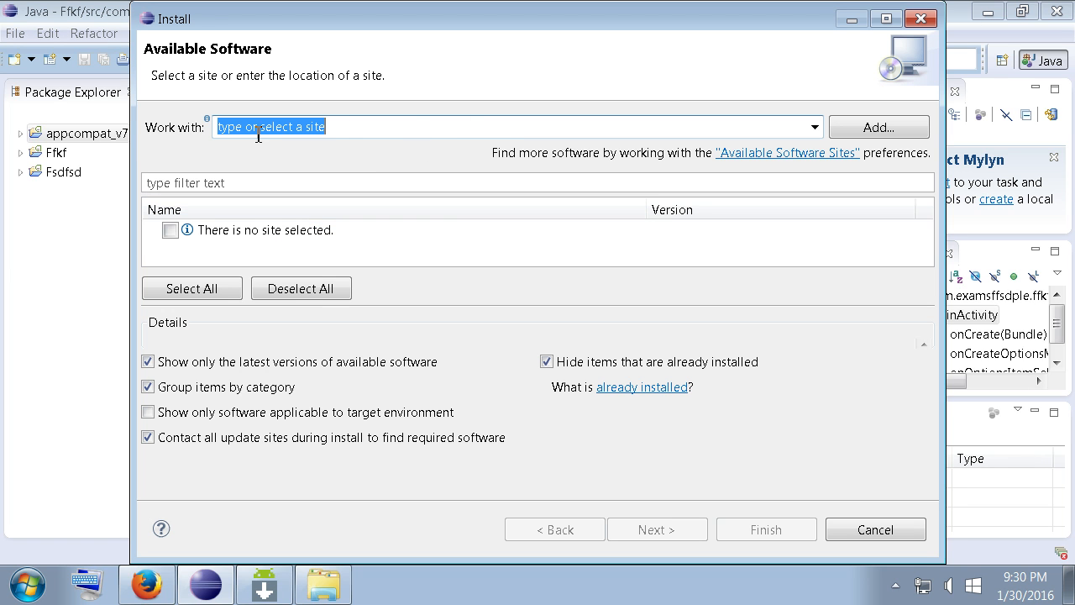
{"action": "mouse_move", "coordinate": [921, 18]}
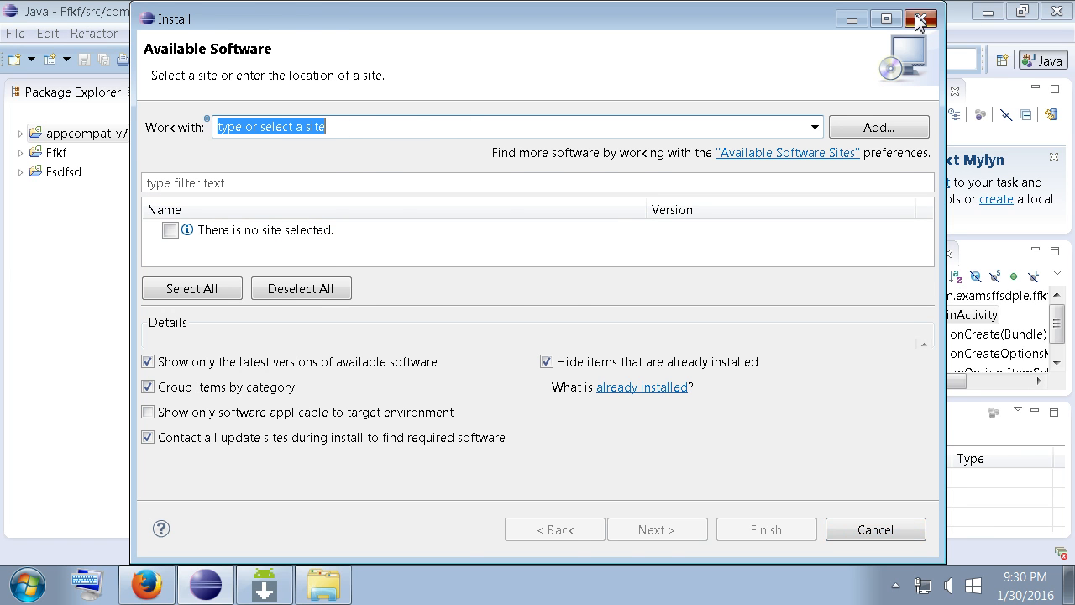
{"action": "left_click", "coordinate": [920, 20]}
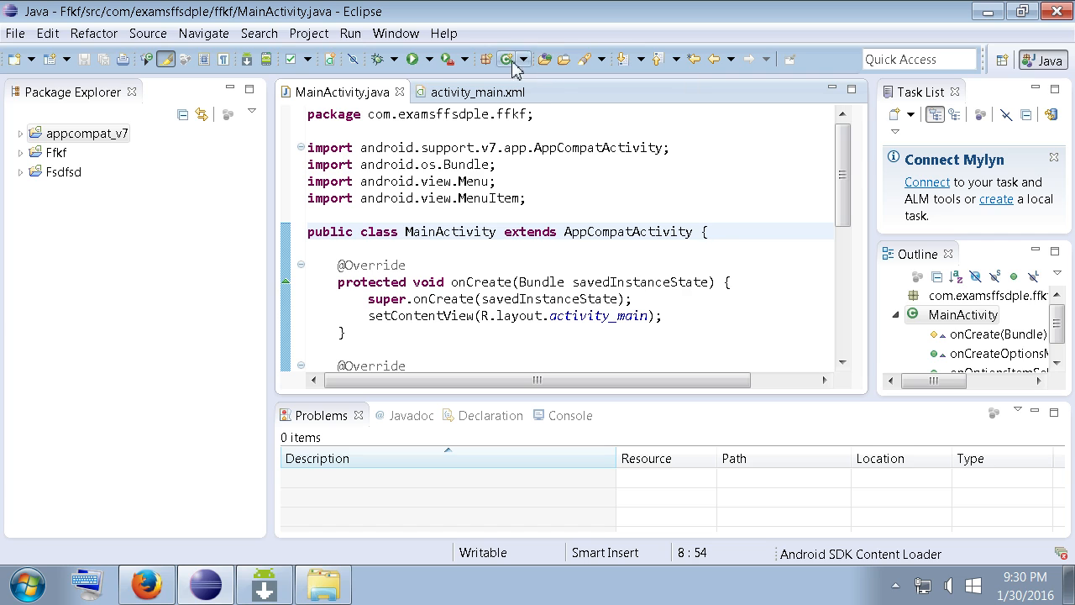
{"action": "left_click", "coordinate": [396, 33]}
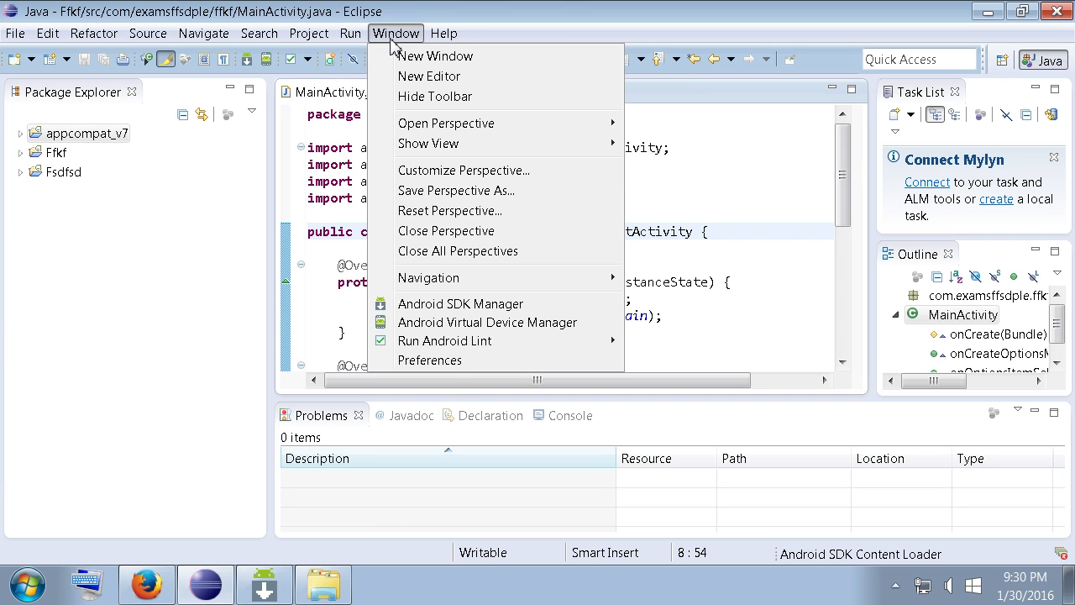
{"action": "left_click", "coordinate": [428, 359]}
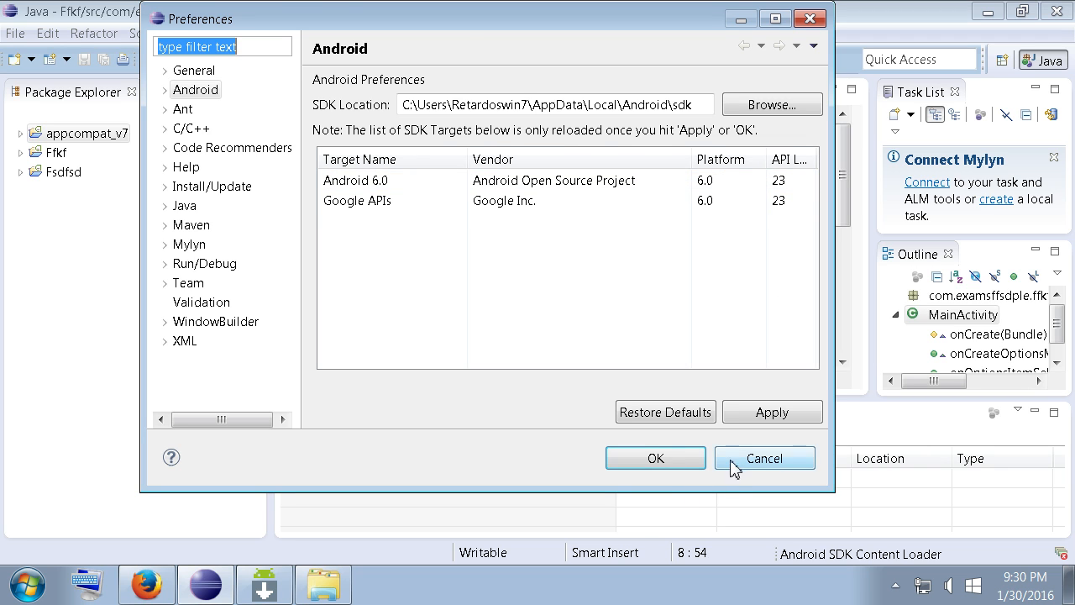
{"action": "left_click", "coordinate": [764, 457]}
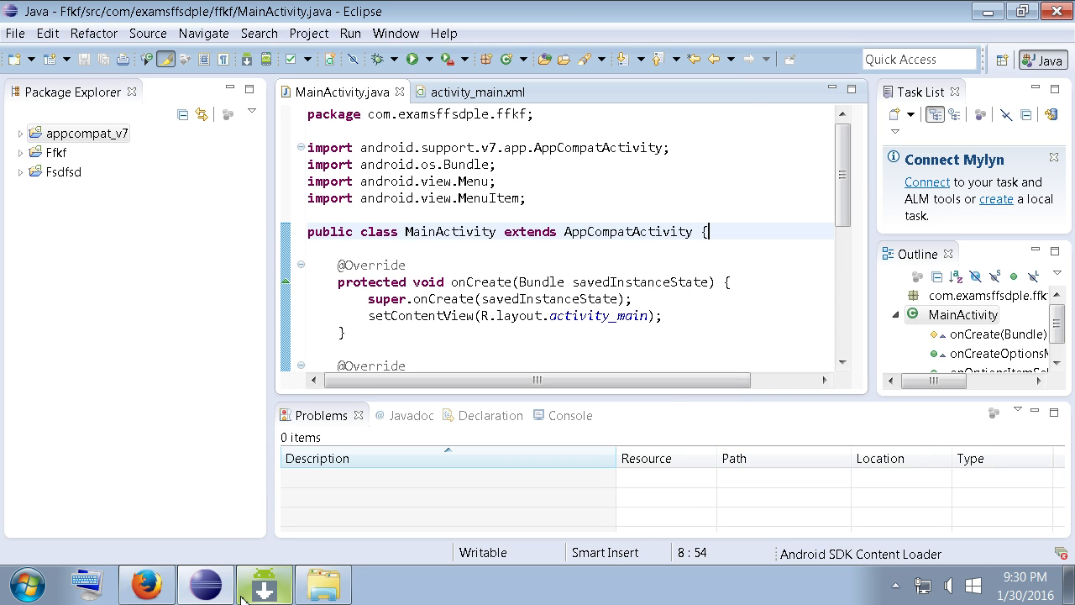
{"action": "left_click", "coordinate": [264, 583]}
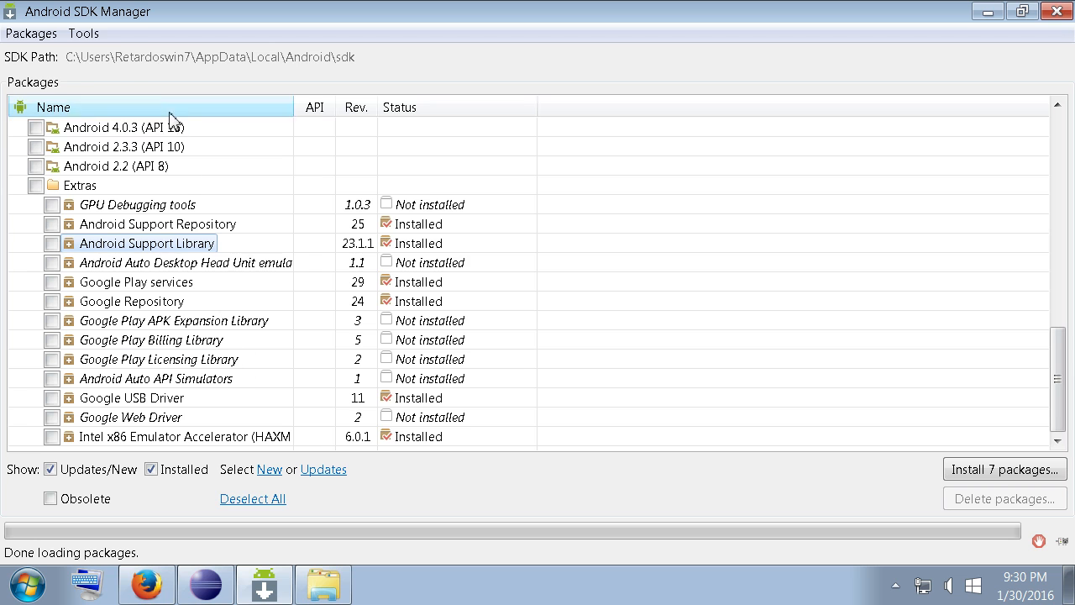
{"action": "scroll", "scroll_direction": "up", "scroll_amount": 3}
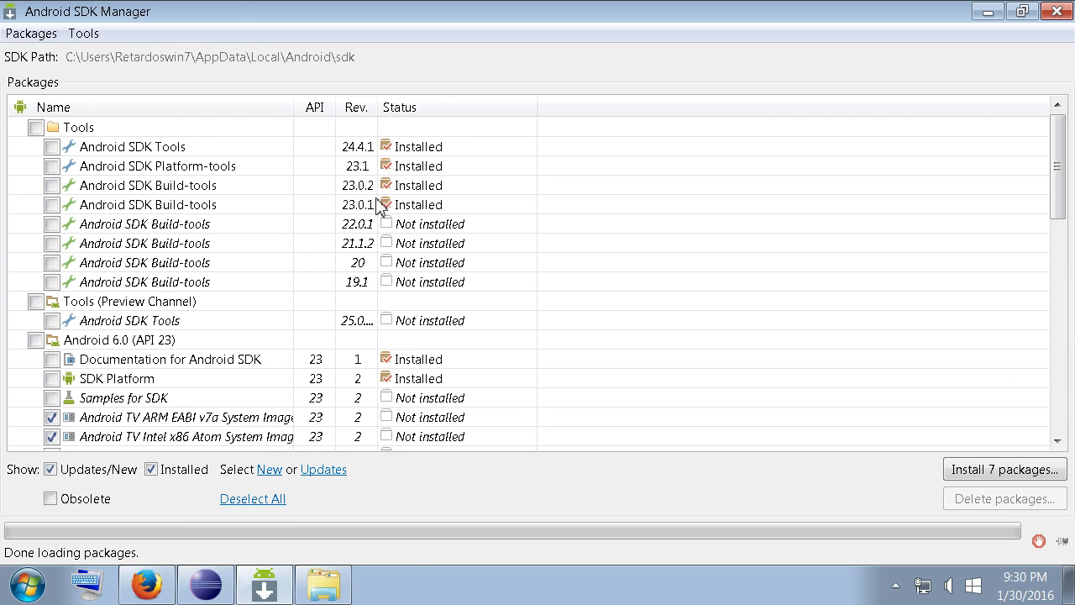
{"action": "mouse_move", "coordinate": [1064, 147]}
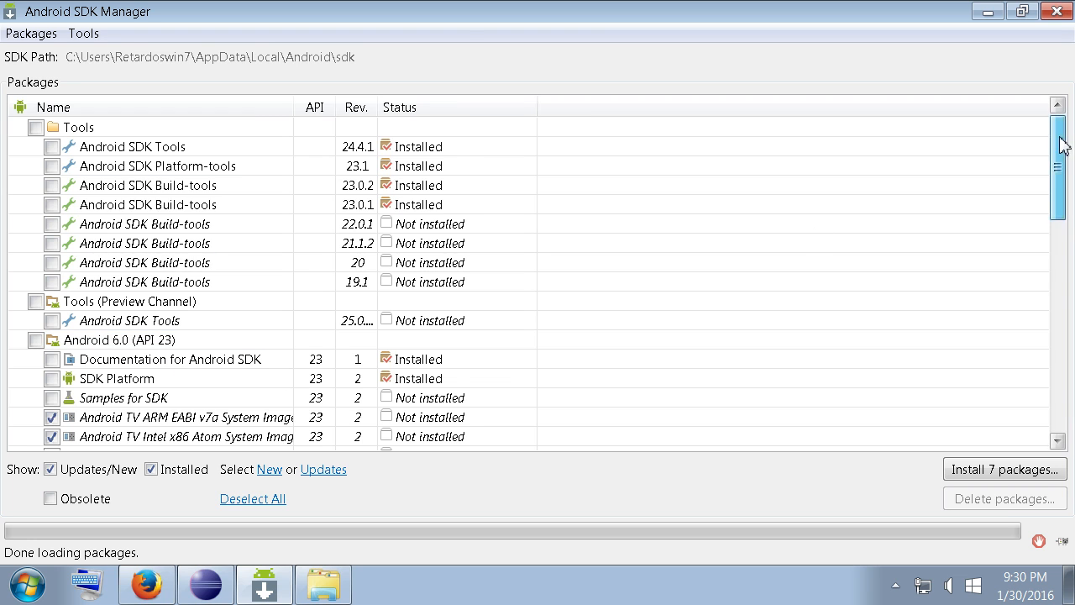
{"action": "scroll", "scroll_direction": "down", "scroll_amount": 3}
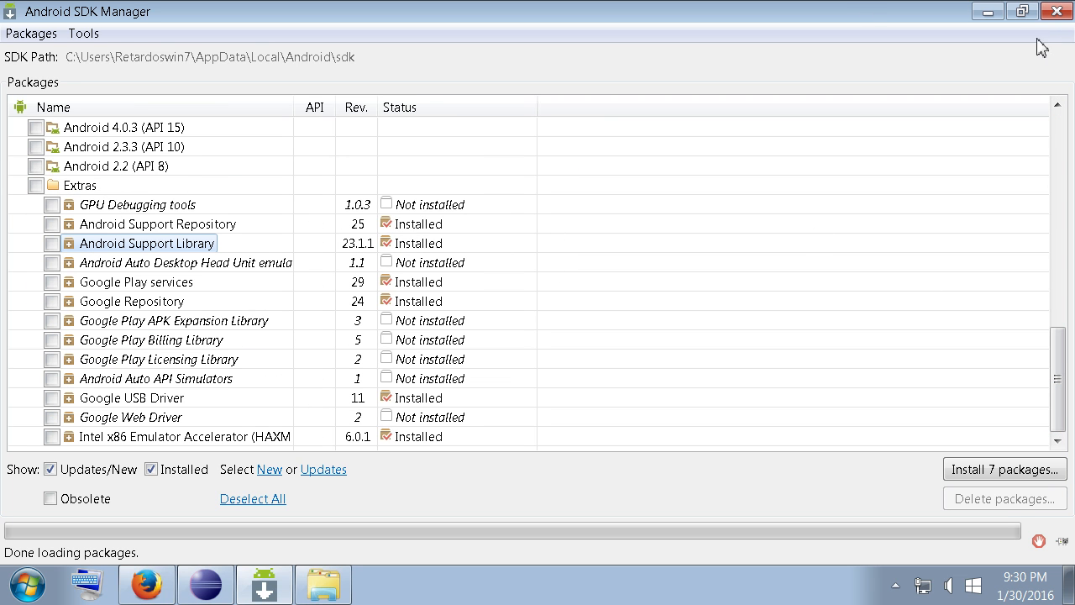
{"action": "scroll", "scroll_direction": "up", "scroll_amount": 3}
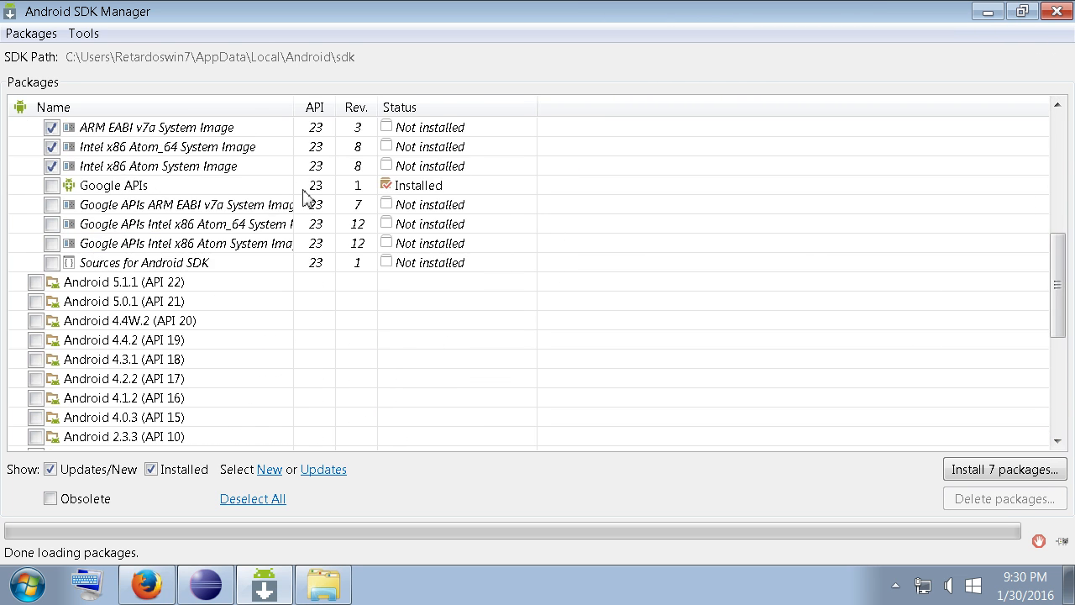
{"action": "scroll", "scroll_direction": "up", "scroll_amount": 3}
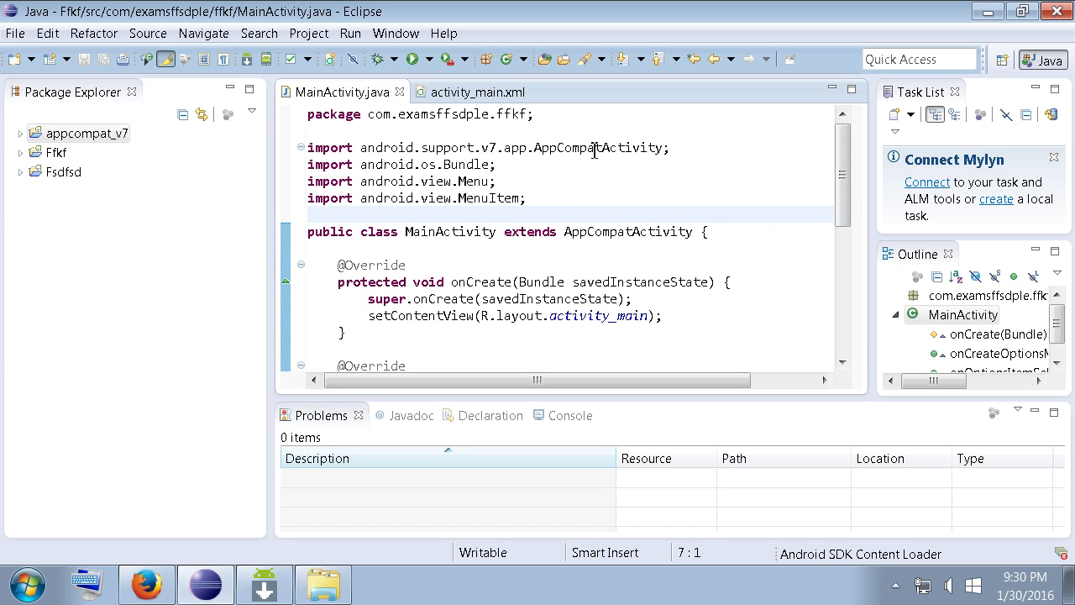
Change AppCompatActivity back to ActionBarActivity in the support import and extends clause
{"action": "left_click", "coordinate": [308, 214]}
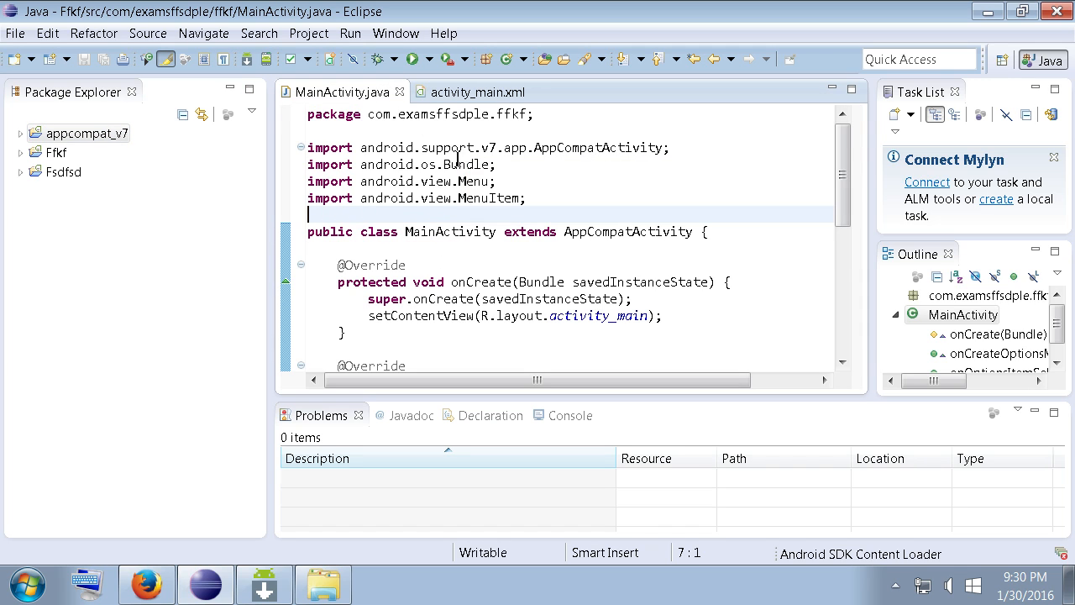
{"action": "left_click", "coordinate": [608, 231]}
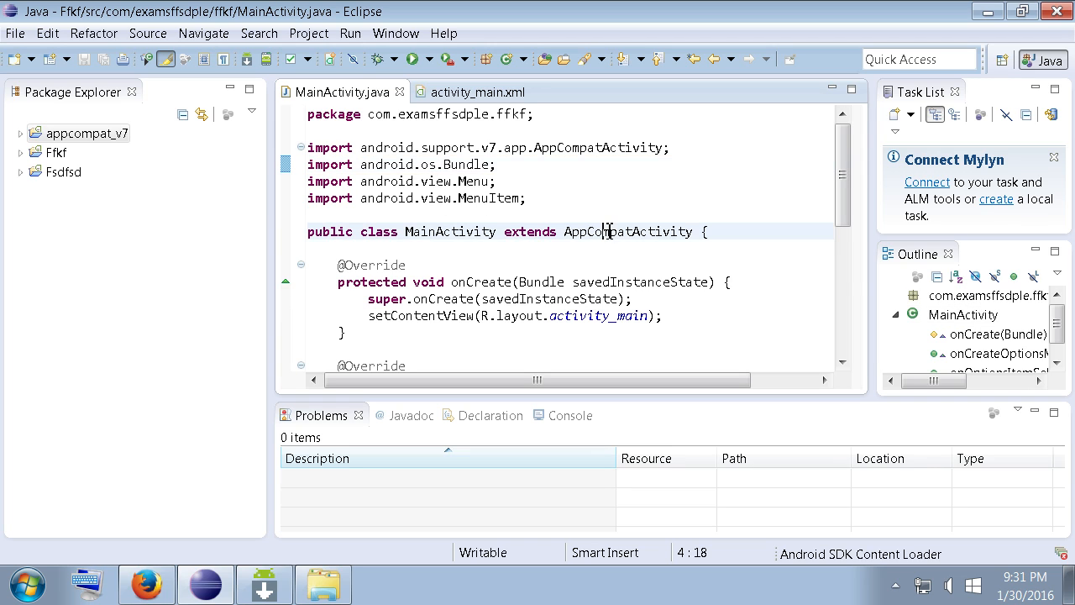
{"action": "double_click", "coordinate": [480, 282]}
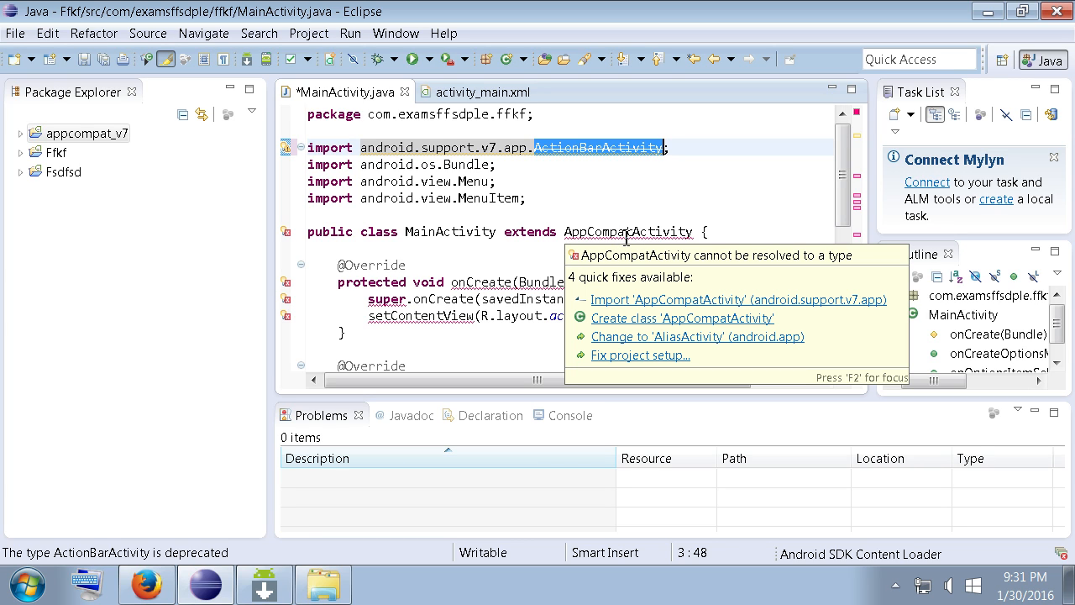
{"action": "mouse_move", "coordinate": [773, 317]}
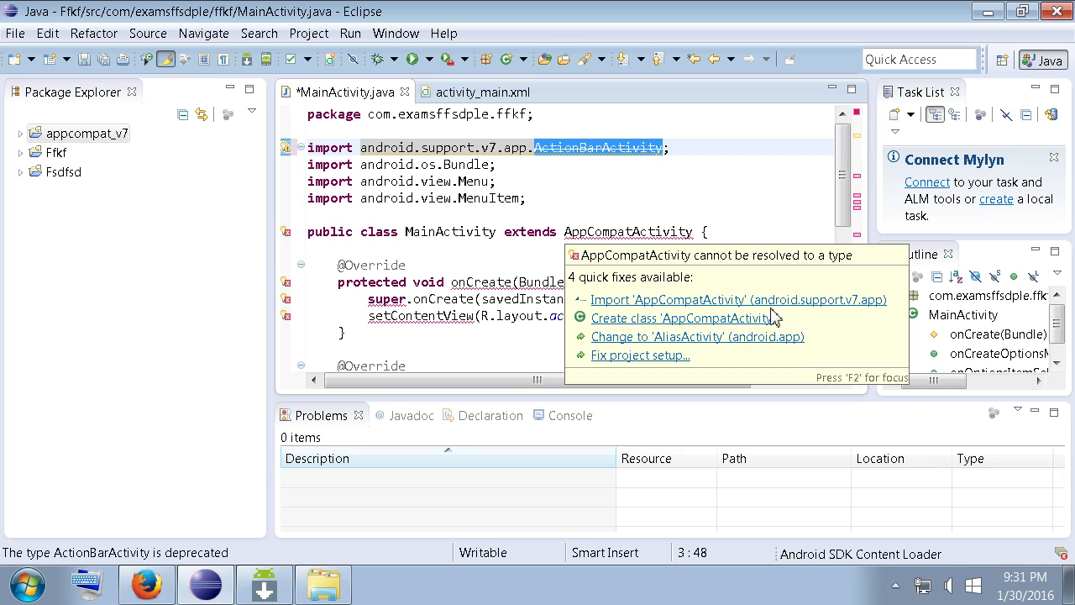
{"action": "mouse_move", "coordinate": [747, 303]}
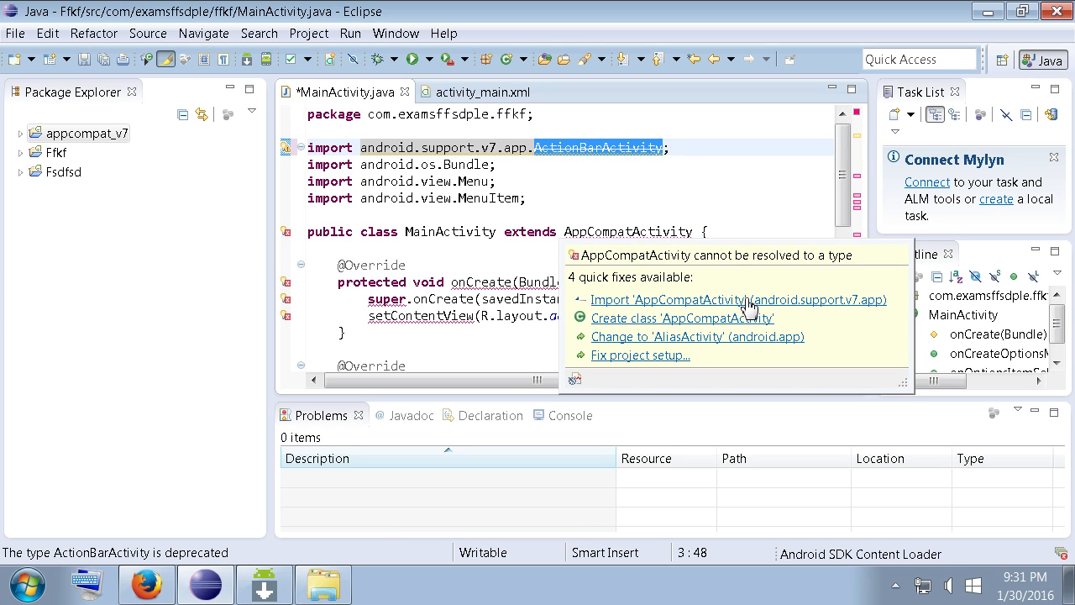
{"action": "mouse_move", "coordinate": [730, 317]}
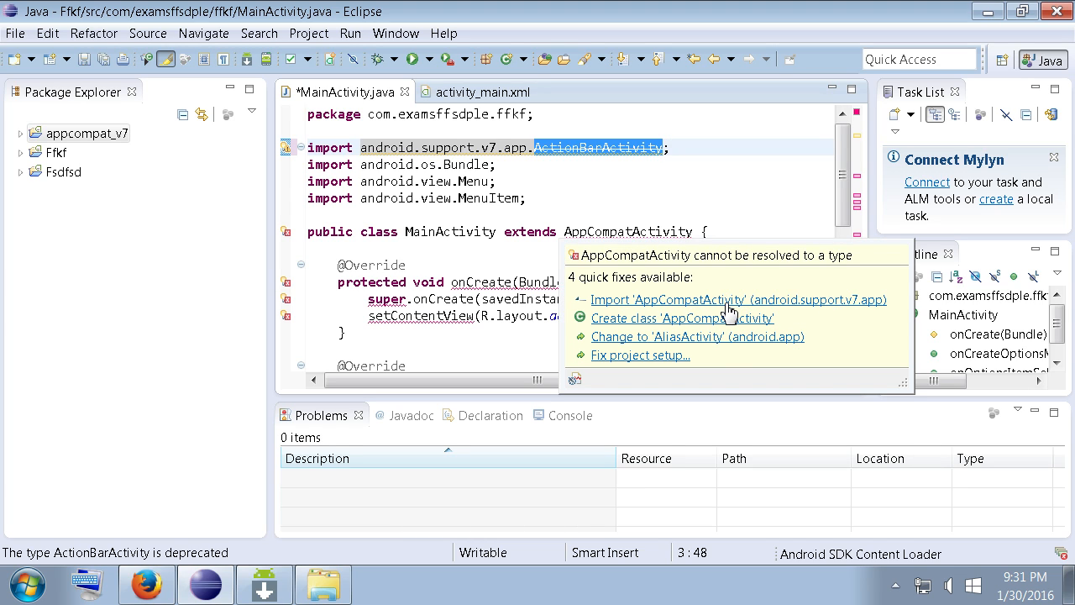
{"action": "mouse_move", "coordinate": [813, 315]}
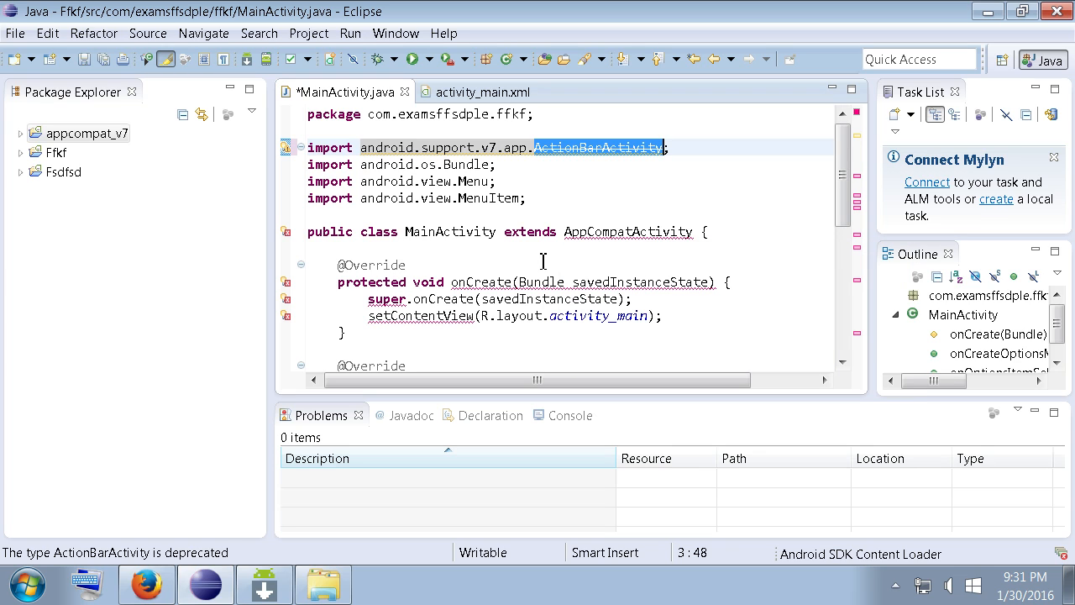
{"action": "left_click", "coordinate": [627, 231]}
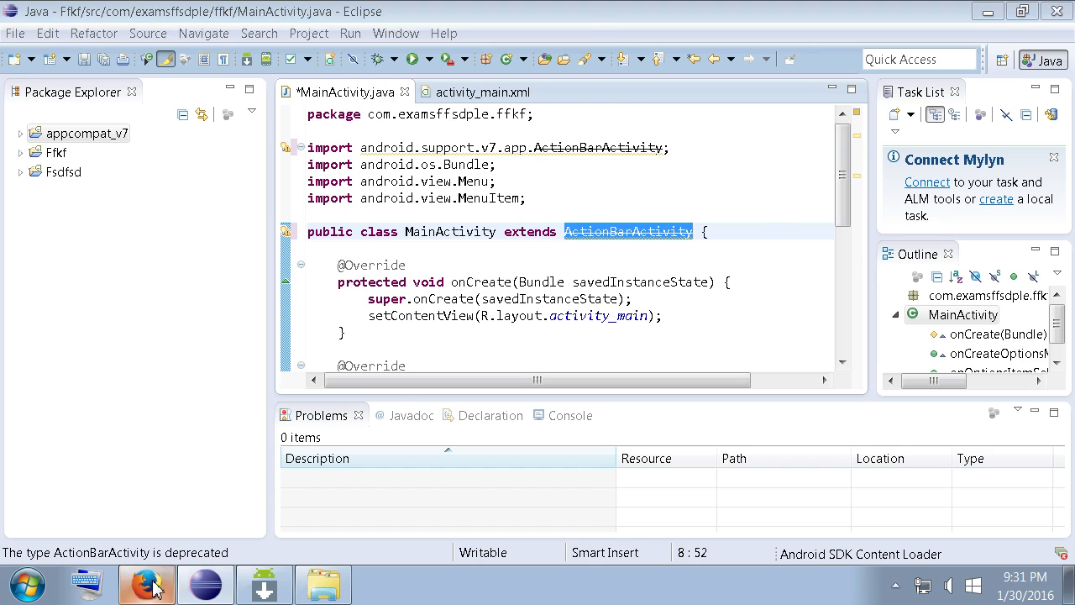
Open the ActionBarActivity Android Developers result and highlight the recommended AppCompatActivity
{"action": "left_click", "coordinate": [146, 582]}
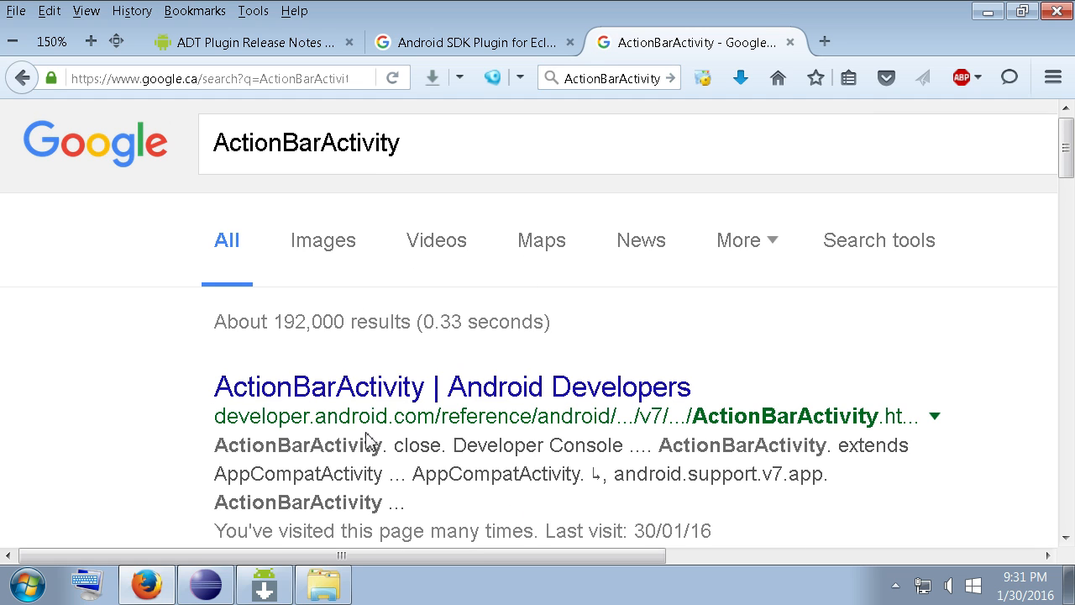
{"action": "left_click", "coordinate": [453, 387]}
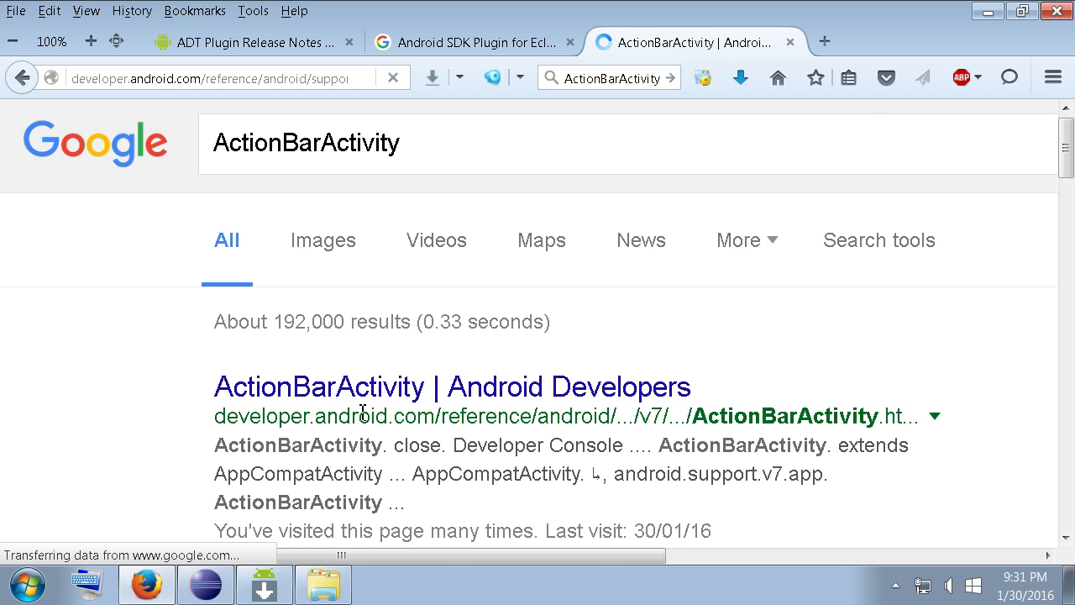
{"action": "left_click", "coordinate": [453, 386]}
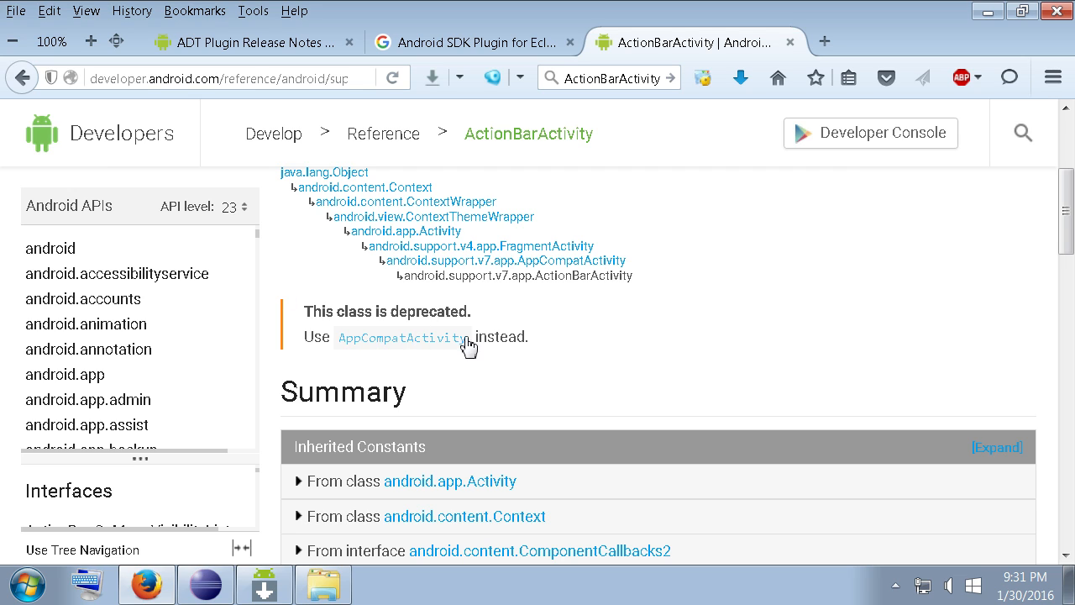
{"action": "double_click", "coordinate": [402, 336]}
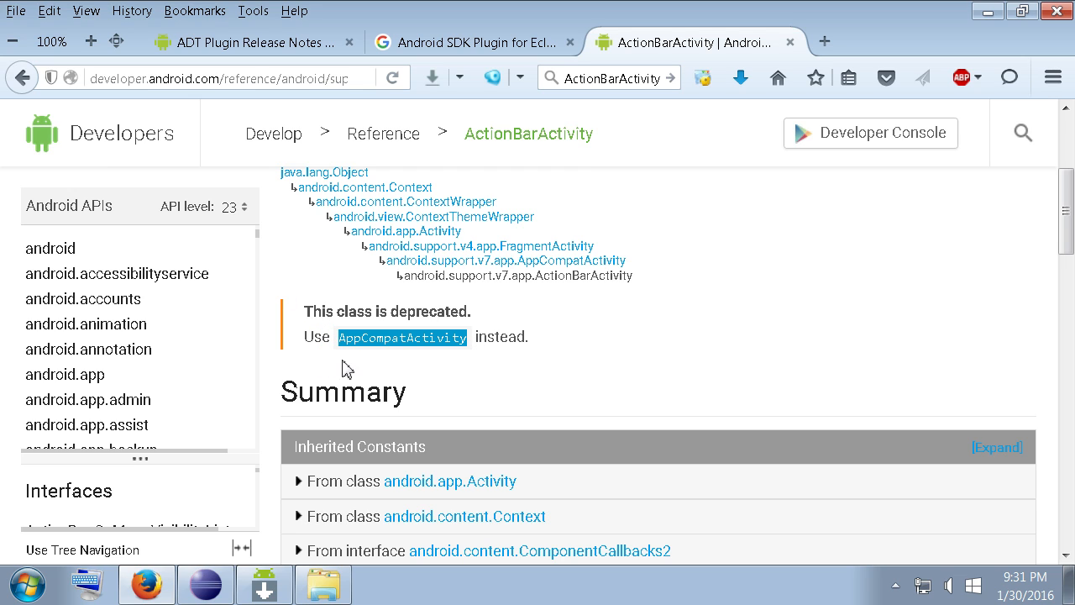